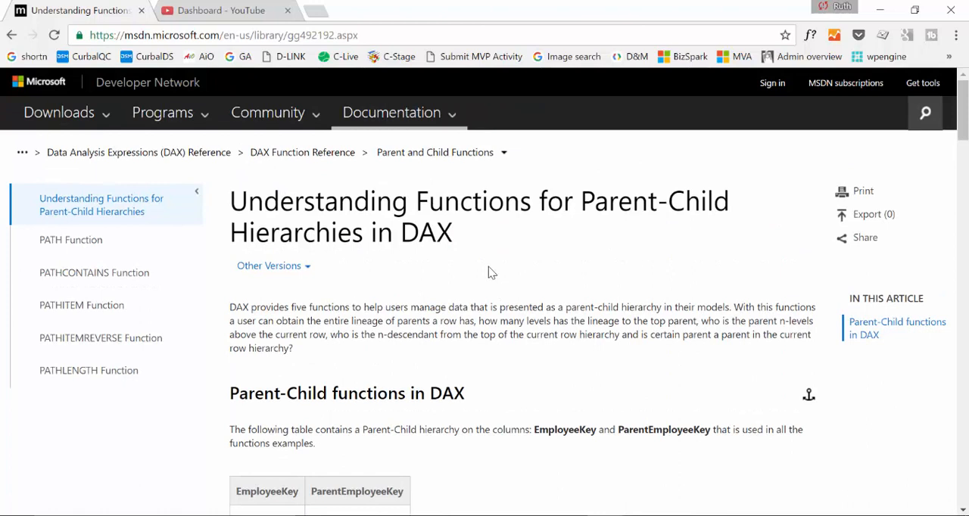
{"action": "mouse_move", "coordinate": [429, 273]}
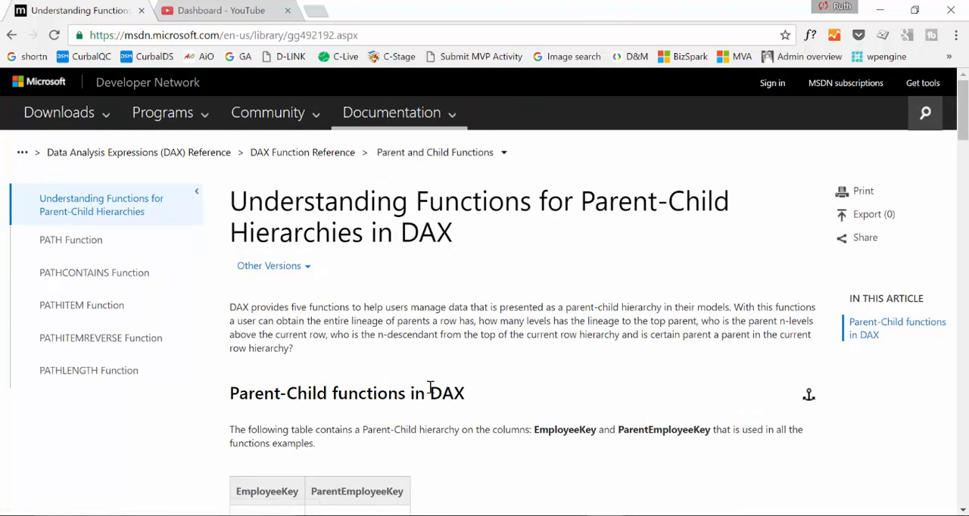
Step: Browse the BoM workbook's Level1 rows, select MLAB0031 in B5, and view Level2
{"action": "scroll", "scroll_direction": "down", "scroll_amount": 3}
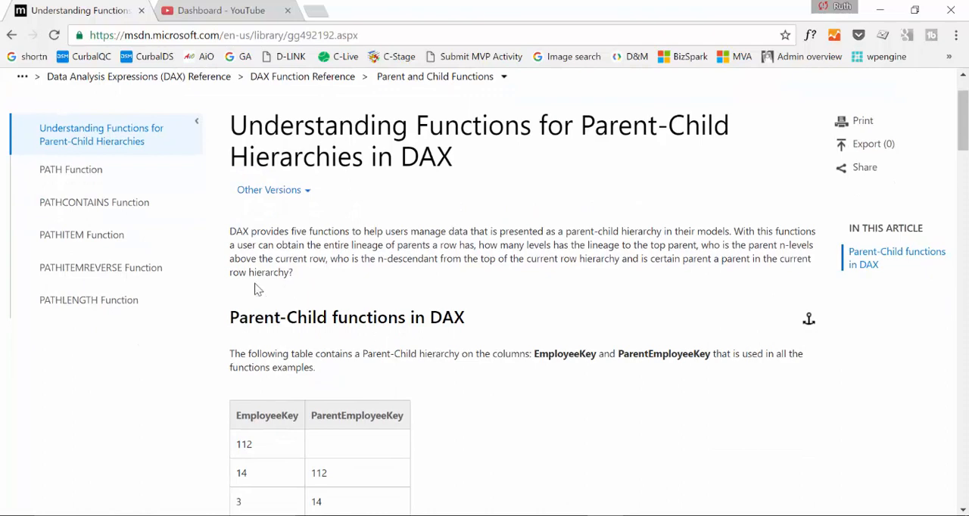
{"action": "scroll", "scroll_direction": "down", "scroll_amount": 3}
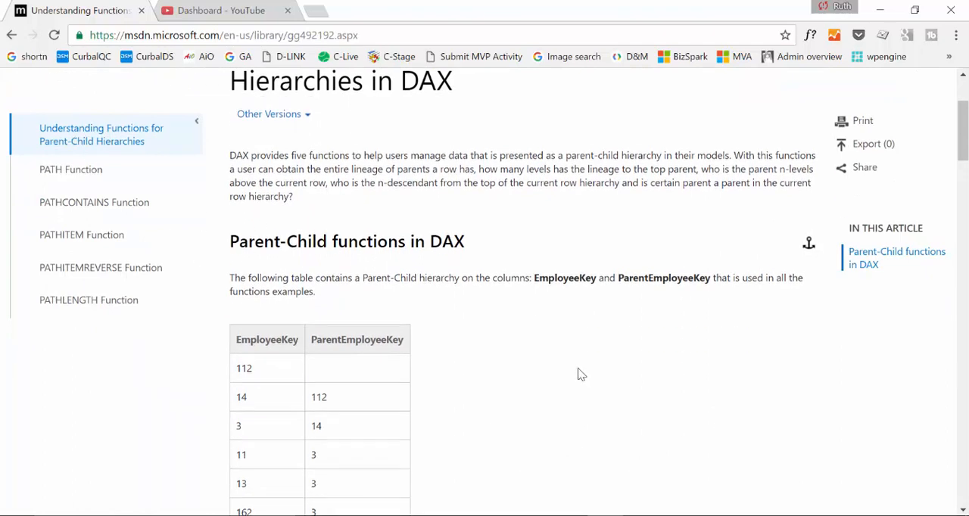
{"action": "scroll", "scroll_direction": "down", "scroll_amount": 3}
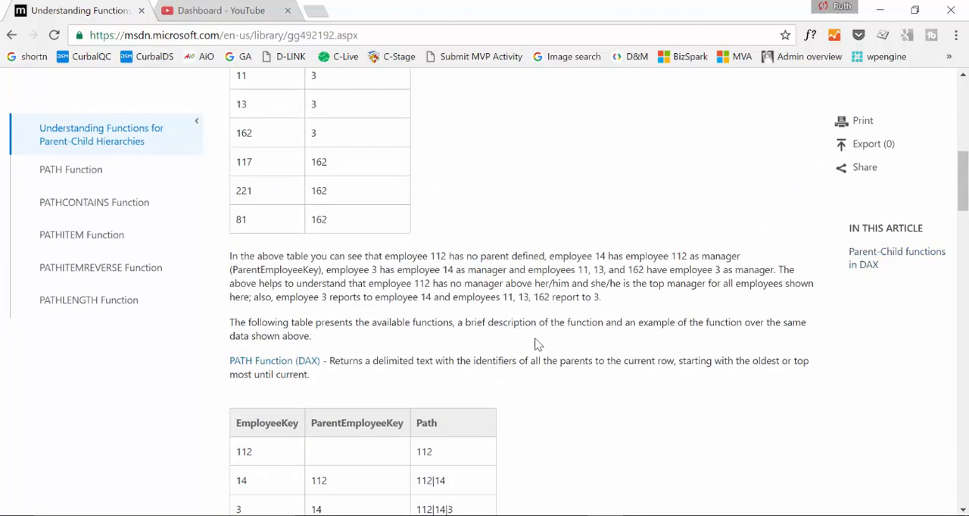
{"action": "scroll", "scroll_direction": "up", "scroll_amount": 3}
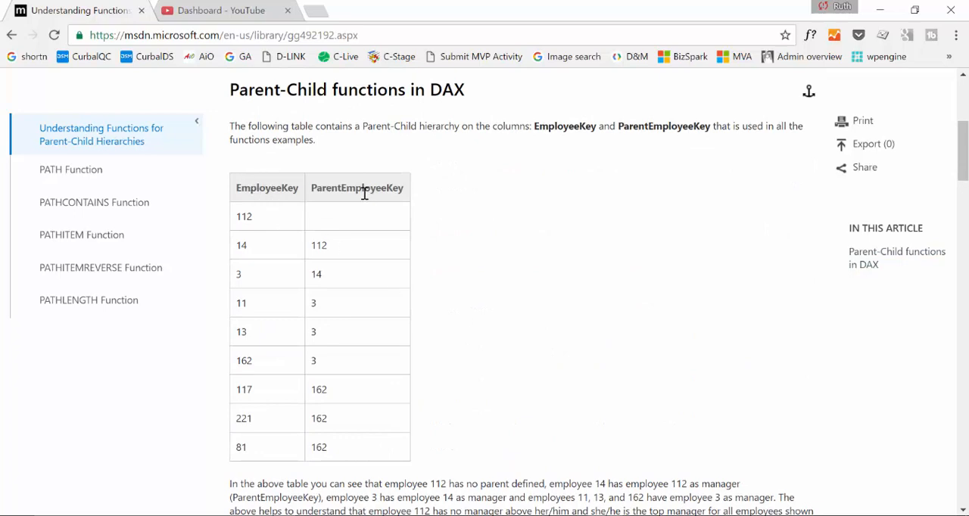
{"action": "scroll", "scroll_direction": "down", "scroll_amount": 3}
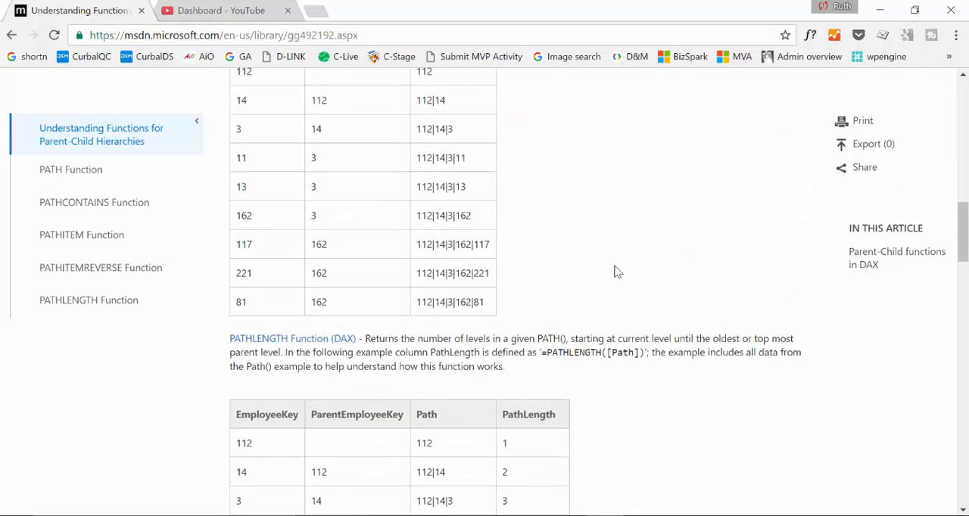
{"action": "scroll", "scroll_direction": "down", "scroll_amount": 3}
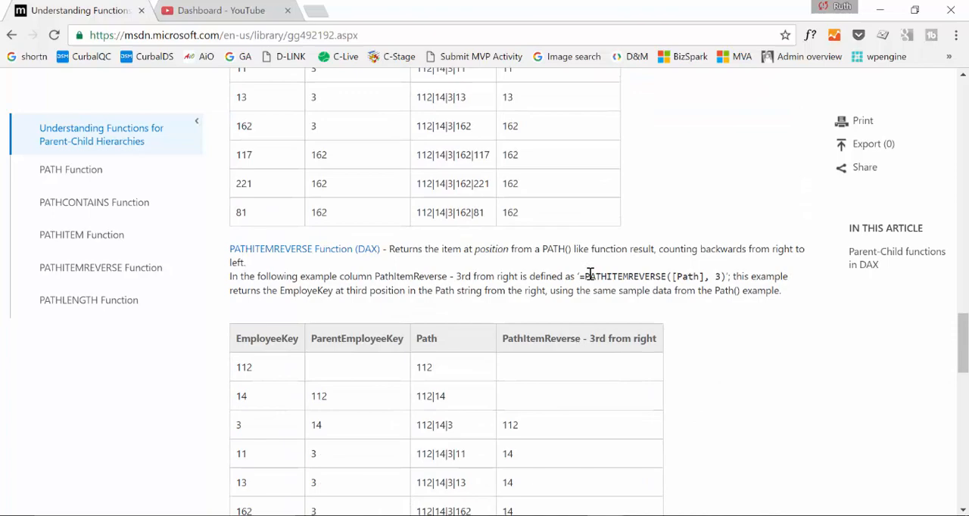
{"action": "scroll", "scroll_direction": "down", "scroll_amount": 3}
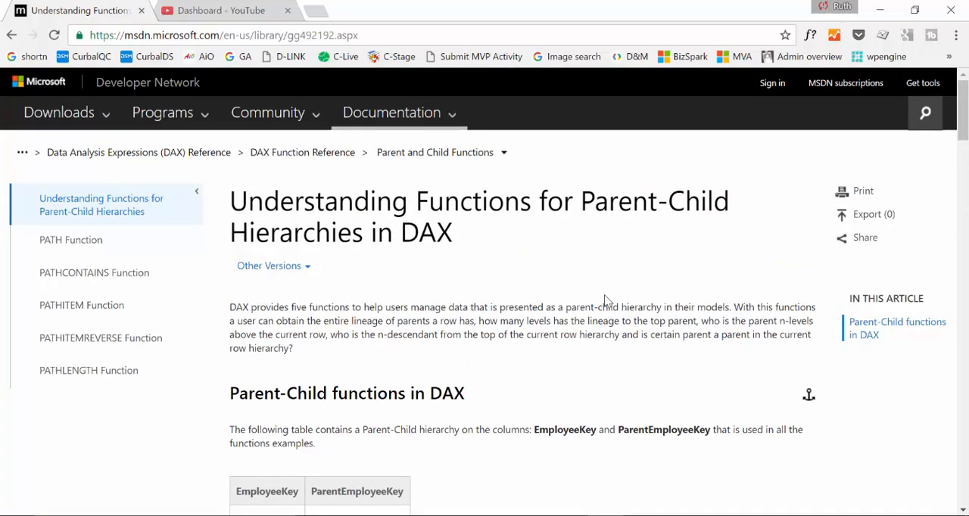
{"action": "mouse_move", "coordinate": [444, 311]}
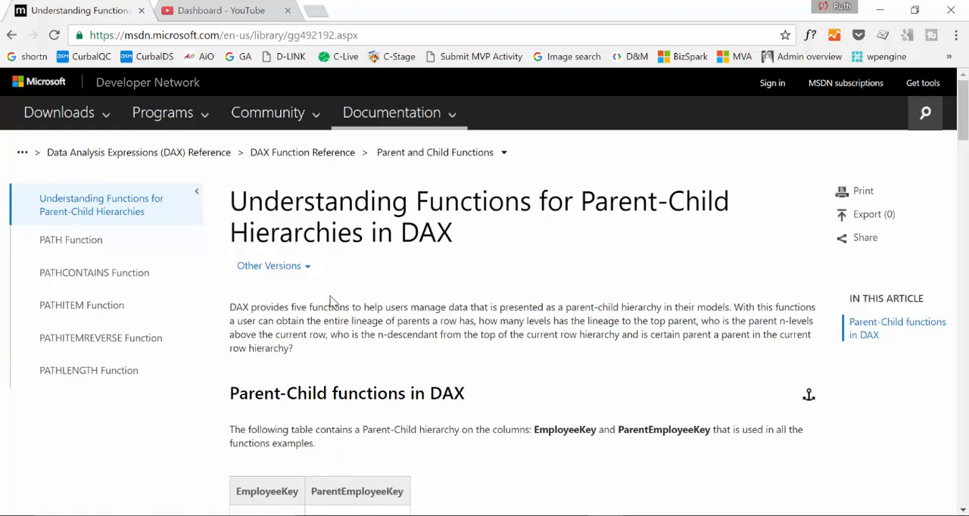
{"action": "mouse_move", "coordinate": [478, 396]}
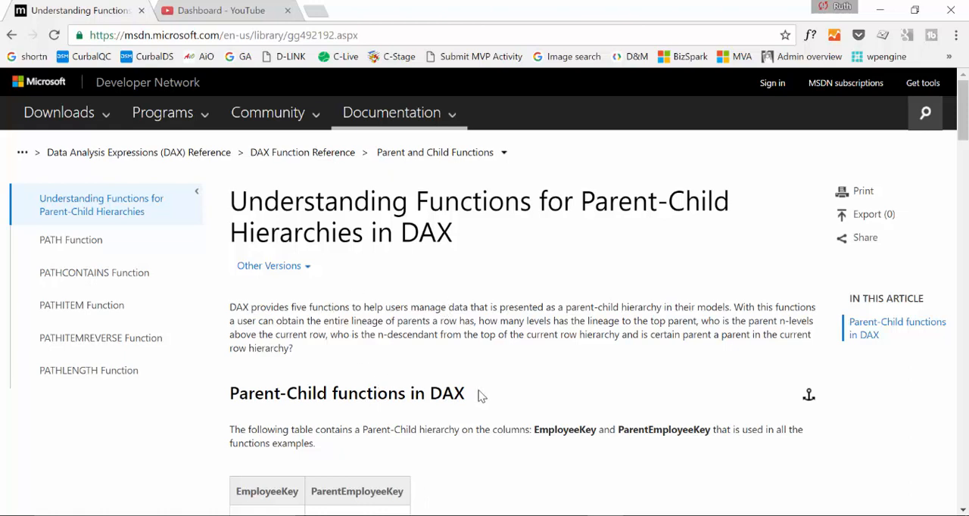
{"action": "scroll", "scroll_direction": "down", "scroll_amount": 3}
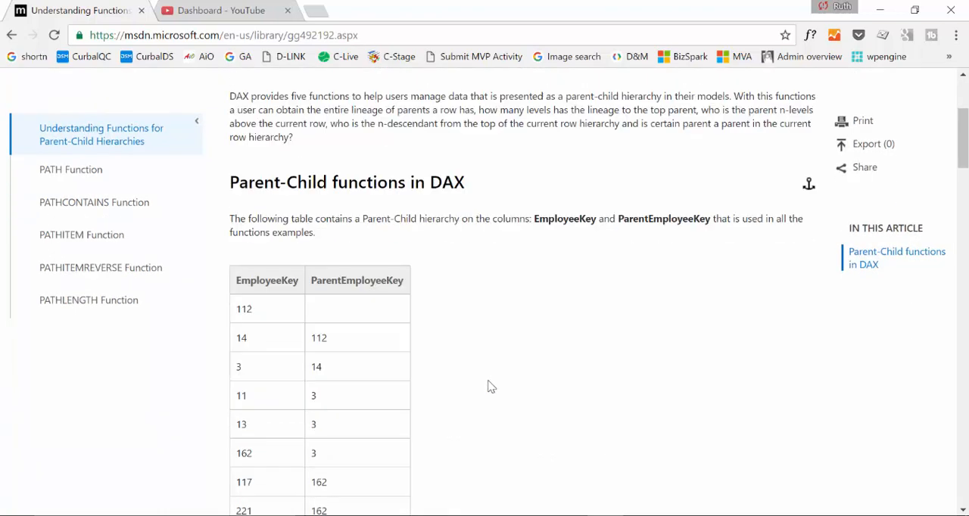
{"action": "scroll", "scroll_direction": "down", "scroll_amount": 3}
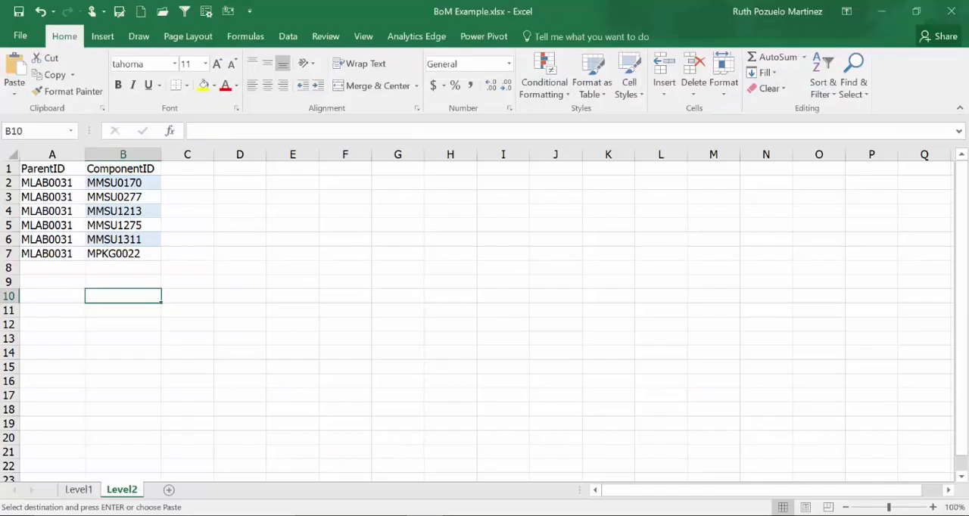
{"action": "mouse_move", "coordinate": [151, 276]}
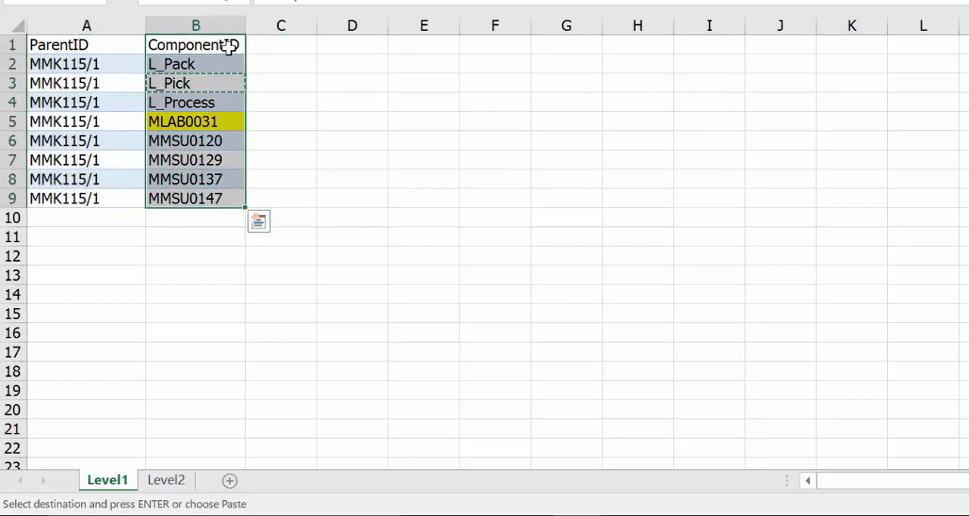
{"action": "left_click", "coordinate": [196, 121]}
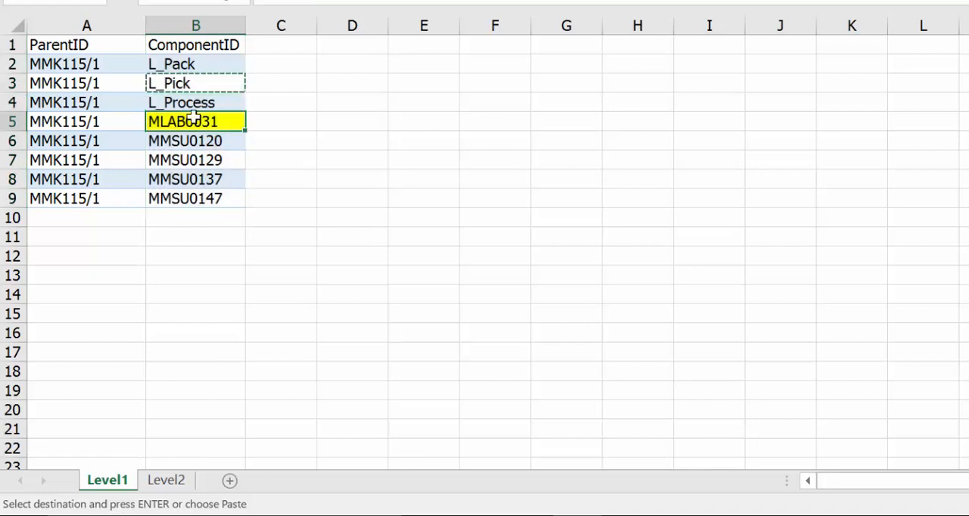
{"action": "left_click", "coordinate": [165, 479]}
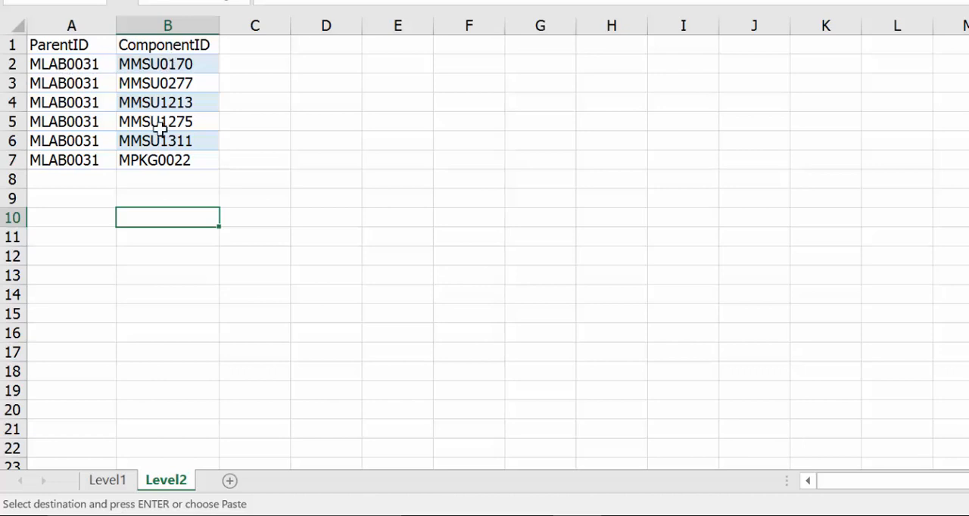
{"action": "mouse_move", "coordinate": [161, 140]}
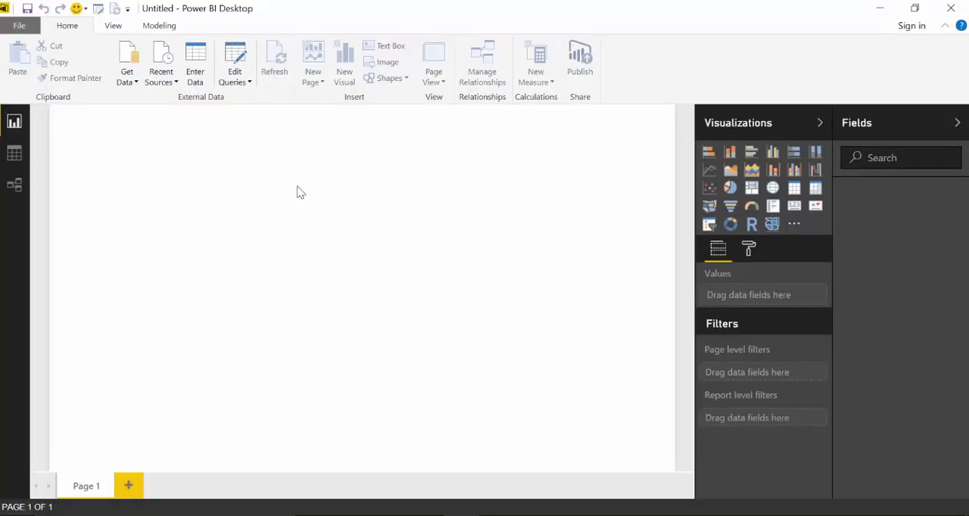
{"action": "mouse_move", "coordinate": [187, 134]}
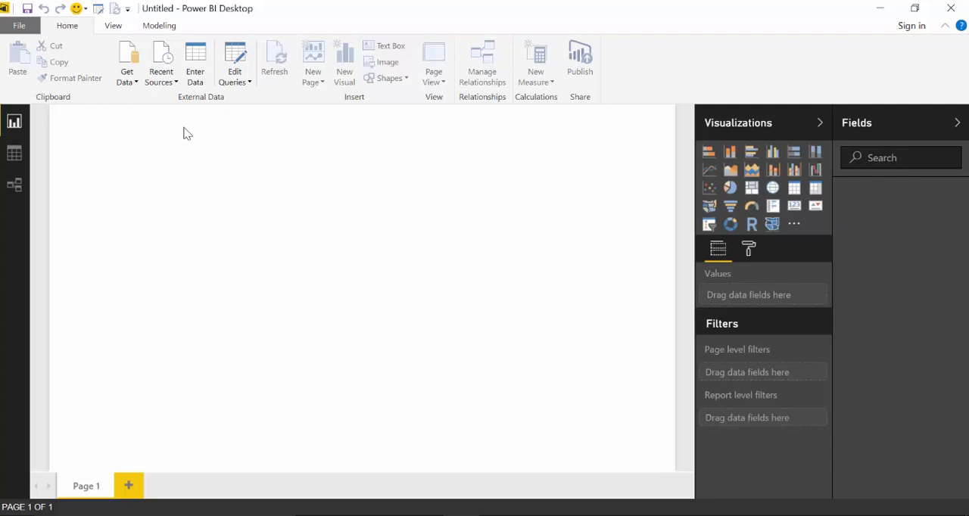
{"action": "mouse_move", "coordinate": [210, 149]}
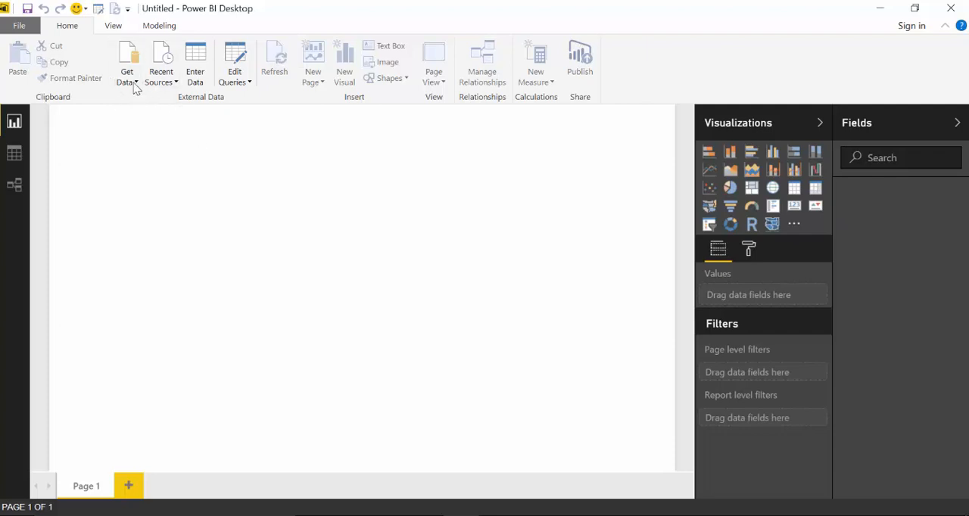
Step: Import BoM Example.xlsx as an Excel source, loading its Level1 sheet
{"action": "left_click", "coordinate": [127, 61]}
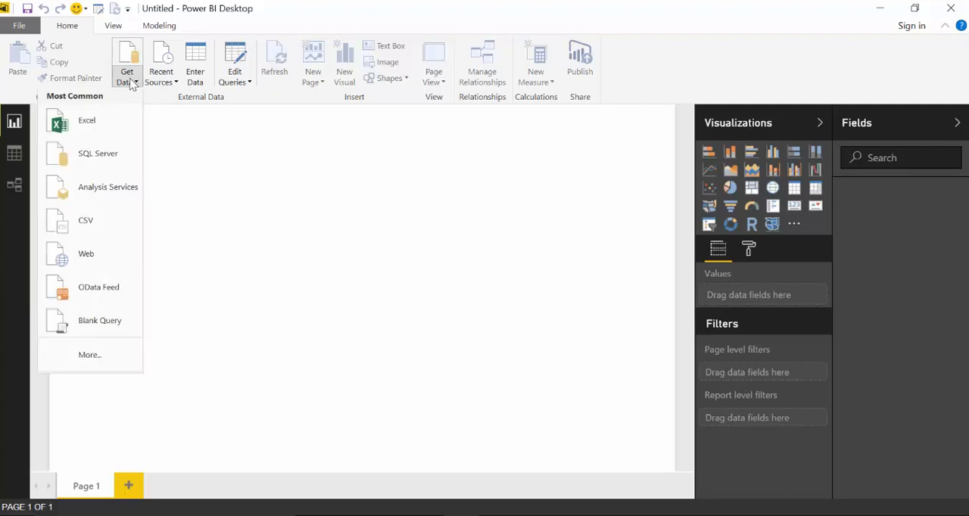
{"action": "left_click", "coordinate": [86, 120]}
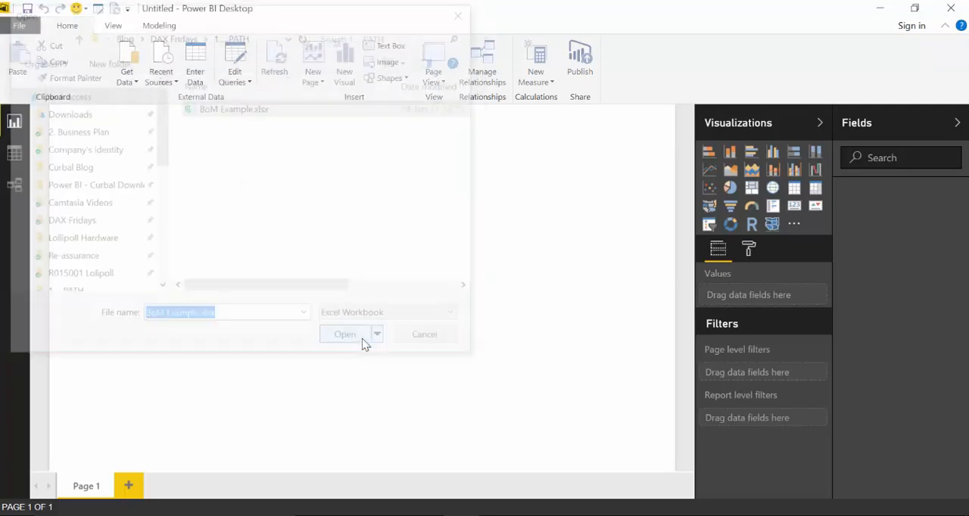
{"action": "left_click", "coordinate": [344, 334]}
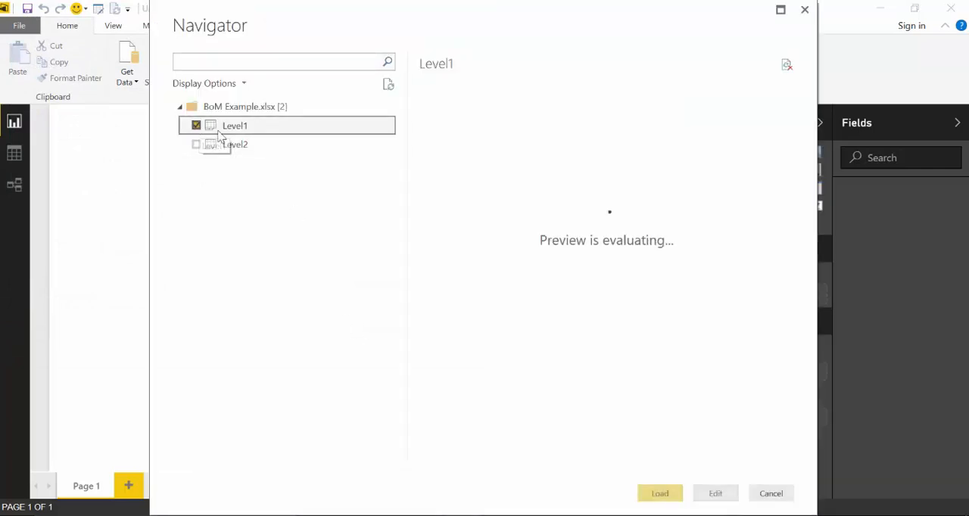
{"action": "left_click", "coordinate": [714, 493]}
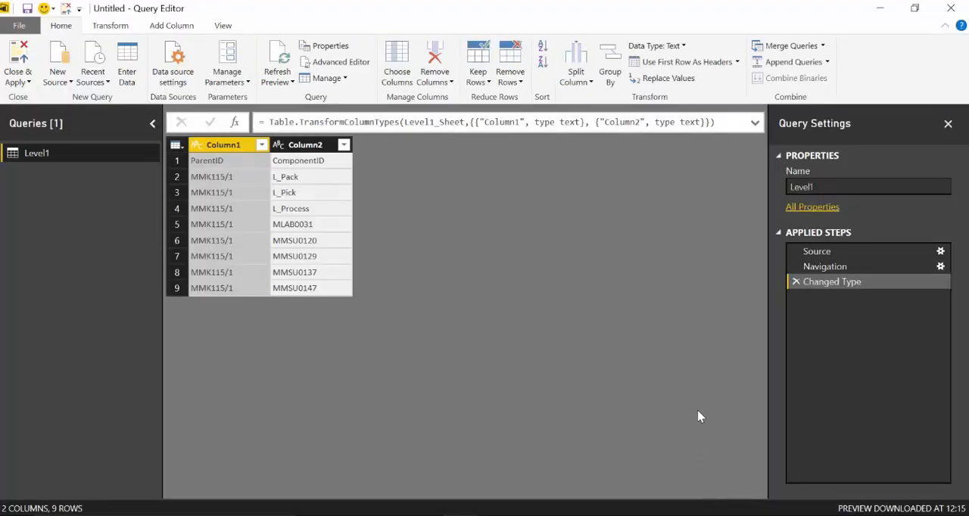
Step: Promote first-row headers, then duplicate the query as Level2 pointing at the Level2 sheet
{"action": "left_click", "coordinate": [671, 62]}
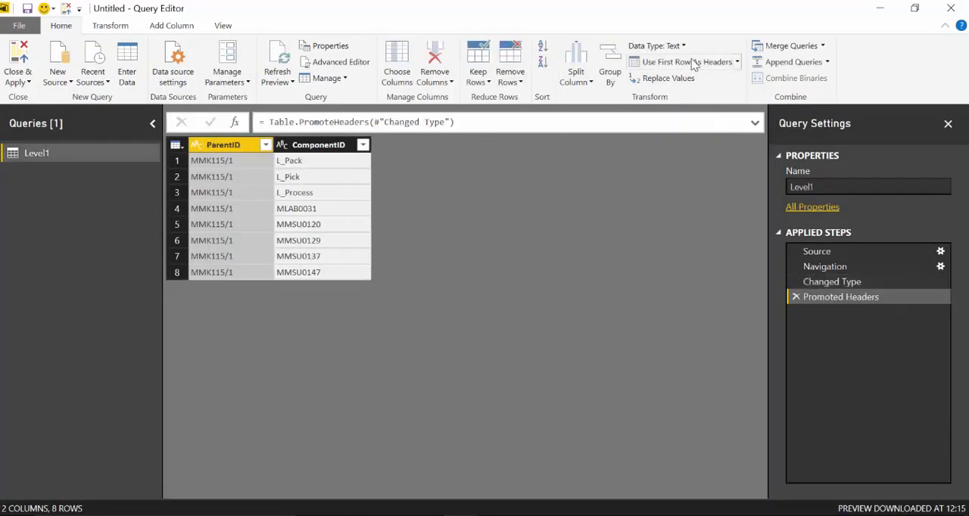
{"action": "mouse_move", "coordinate": [628, 302]}
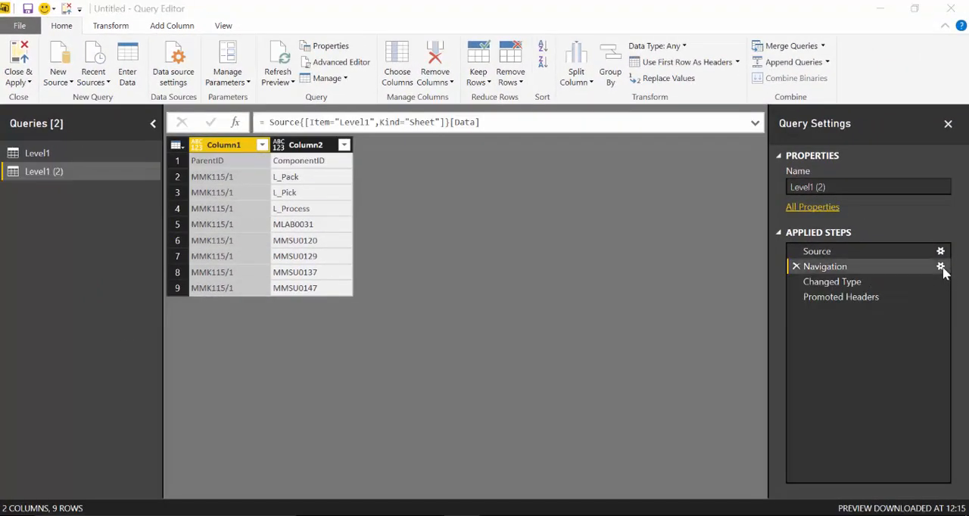
{"action": "left_click", "coordinate": [940, 266]}
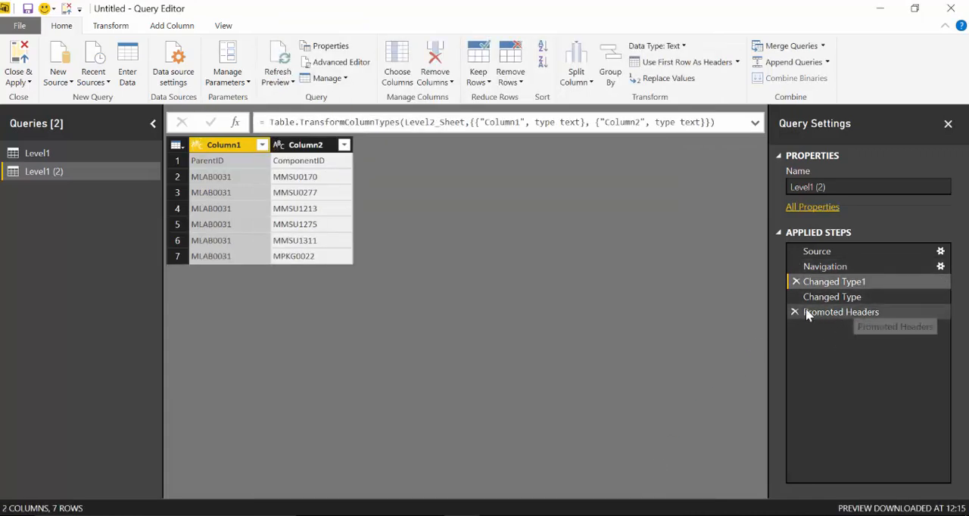
{"action": "left_click", "coordinate": [832, 296]}
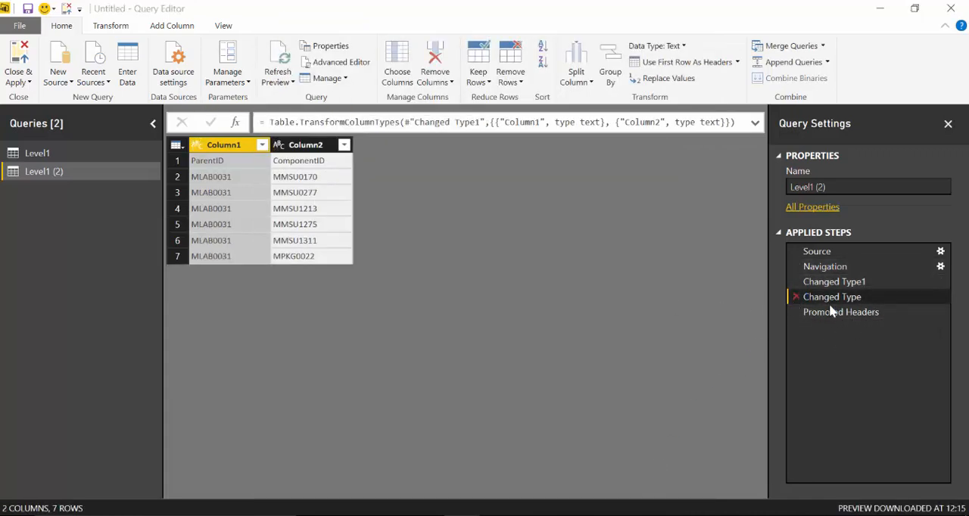
{"action": "left_click", "coordinate": [841, 296]}
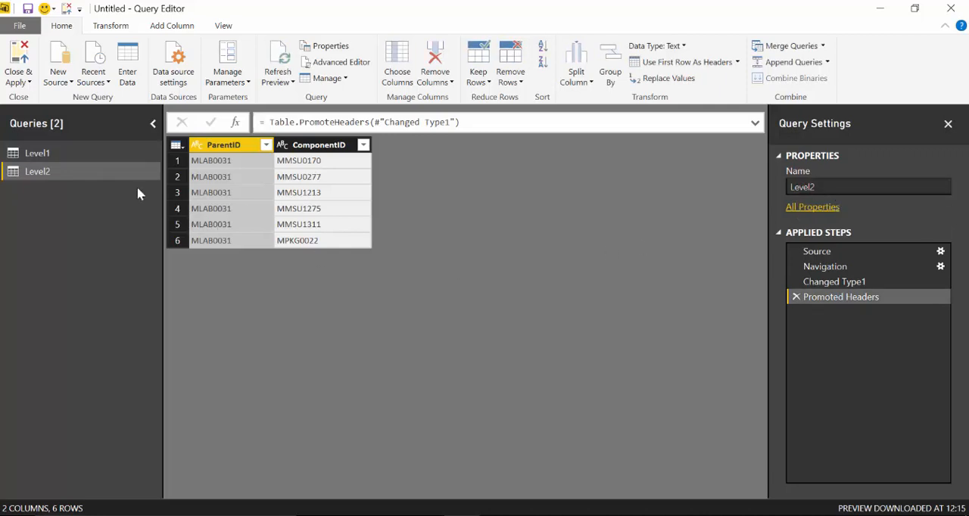
{"action": "left_click", "coordinate": [37, 171]}
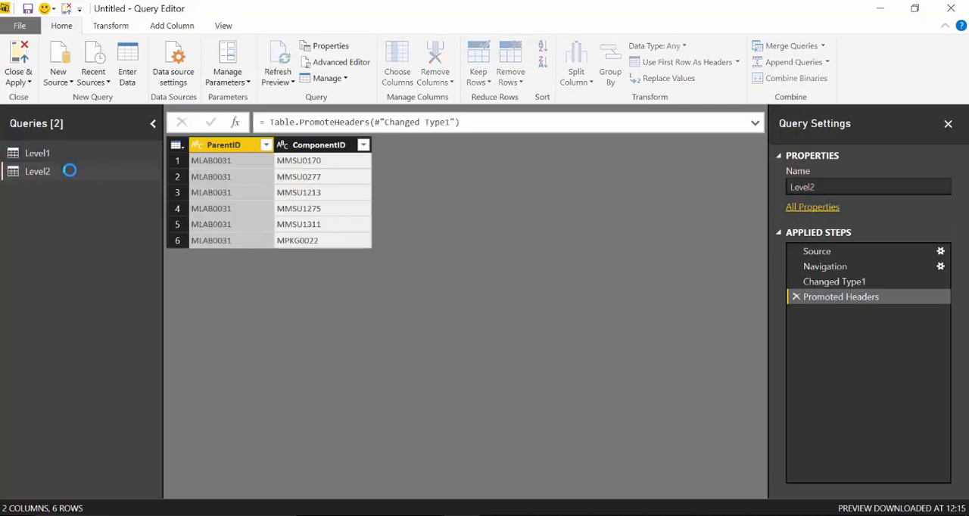
{"action": "left_click", "coordinate": [37, 153]}
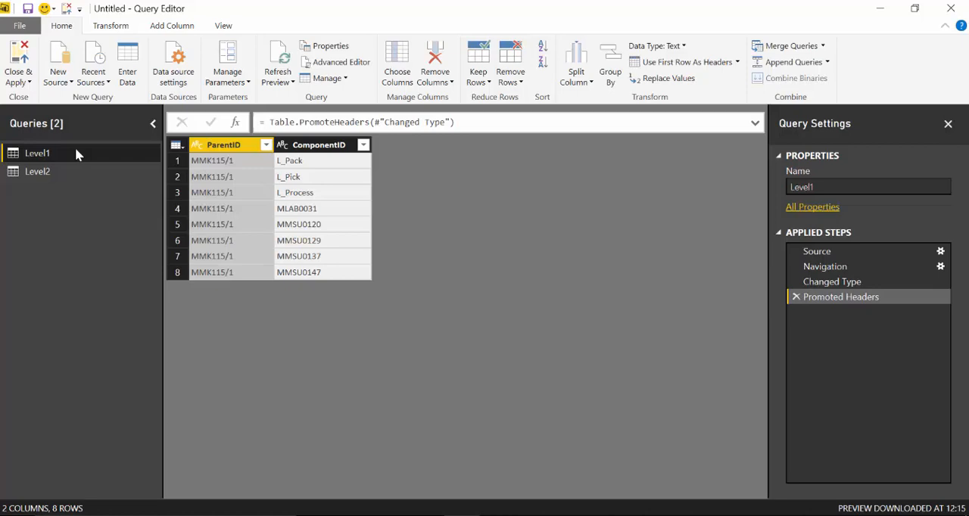
{"action": "mouse_move", "coordinate": [742, 135]}
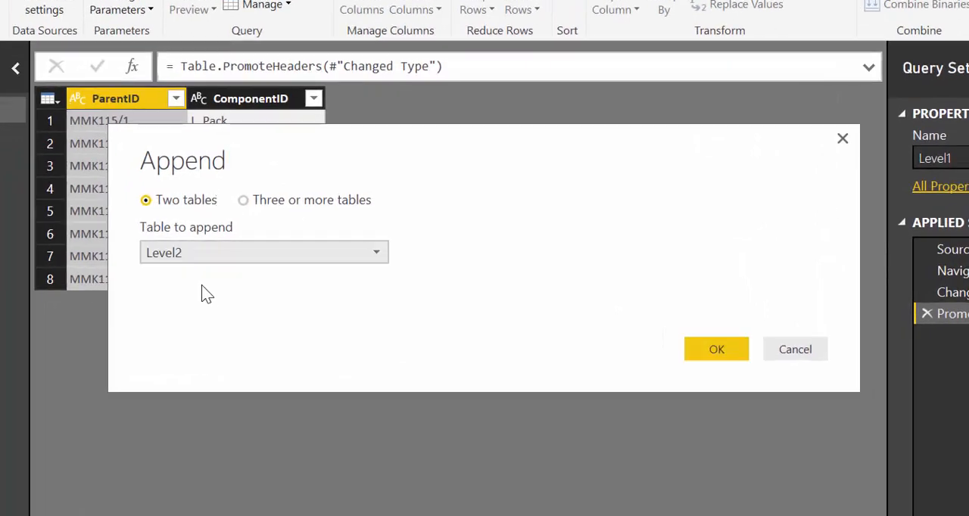
Step: Append Level2's six rows to Level1 and turn off Enable Load for Level2
{"action": "left_click", "coordinate": [715, 349]}
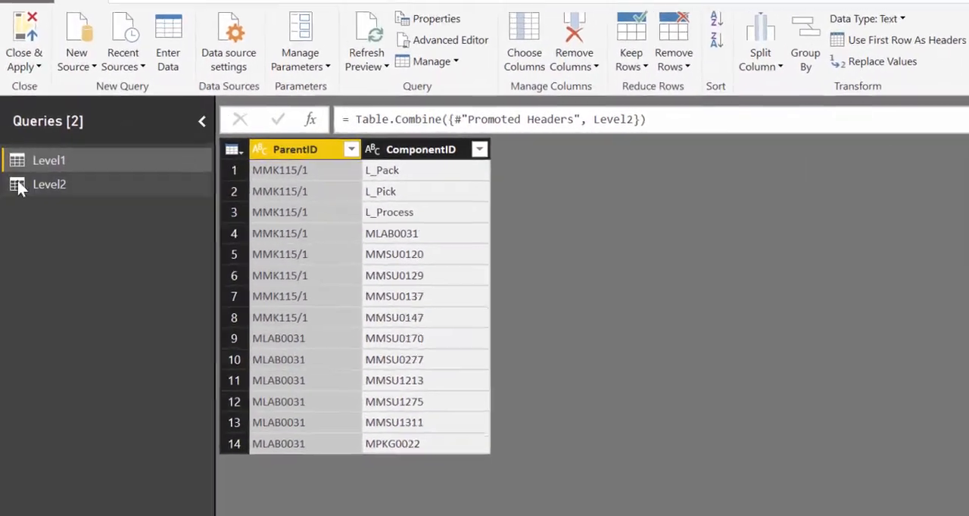
{"action": "right_click", "coordinate": [50, 184]}
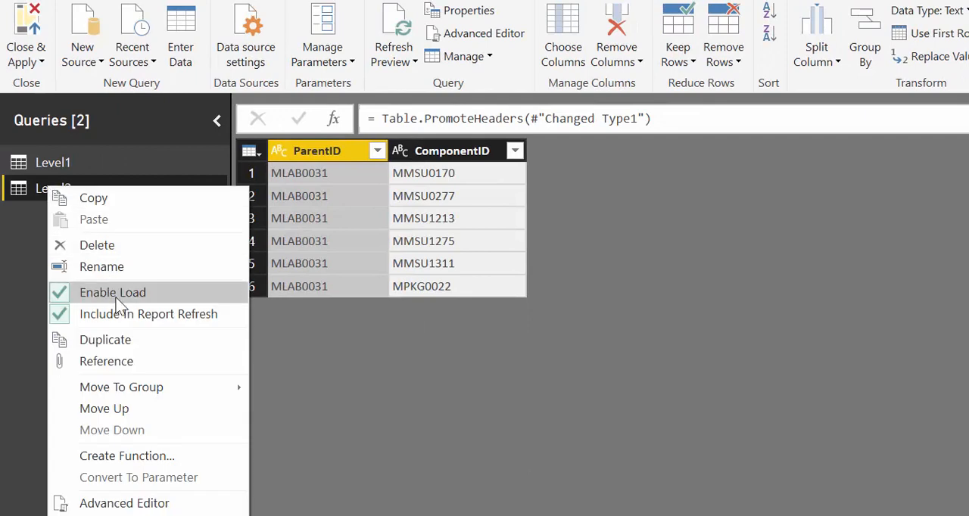
{"action": "left_click", "coordinate": [53, 162]}
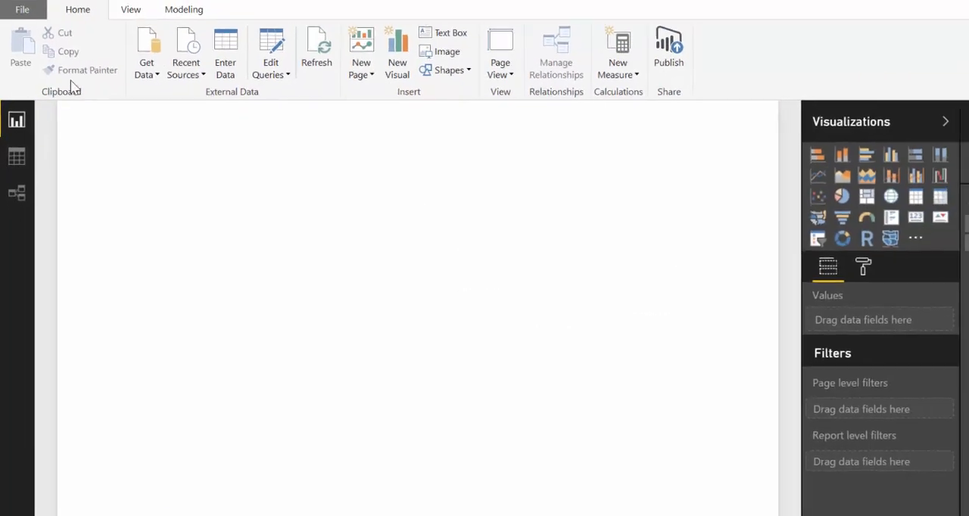
Step: In Data view, add column Path = PATH(Level1[ComponentID],Level1[ParentID])
{"action": "left_click", "coordinate": [17, 156]}
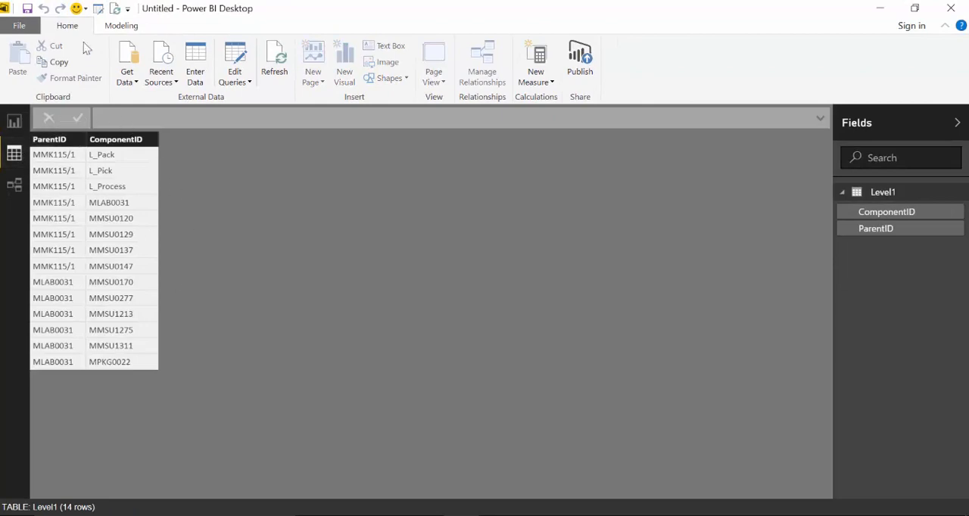
{"action": "left_click", "coordinate": [121, 25]}
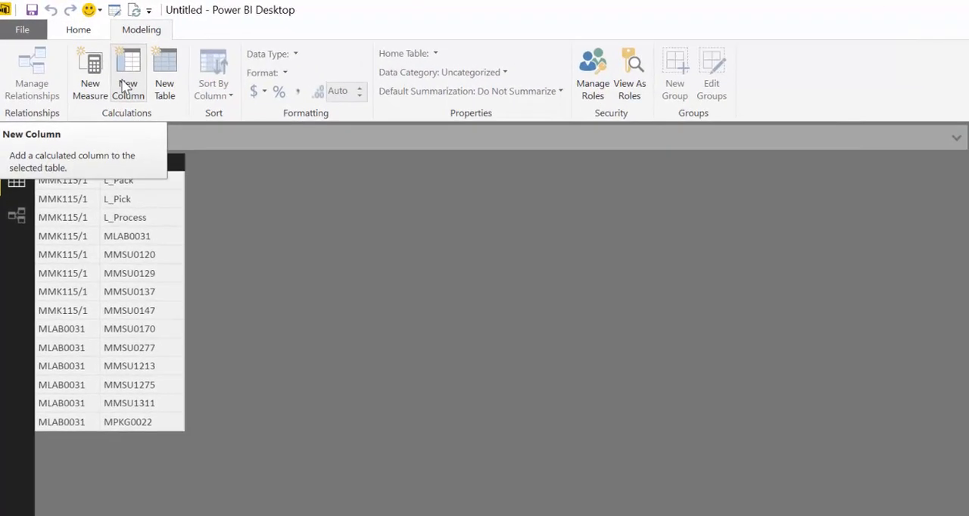
{"action": "left_click", "coordinate": [127, 72]}
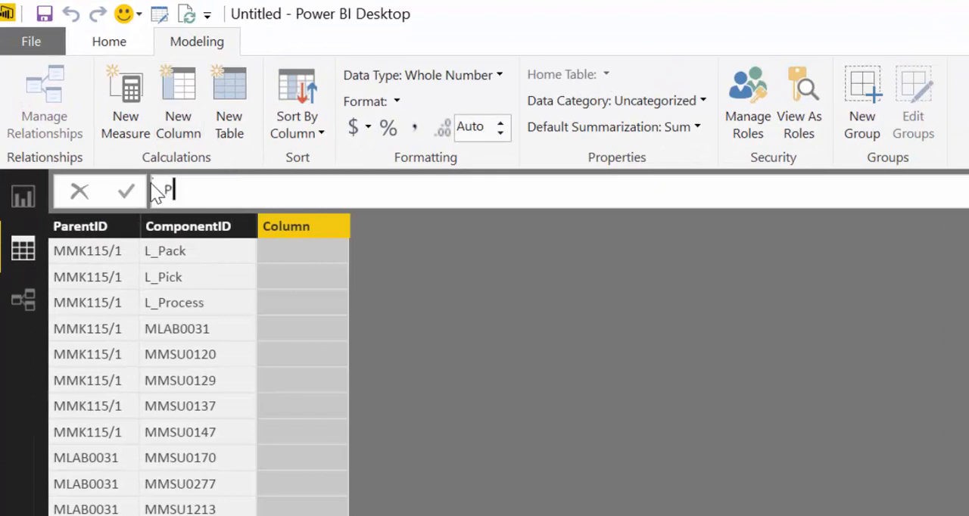
{"action": "type", "text": "ath"}
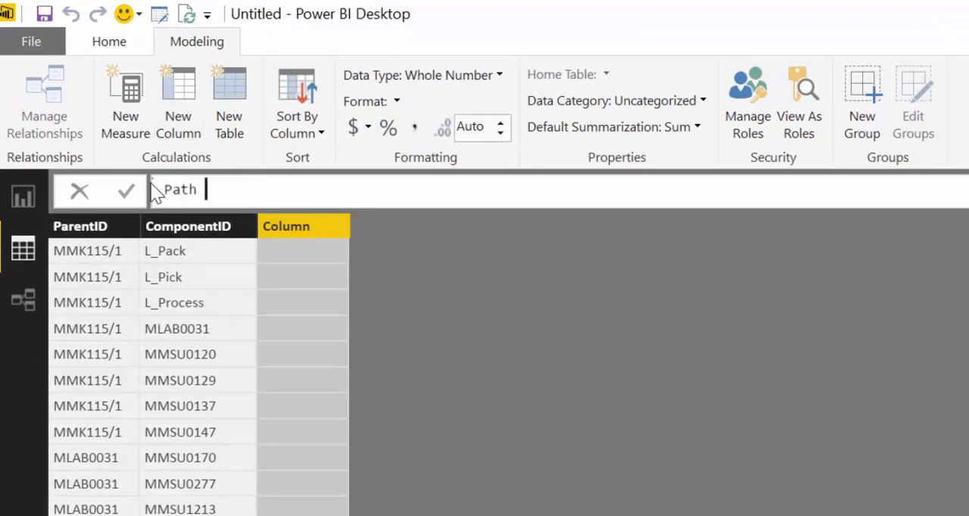
{"action": "type", "text": "=pa"}
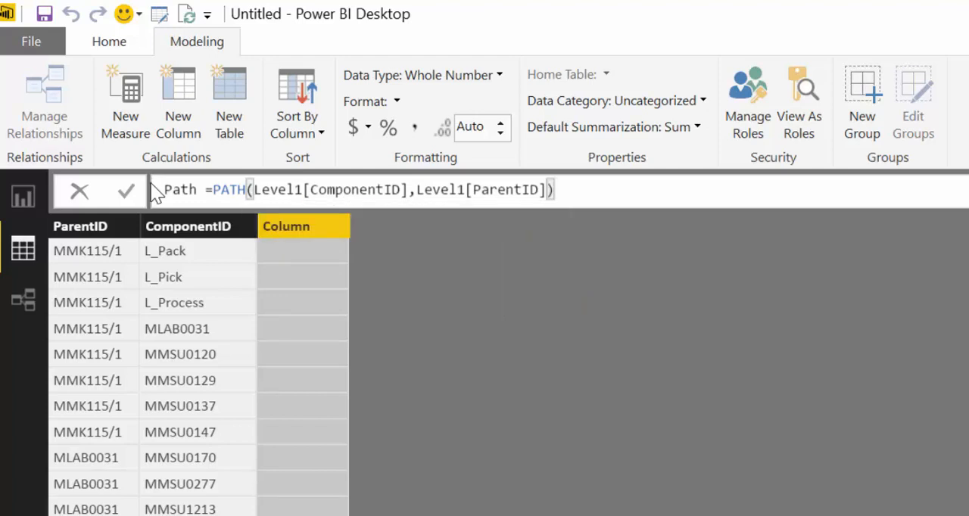
{"action": "left_click", "coordinate": [125, 190]}
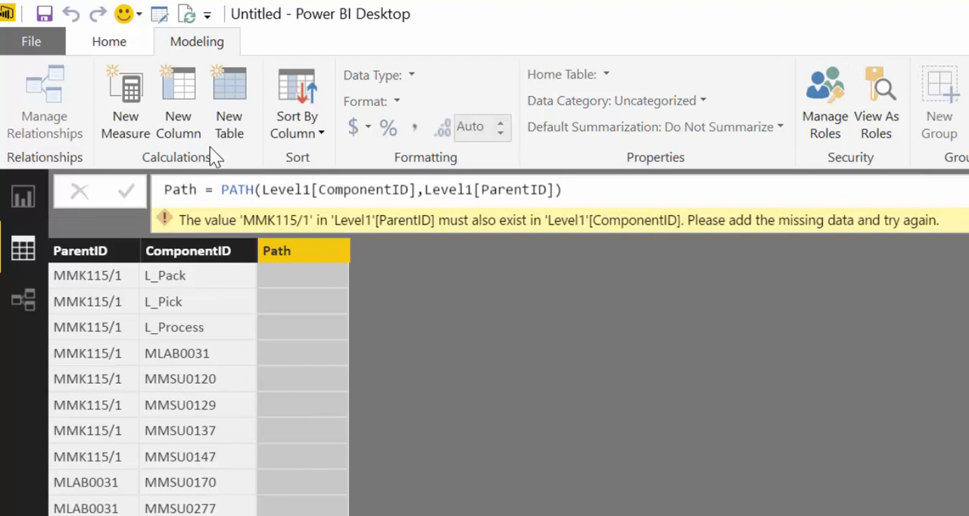
{"action": "mouse_move", "coordinate": [186, 231]}
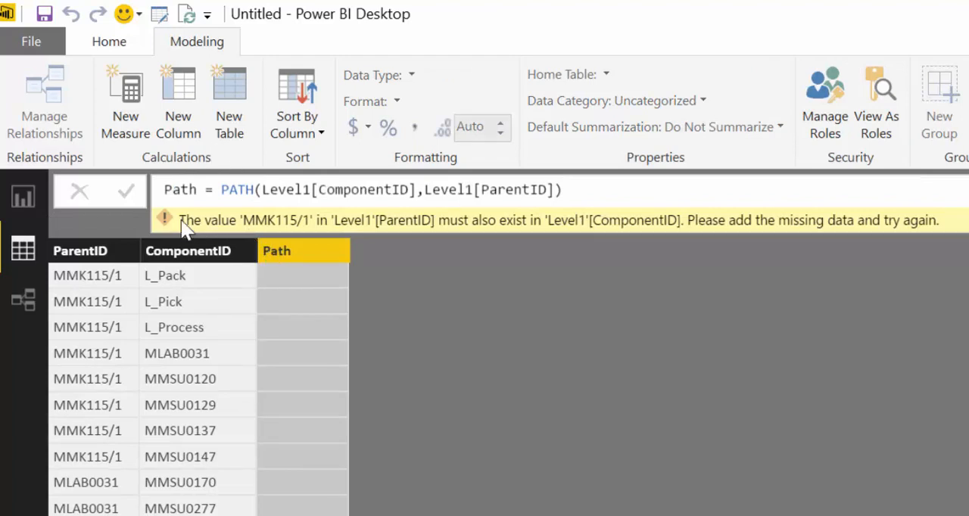
{"action": "mouse_move", "coordinate": [262, 234]}
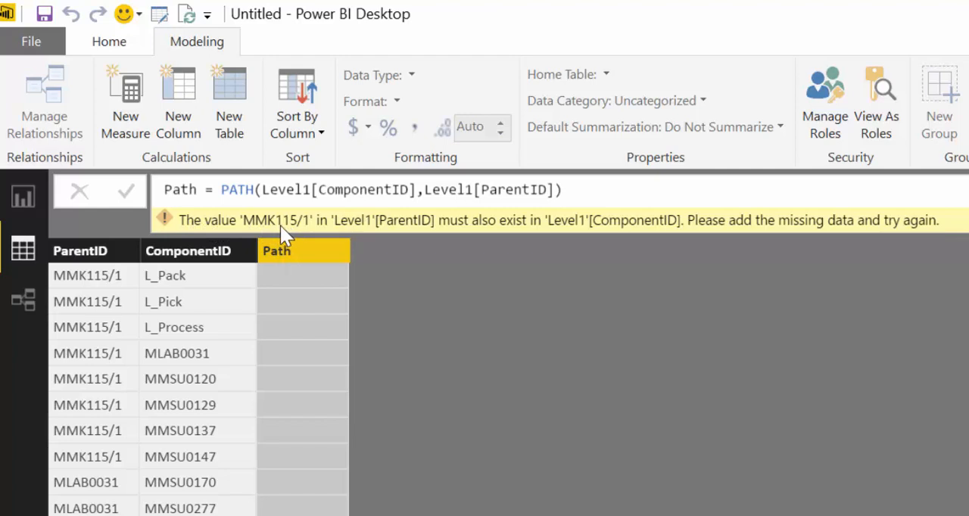
{"action": "mouse_move", "coordinate": [382, 231]}
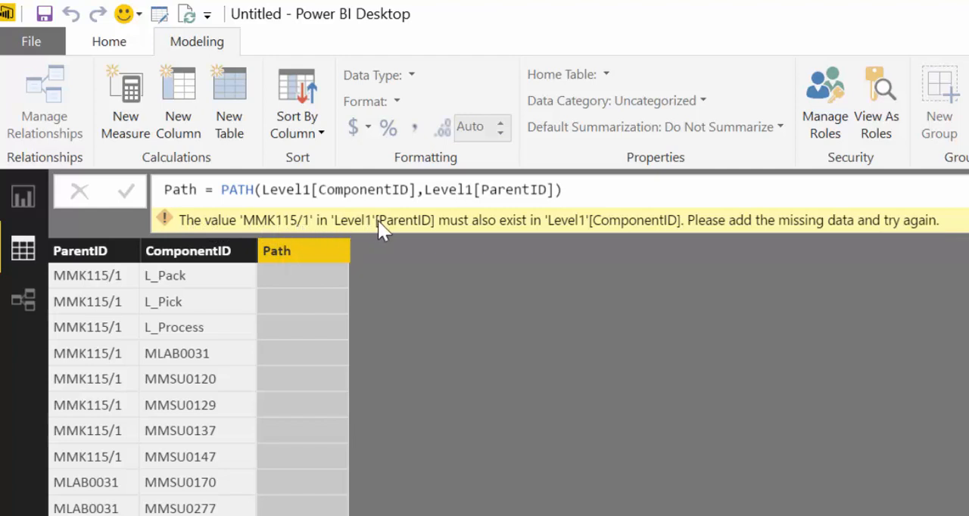
{"action": "mouse_move", "coordinate": [587, 236]}
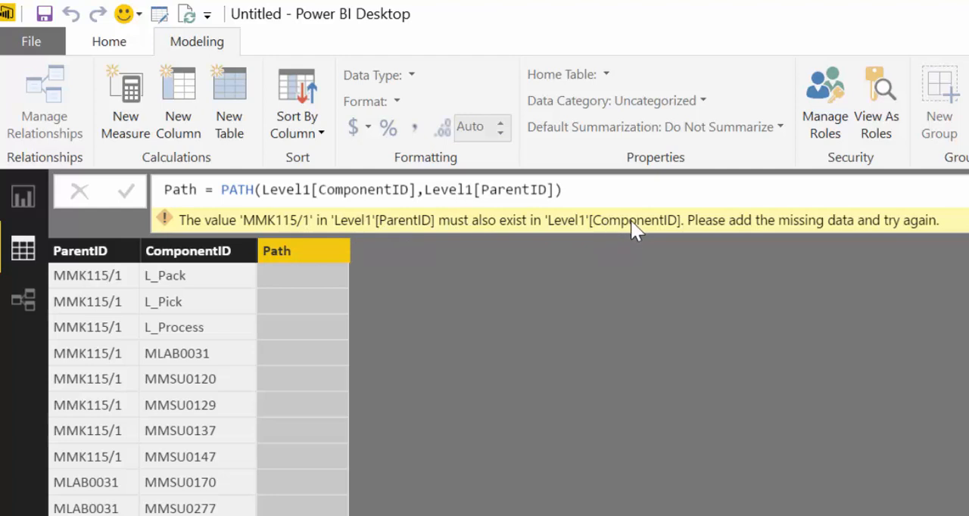
{"action": "mouse_move", "coordinate": [769, 236]}
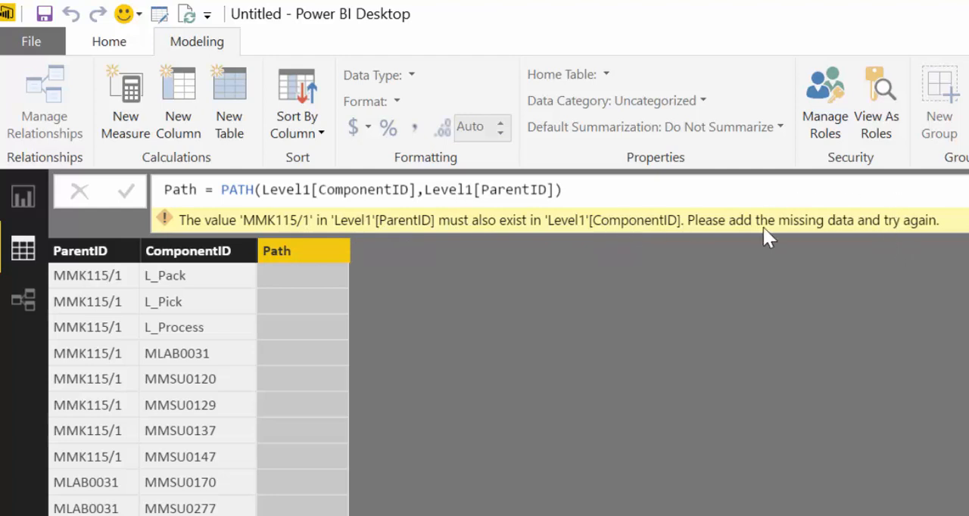
{"action": "mouse_move", "coordinate": [587, 484]}
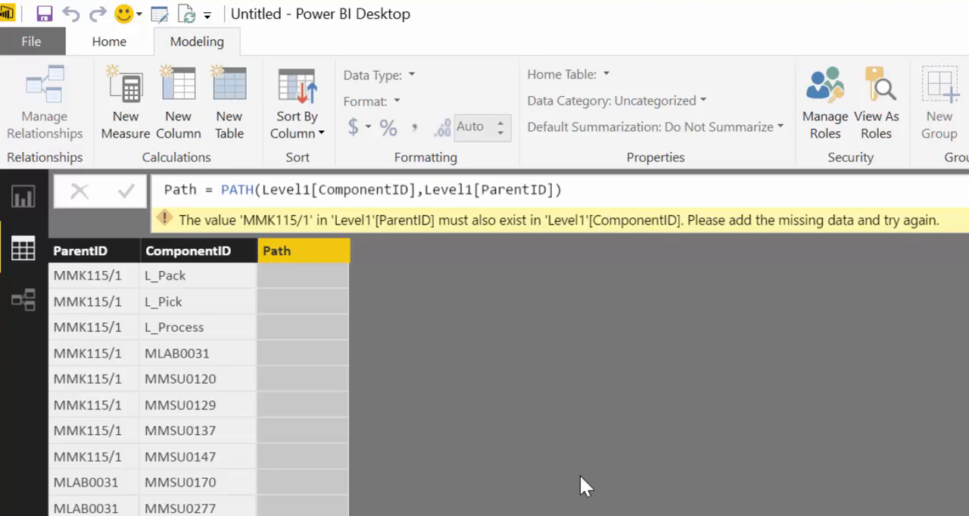
{"action": "mouse_move", "coordinate": [550, 422]}
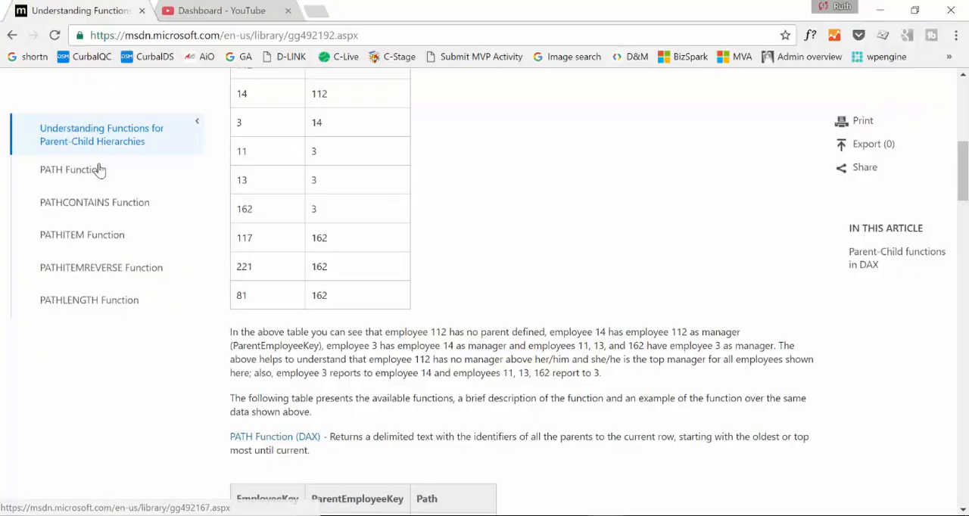
Step: Open the PATH Function (DAX) article from MSDN's left navigation
{"action": "left_click", "coordinate": [70, 169]}
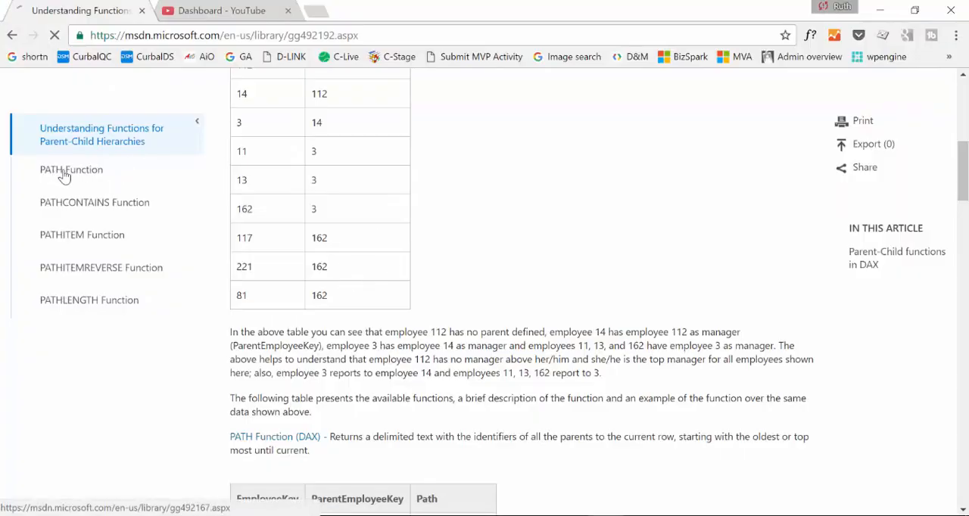
{"action": "left_click", "coordinate": [71, 170]}
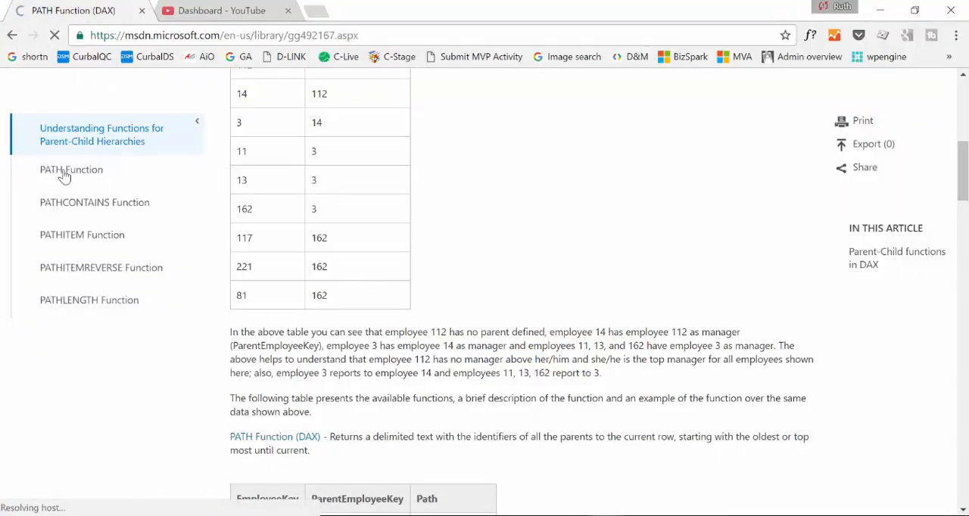
{"action": "left_click", "coordinate": [71, 169]}
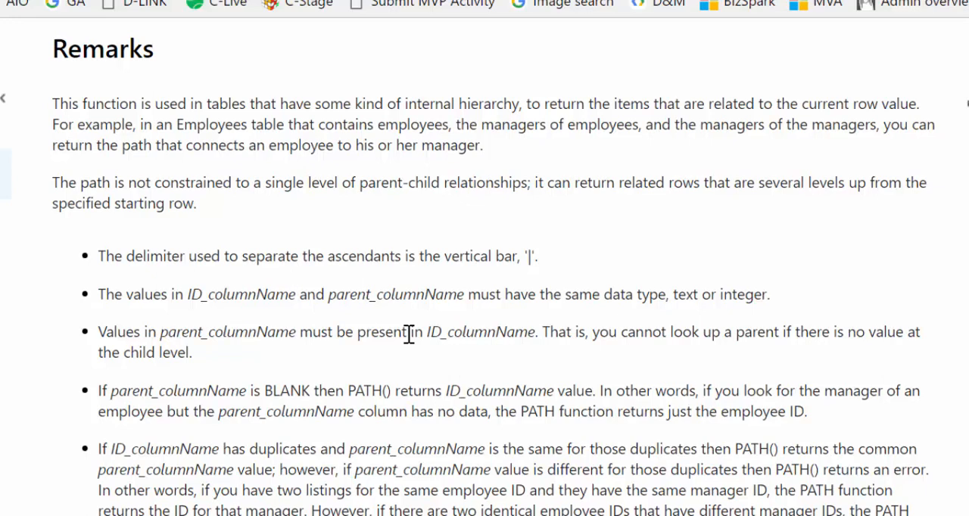
{"action": "mouse_move", "coordinate": [117, 276]}
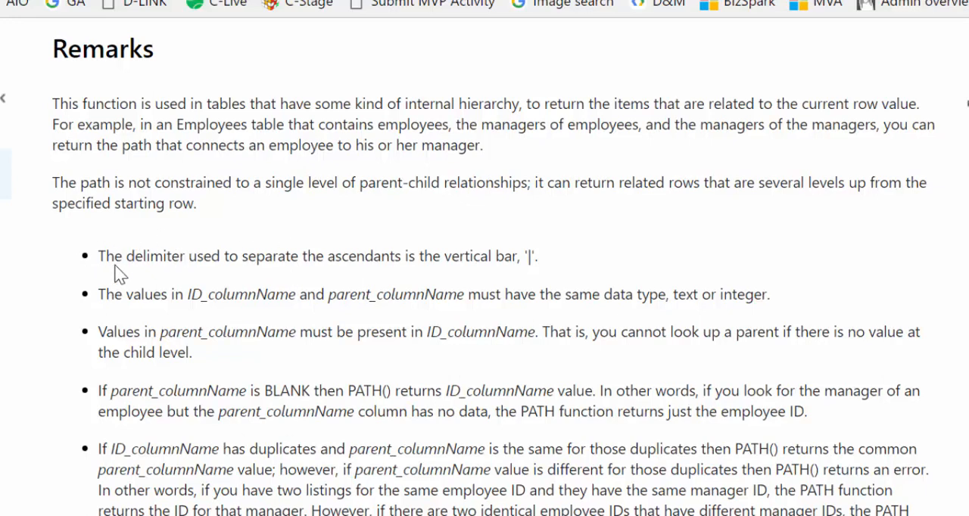
{"action": "mouse_move", "coordinate": [545, 265]}
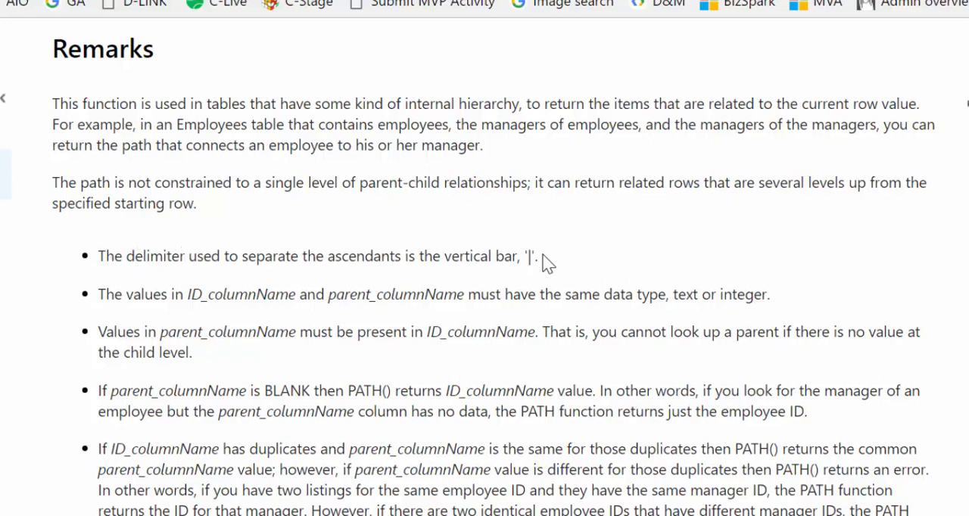
{"action": "mouse_move", "coordinate": [172, 298]}
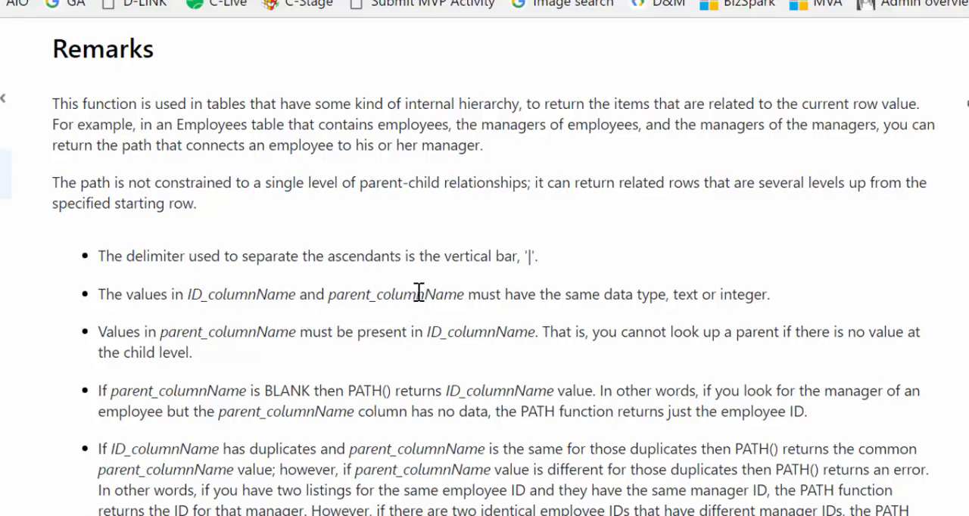
{"action": "mouse_move", "coordinate": [651, 294]}
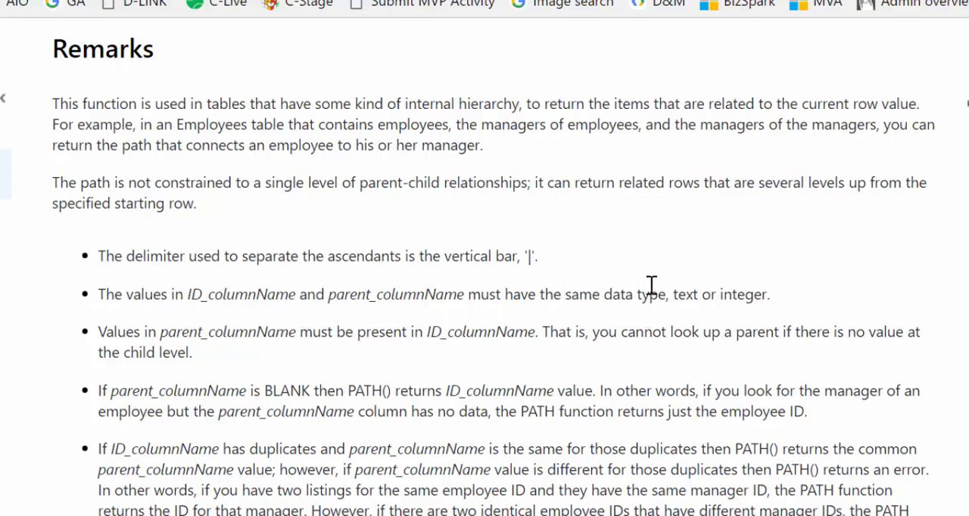
{"action": "mouse_move", "coordinate": [610, 333]}
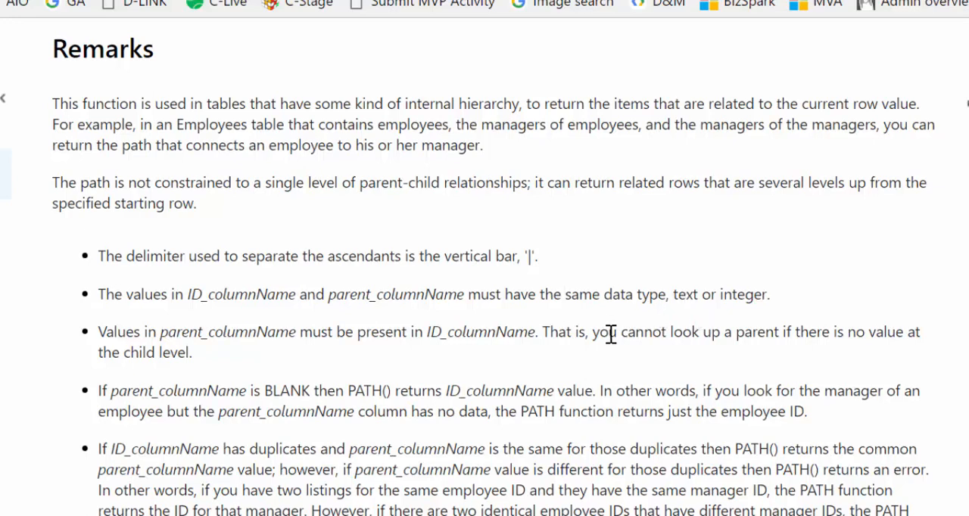
{"action": "mouse_move", "coordinate": [674, 366]}
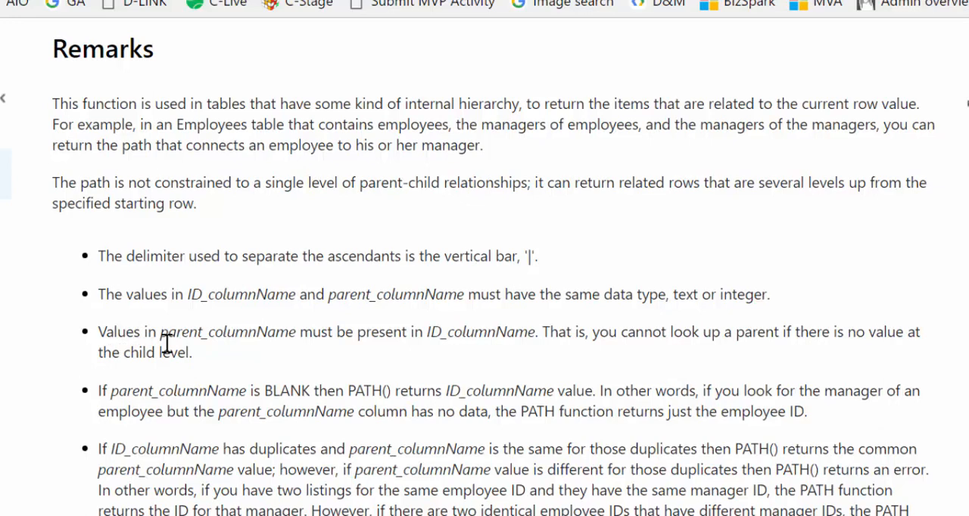
{"action": "mouse_move", "coordinate": [360, 339]}
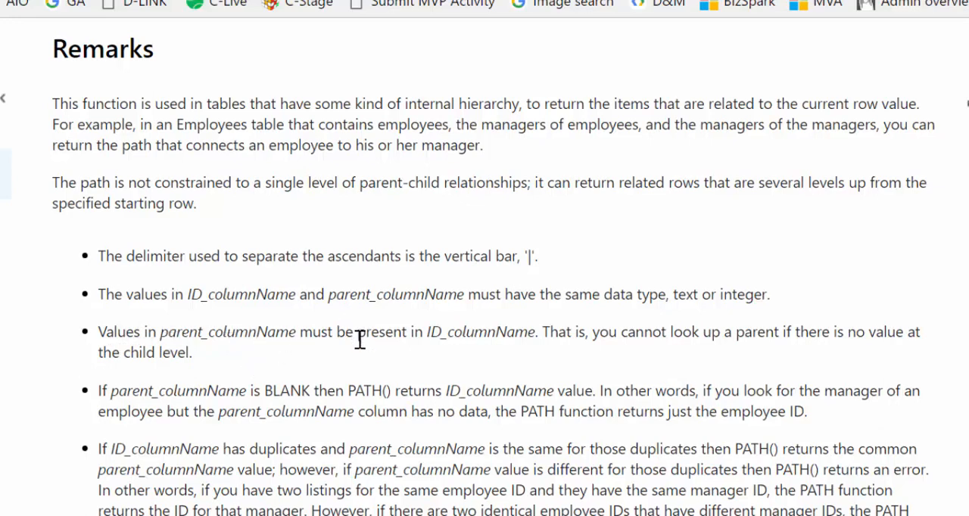
{"action": "mouse_move", "coordinate": [517, 356]}
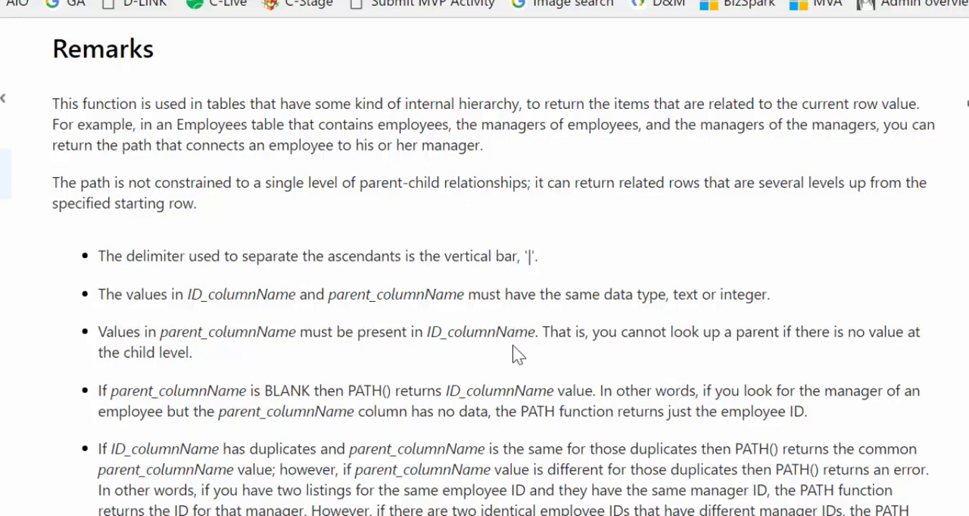
{"action": "mouse_move", "coordinate": [238, 327]}
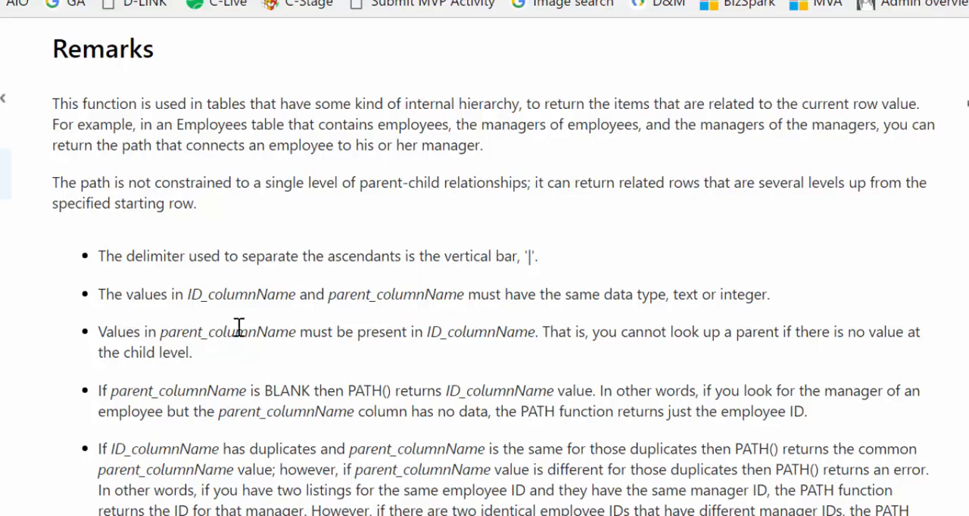
{"action": "mouse_move", "coordinate": [492, 363]}
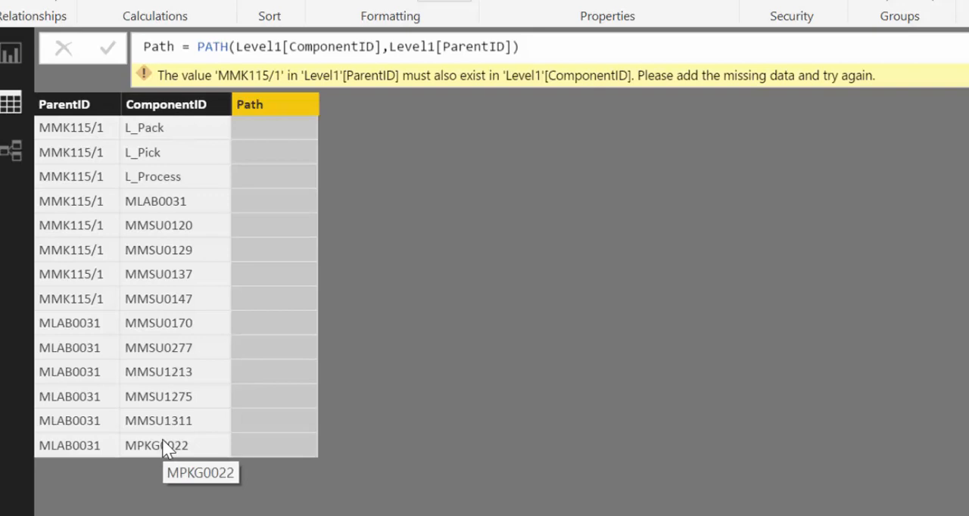
{"action": "mouse_move", "coordinate": [183, 446]}
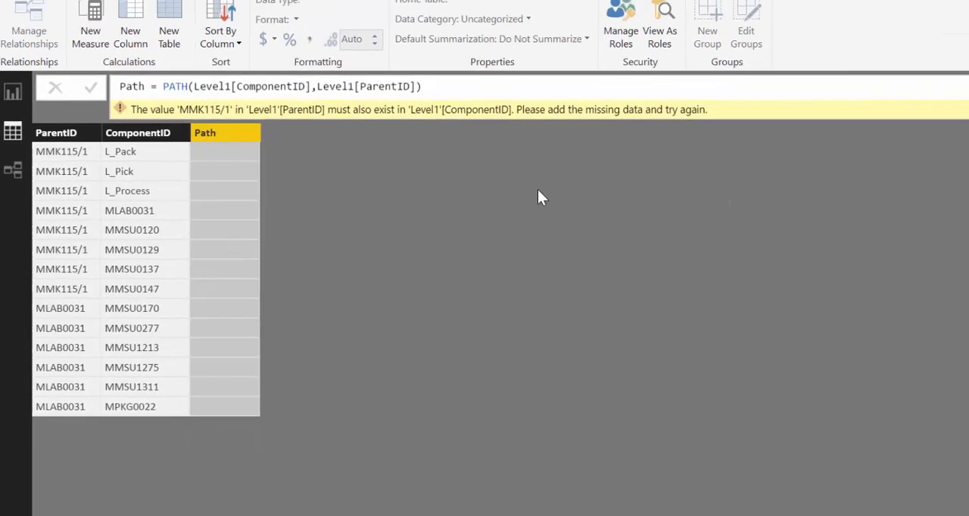
Step: Delete the erroring Path column from the Fields pane and confirm
{"action": "right_click", "coordinate": [897, 243]}
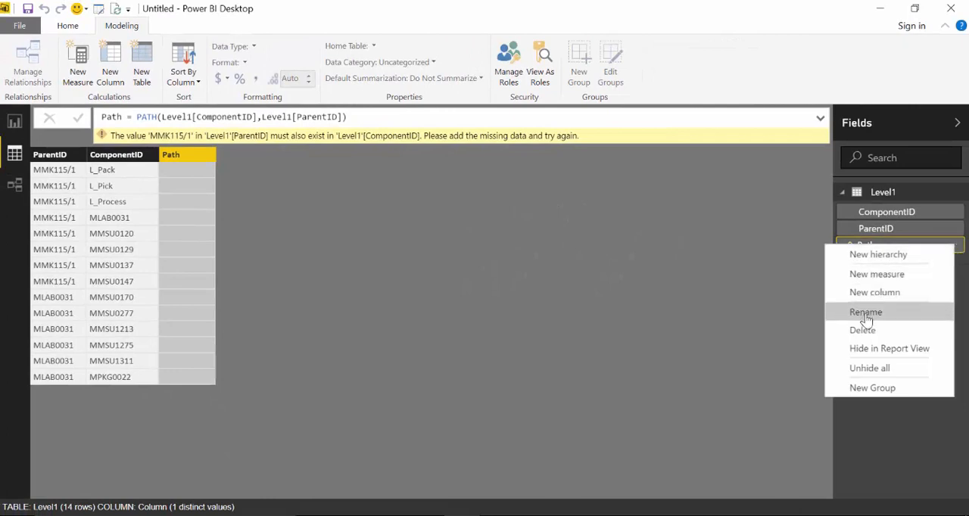
{"action": "left_click", "coordinate": [862, 330]}
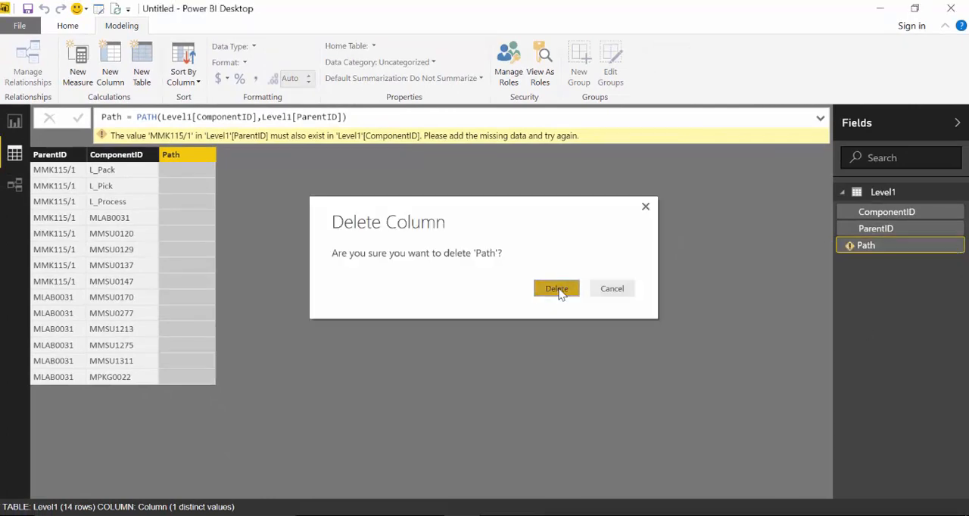
{"action": "left_click", "coordinate": [557, 289]}
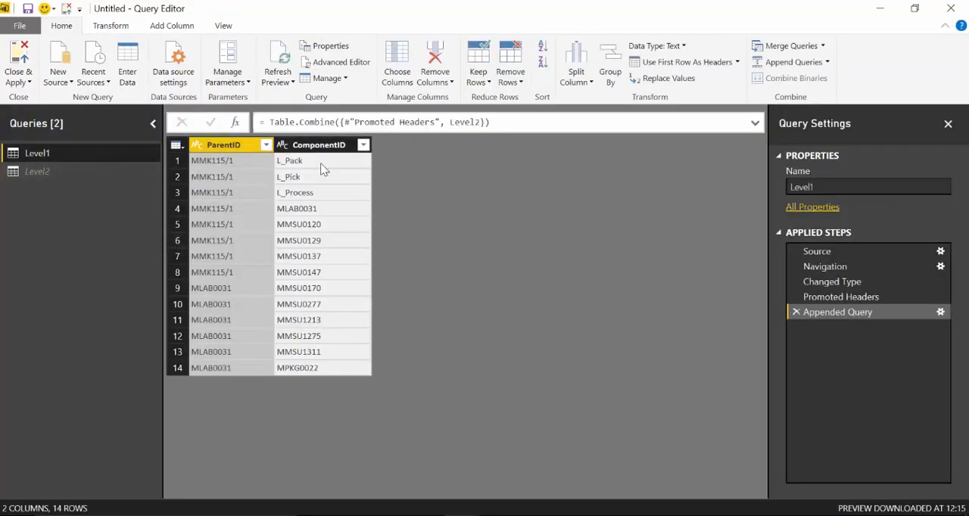
Step: Duplicate the Level1 query and remove ComponentID from the Level1 (2) copy
{"action": "left_click", "coordinate": [37, 152]}
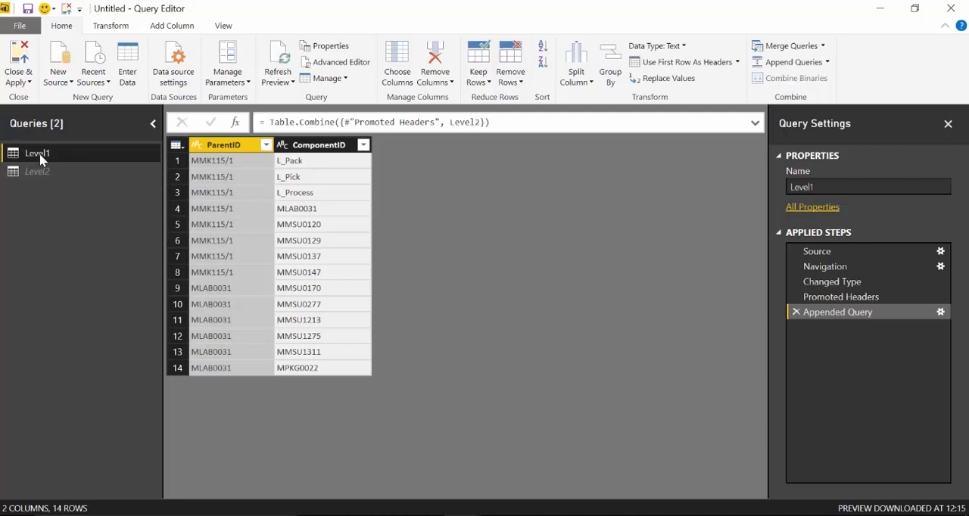
{"action": "right_click", "coordinate": [37, 153]}
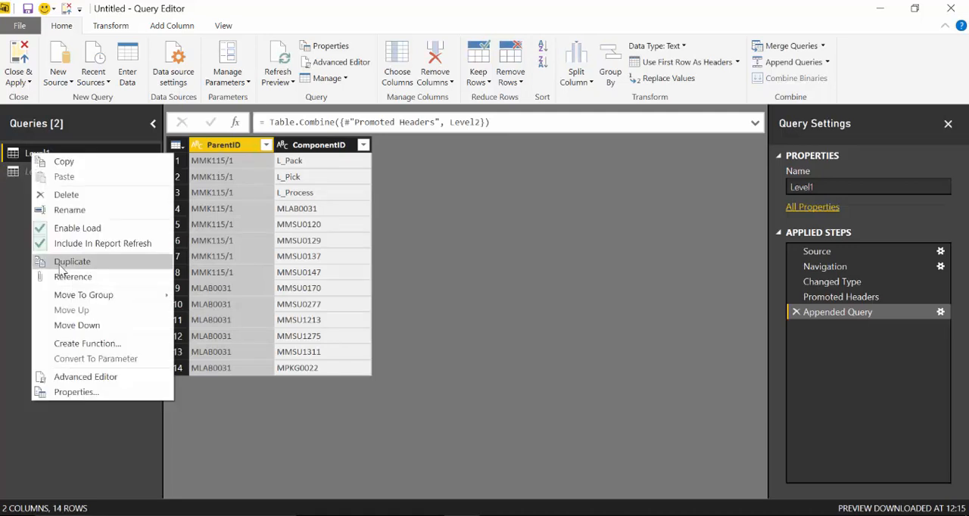
{"action": "left_click", "coordinate": [71, 261]}
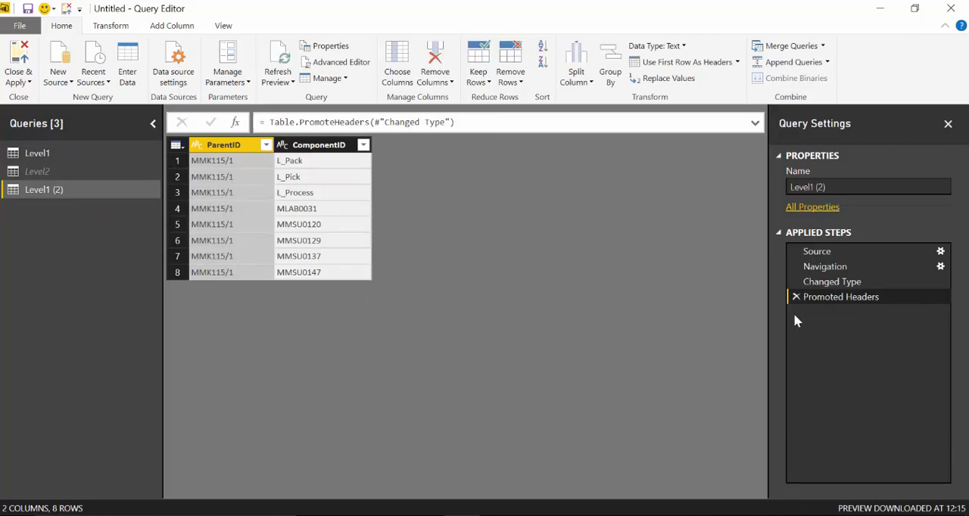
{"action": "left_click", "coordinate": [313, 145]}
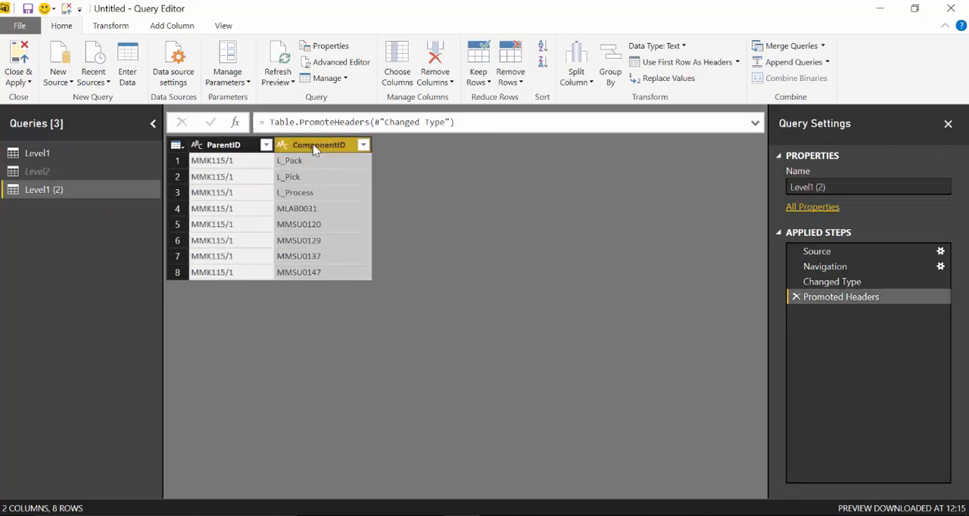
{"action": "right_click", "coordinate": [318, 144]}
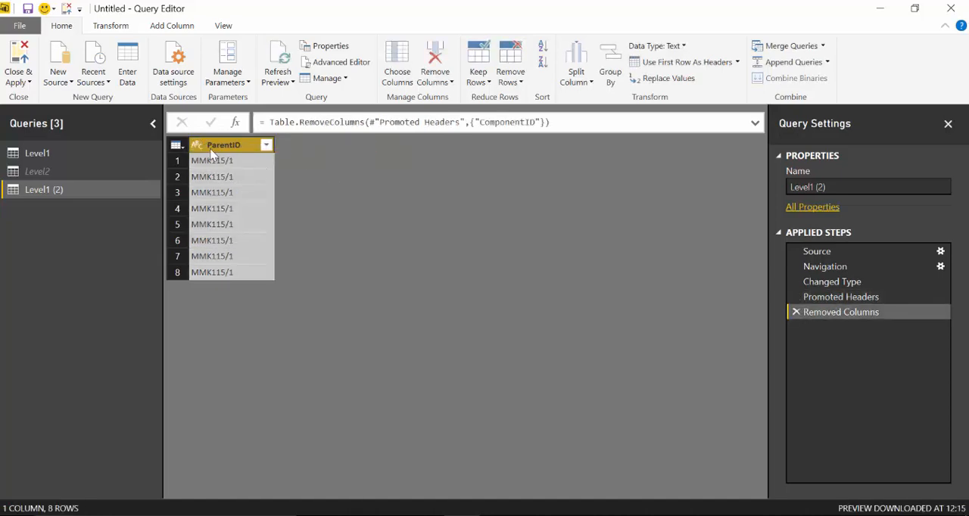
Step: Remove duplicate ParentIDs, rename the column ComponentID, and disable loading Level1 (2)
{"action": "right_click", "coordinate": [223, 144]}
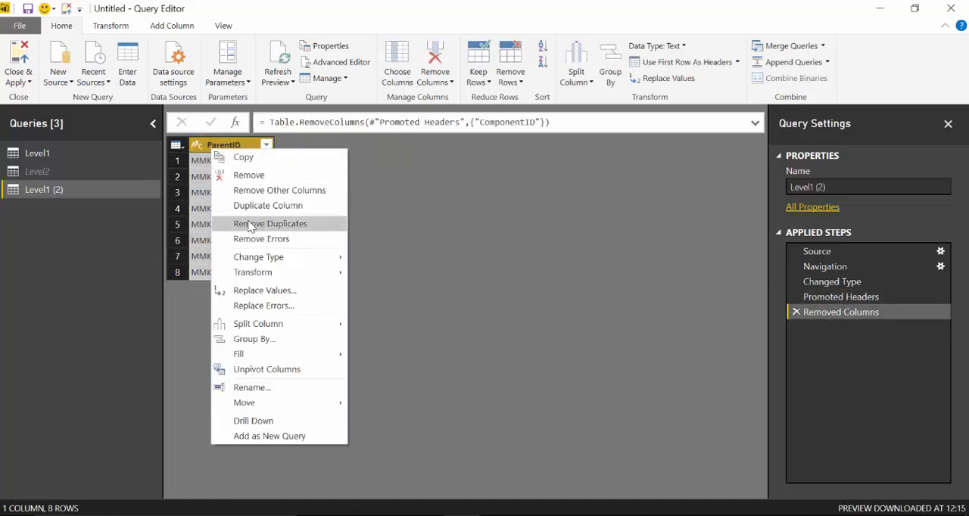
{"action": "left_click", "coordinate": [270, 223]}
{"action": "type", "text": "c"}
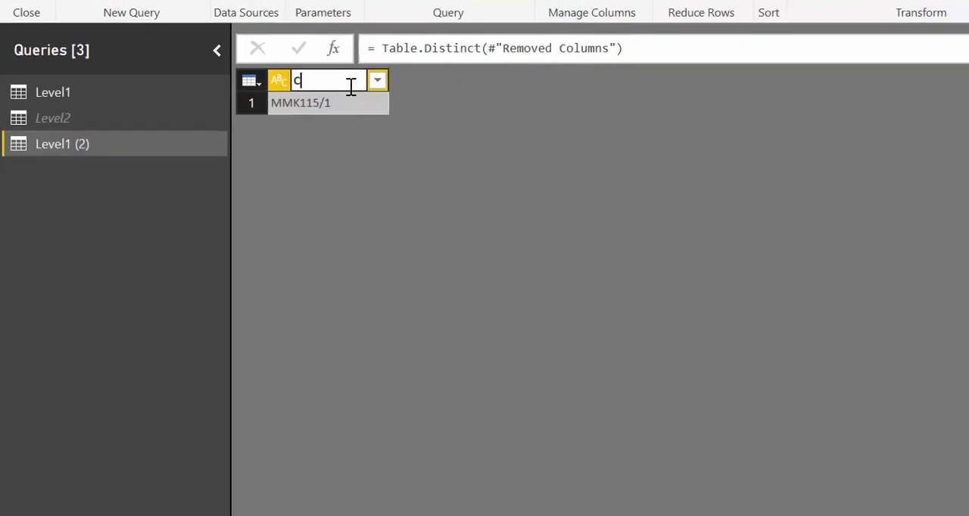
{"action": "type", "text": "omponentID"}
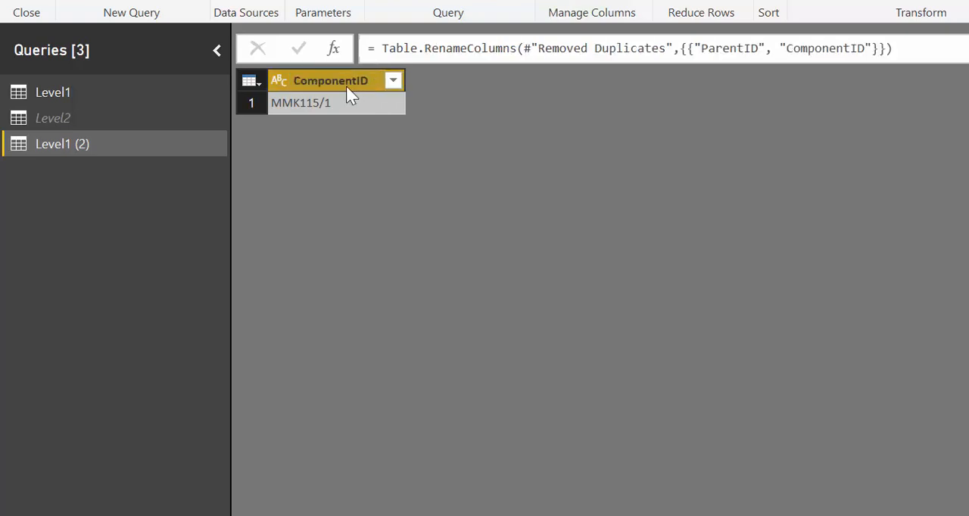
{"action": "mouse_move", "coordinate": [288, 102]}
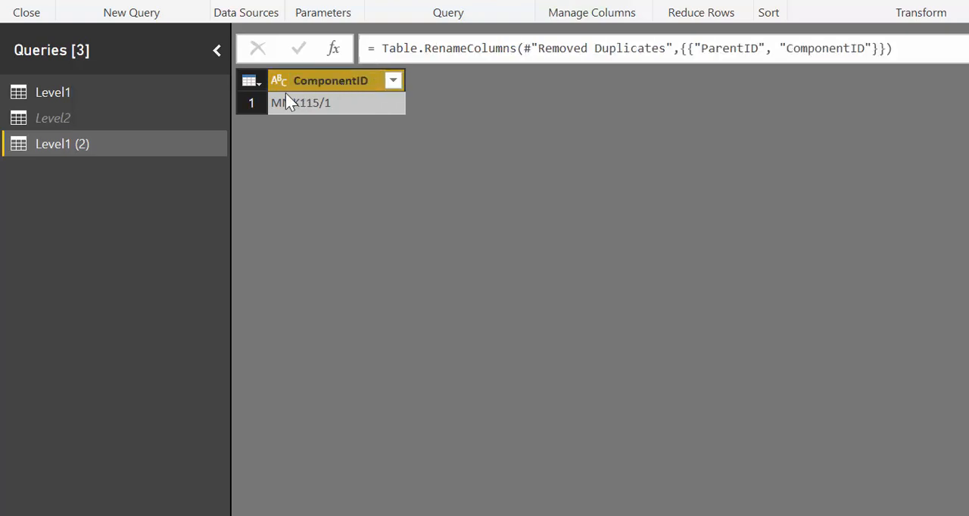
{"action": "mouse_move", "coordinate": [255, 156]}
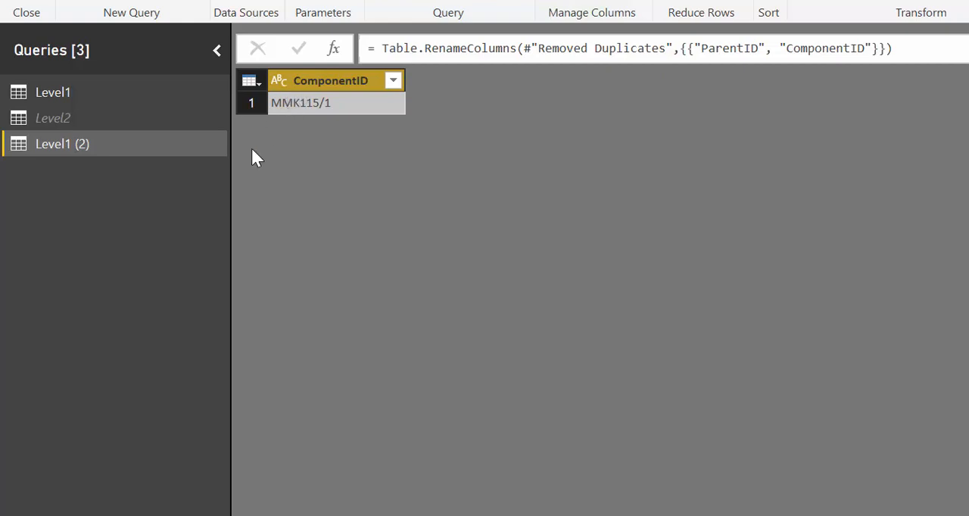
{"action": "right_click", "coordinate": [62, 144]}
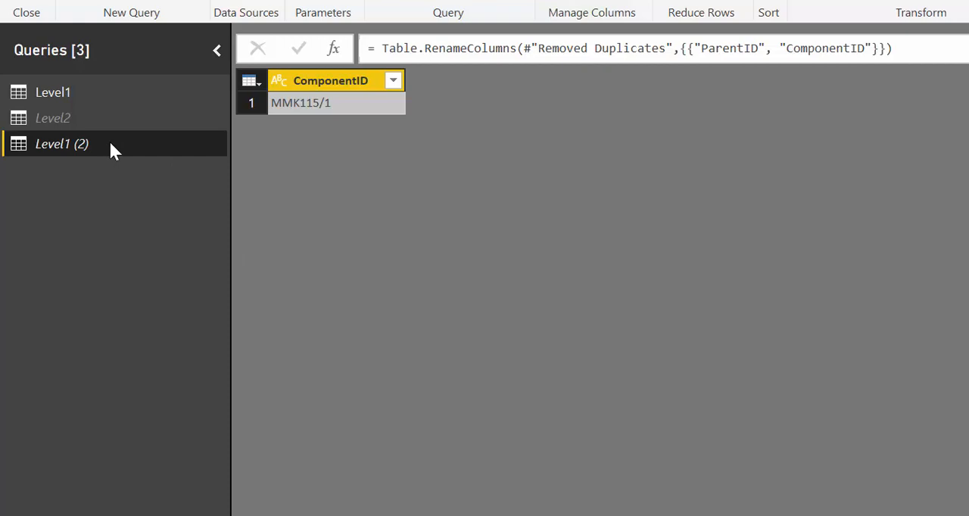
{"action": "left_click", "coordinate": [52, 92]}
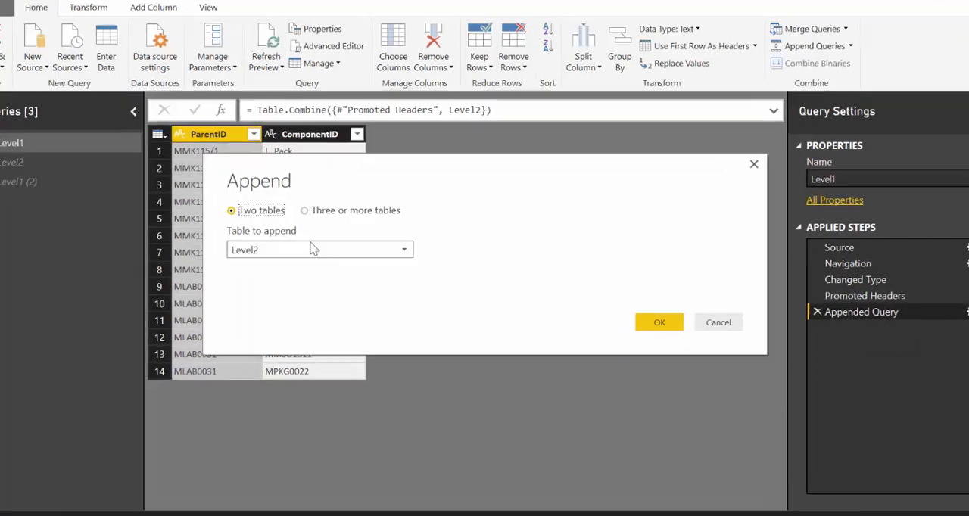
Step: Append Level1 (2) to Level1 as a third table, then Close & Apply
{"action": "left_click", "coordinate": [303, 210]}
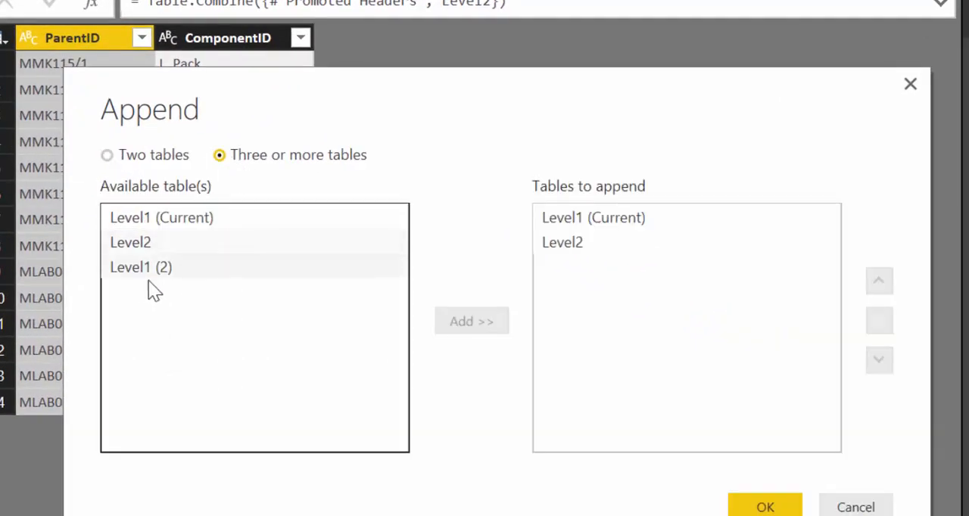
{"action": "left_click", "coordinate": [141, 266]}
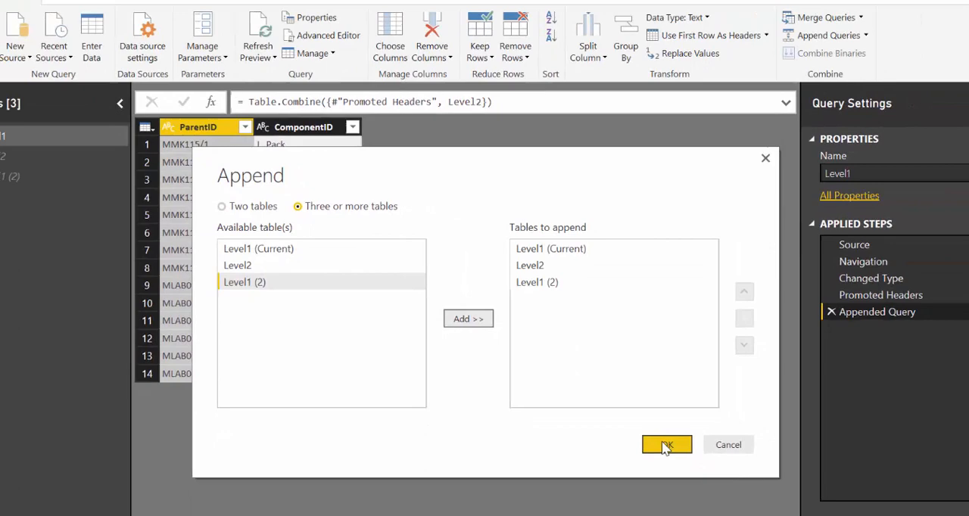
{"action": "left_click", "coordinate": [666, 444]}
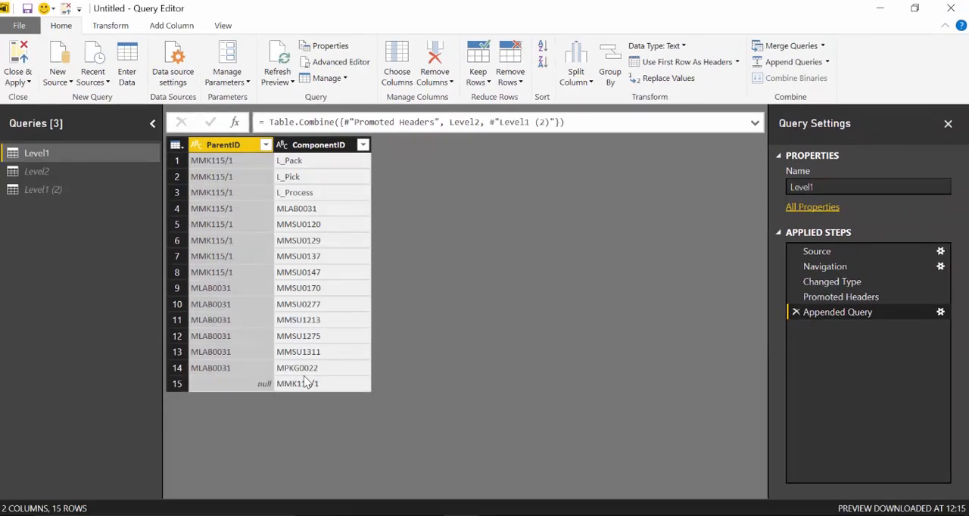
{"action": "mouse_move", "coordinate": [306, 368]}
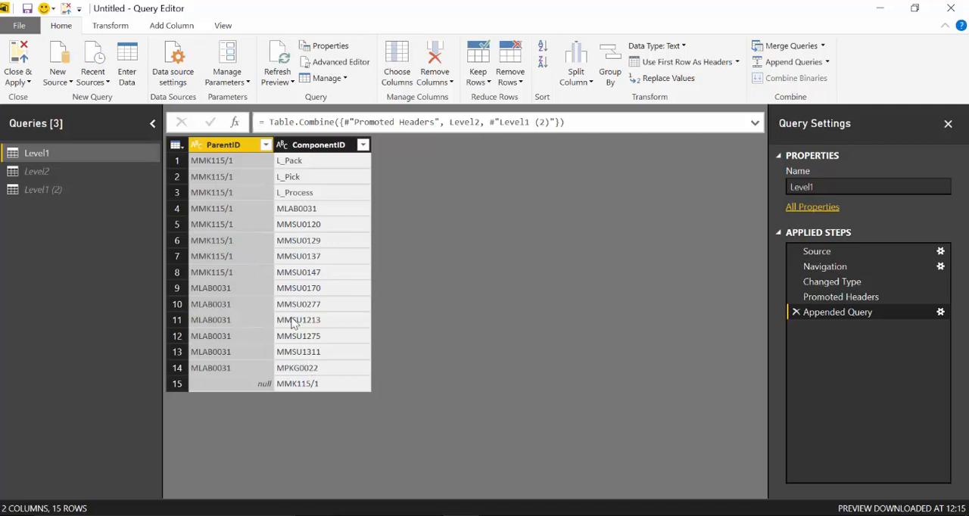
{"action": "mouse_move", "coordinate": [265, 244]}
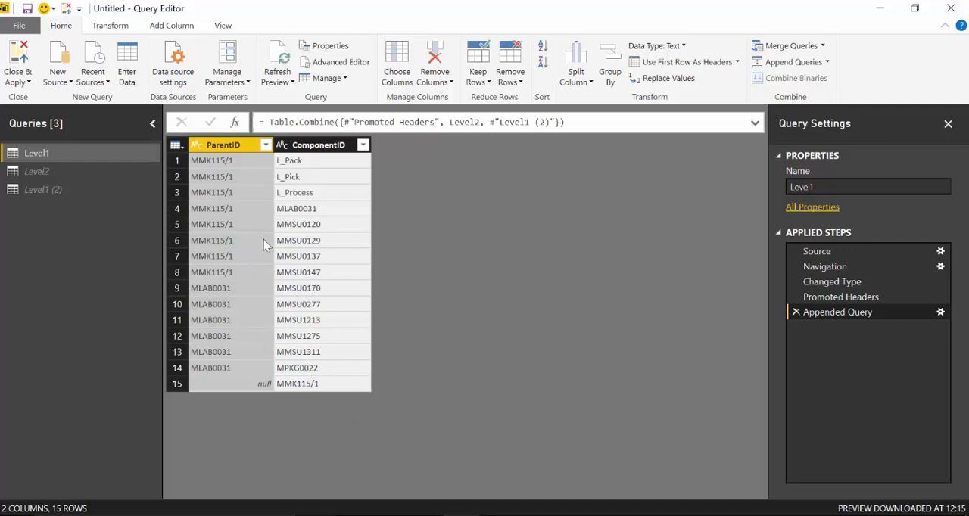
{"action": "mouse_move", "coordinate": [331, 201]}
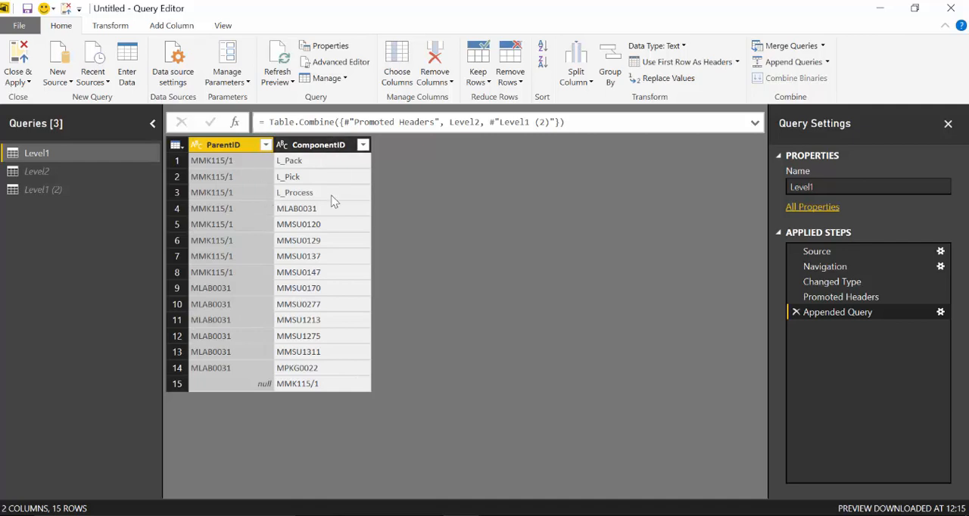
{"action": "left_click", "coordinate": [18, 65]}
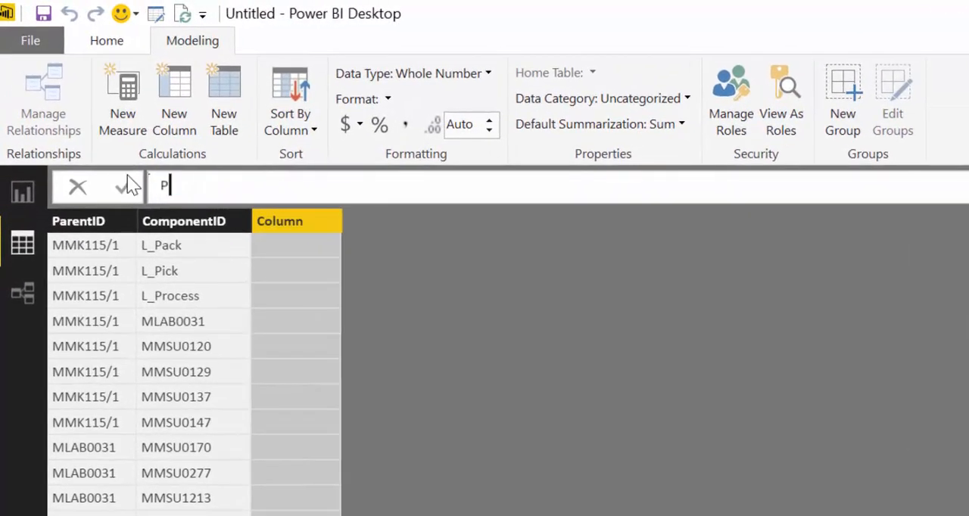
Step: Recreate the column Path = PATH(Level1[ComponentID],Level1[ParentID]) in Level1
{"action": "type", "text": "ath ="}
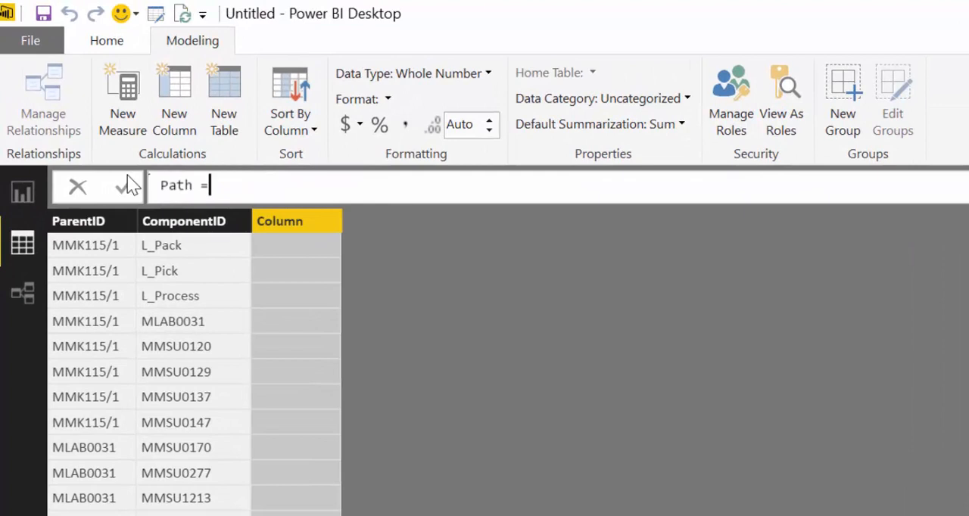
{"action": "type", "text": "PATH(Level1[ComponentID],Level1[ParentID"}
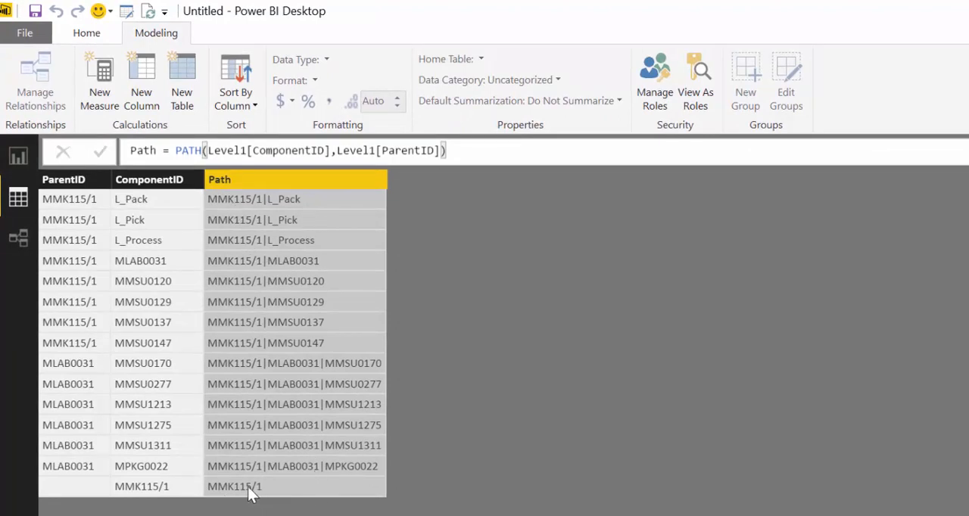
{"action": "mouse_move", "coordinate": [231, 305]}
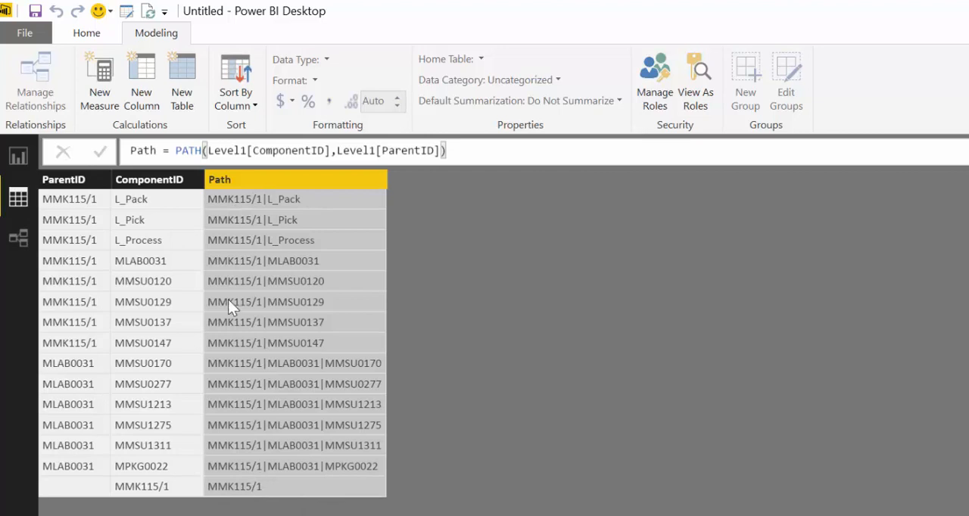
{"action": "mouse_move", "coordinate": [286, 369]}
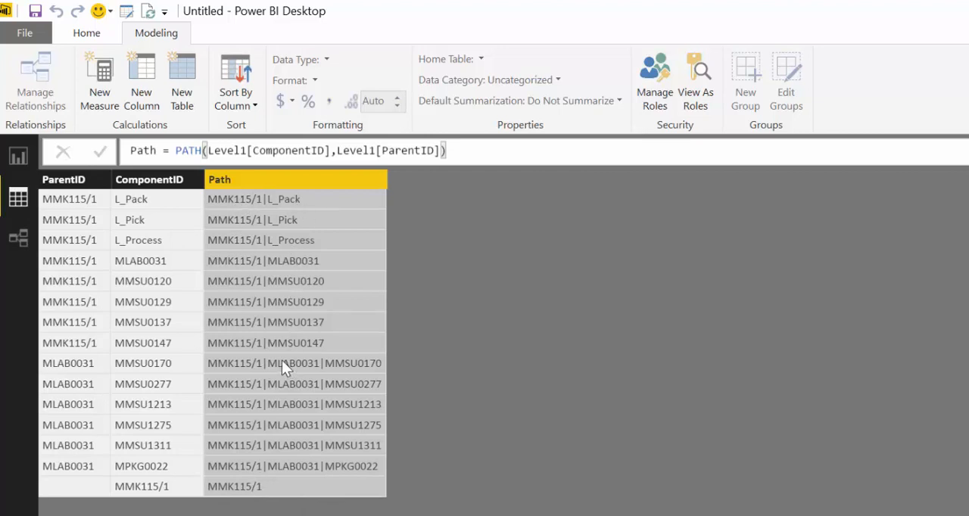
{"action": "mouse_move", "coordinate": [291, 445]}
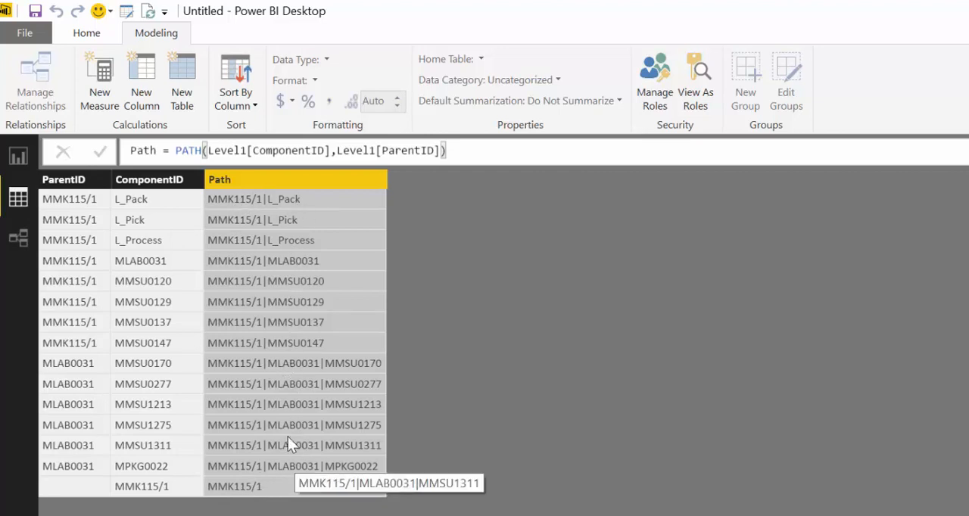
{"action": "mouse_move", "coordinate": [278, 266]}
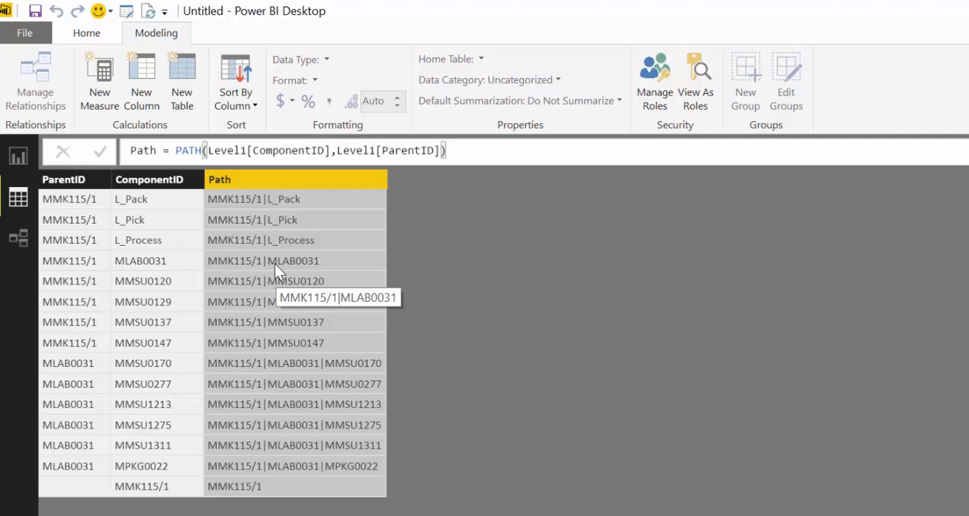
{"action": "mouse_move", "coordinate": [324, 318]}
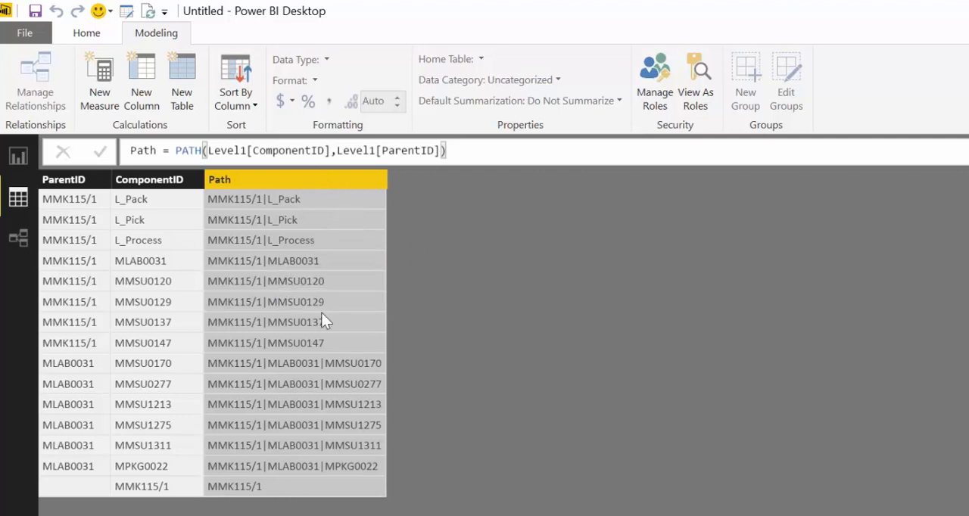
{"action": "left_click", "coordinate": [141, 81]}
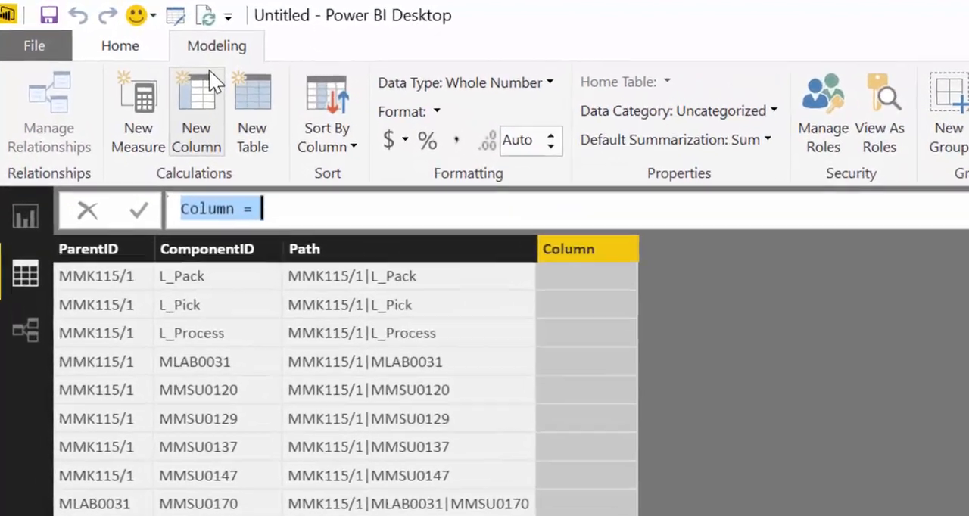
Step: Add a pathlength column with PATHLENGTH(Level1[Path]) giving depths 1, 2 or 3
{"action": "type", "text": "path1"}
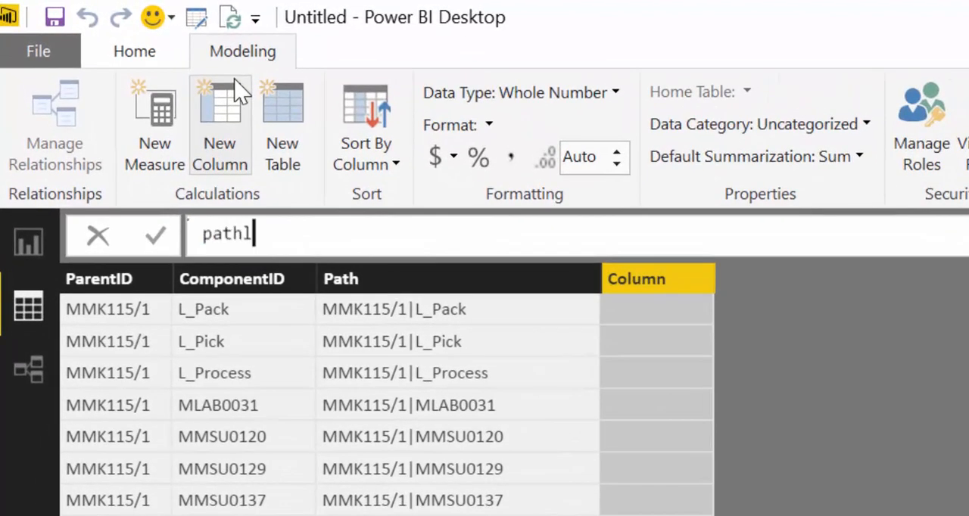
{"action": "type", "text": "ength"}
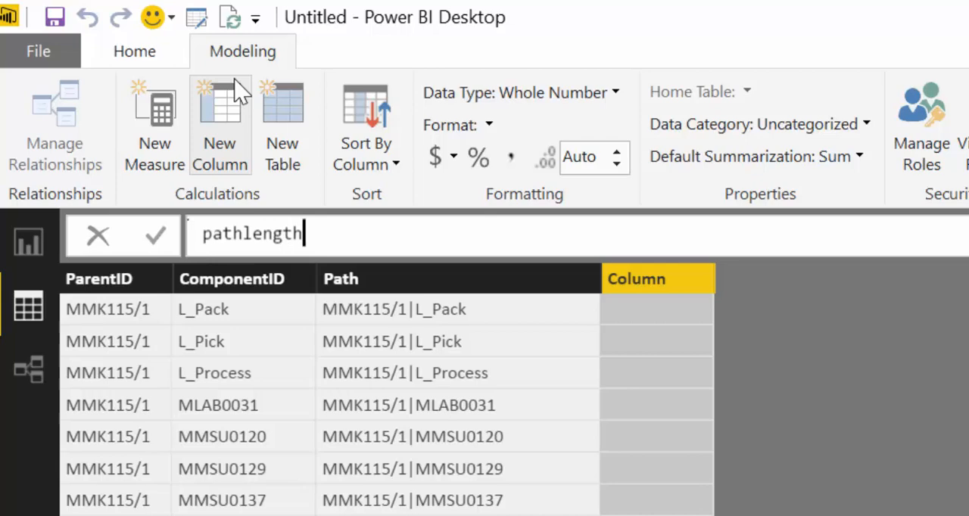
{"action": "type", "text": "= pa"}
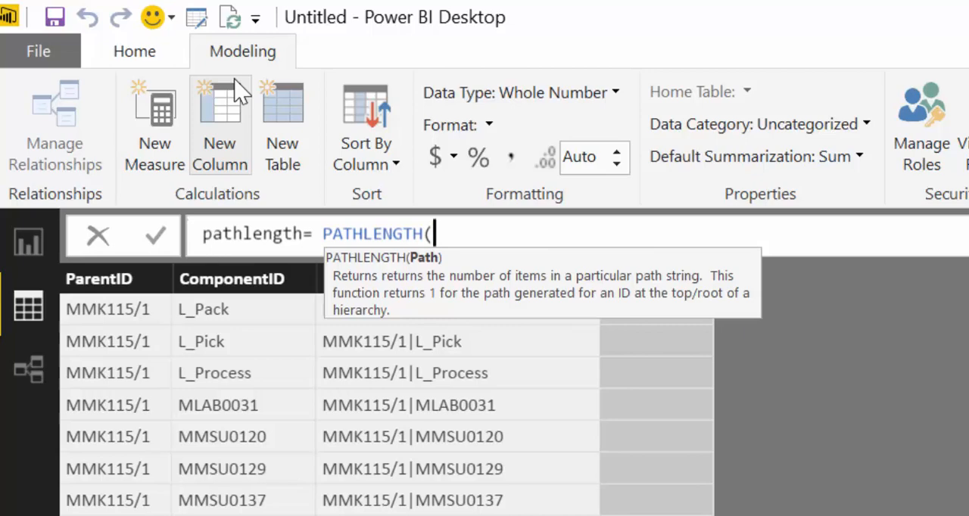
{"action": "type", "text": "path"}
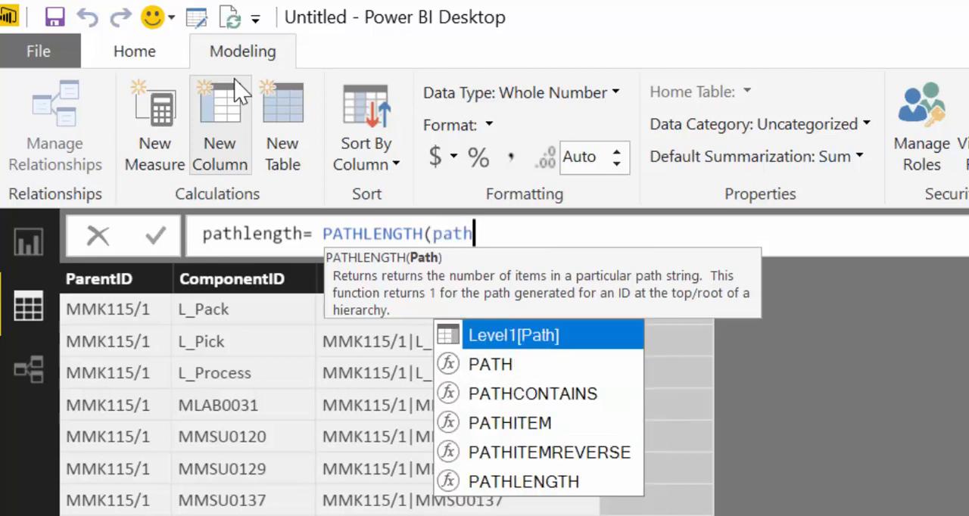
{"action": "key", "text": "Enter"}
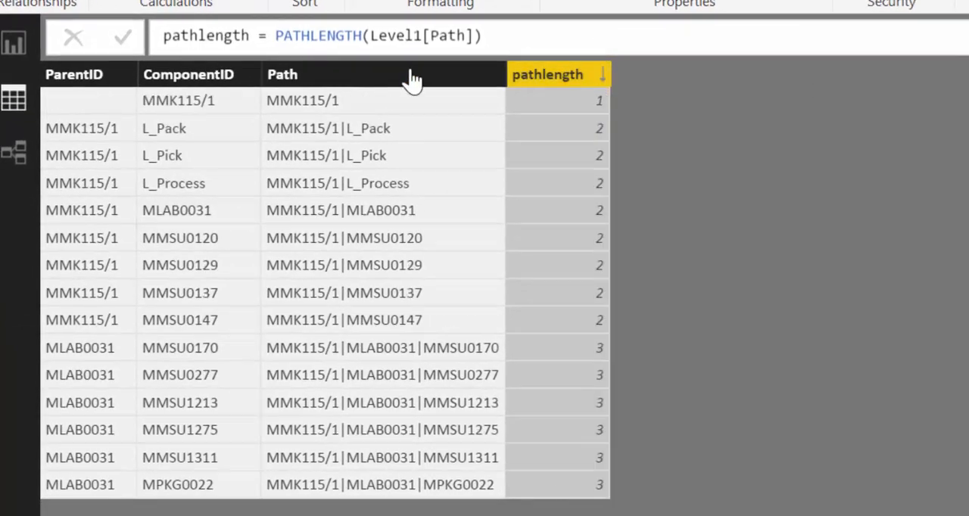
{"action": "mouse_move", "coordinate": [503, 272]}
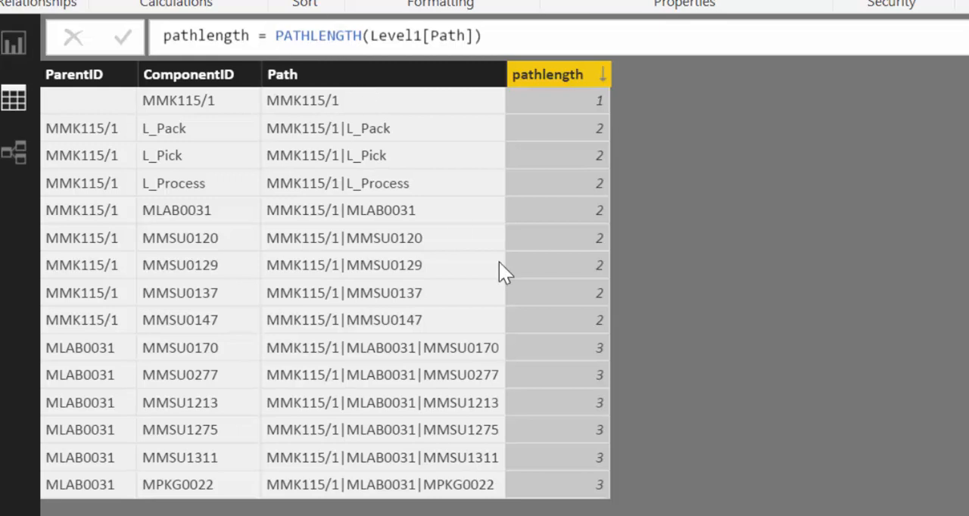
{"action": "mouse_move", "coordinate": [595, 99]}
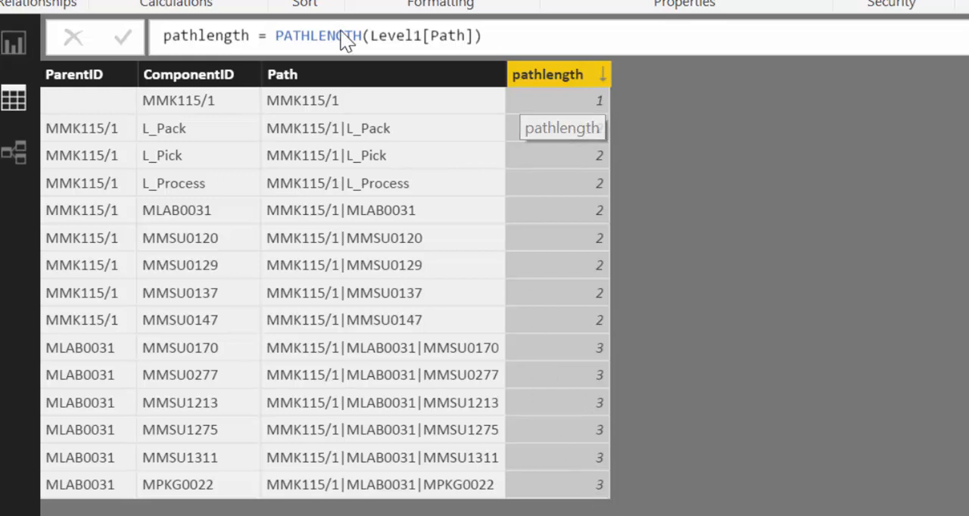
{"action": "mouse_move", "coordinate": [397, 130]}
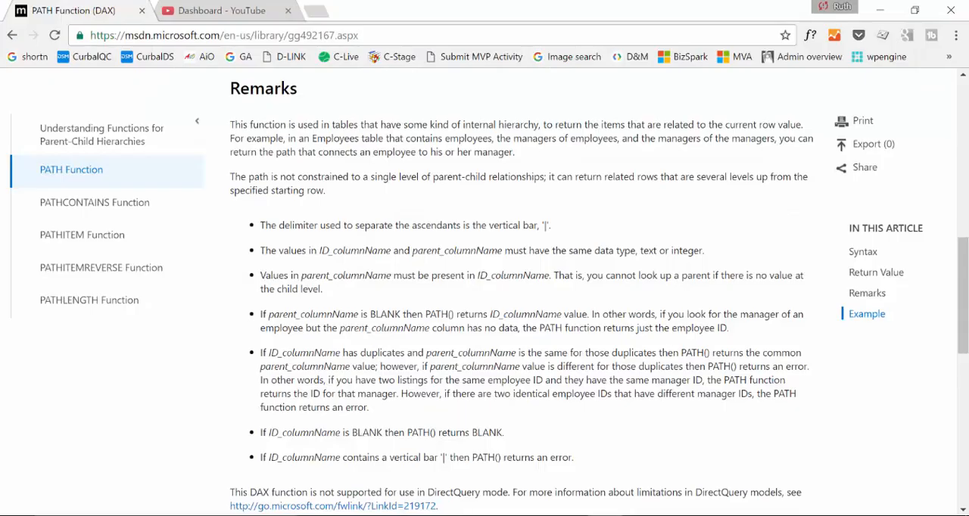
{"action": "mouse_move", "coordinate": [81, 209]}
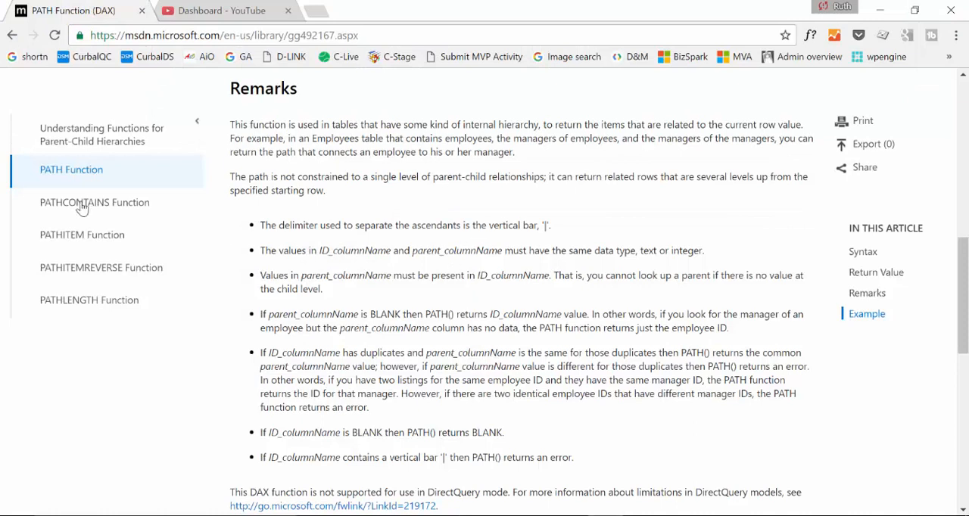
{"action": "mouse_move", "coordinate": [96, 144]}
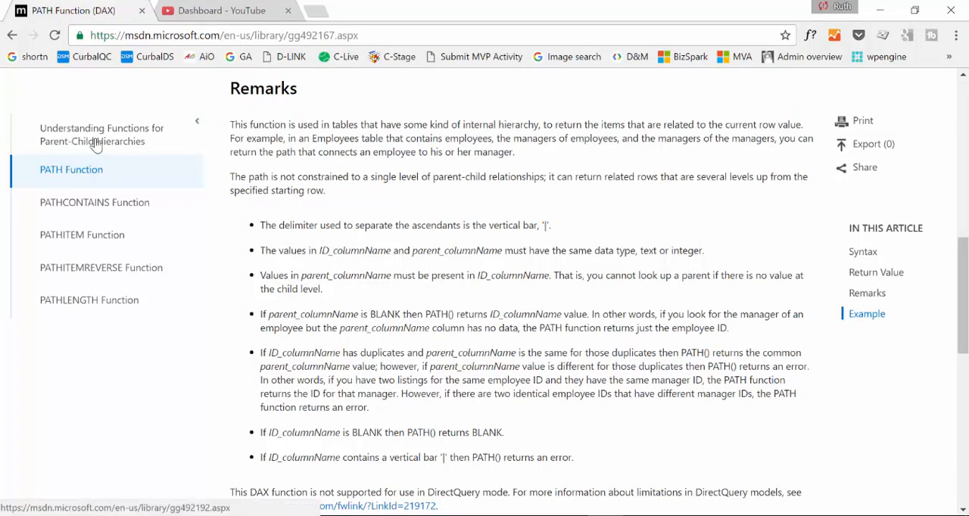
Step: Open the parent-child hierarchy functions overview and highlight the PATHITEM description
{"action": "left_click", "coordinate": [101, 134]}
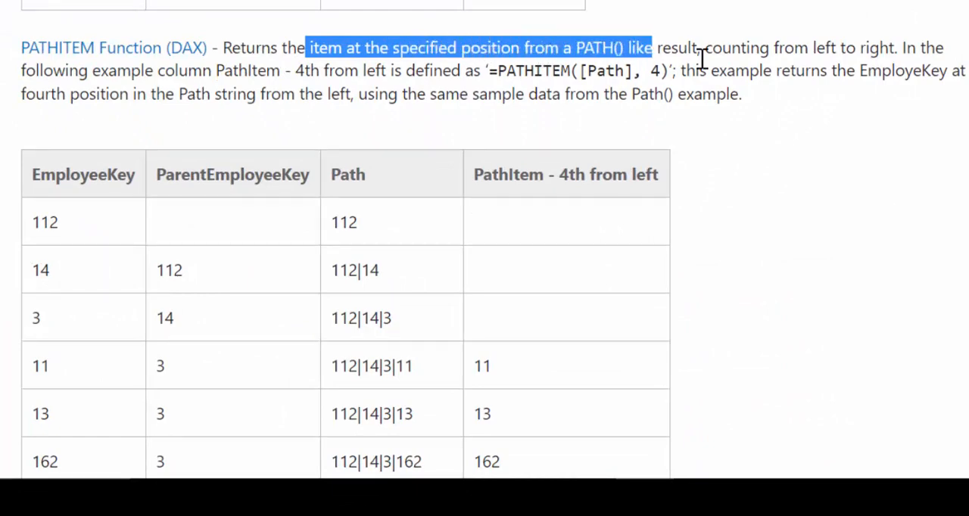
{"action": "left_click_drag", "start_coordinate": [651, 48], "coordinate": [893, 48]}
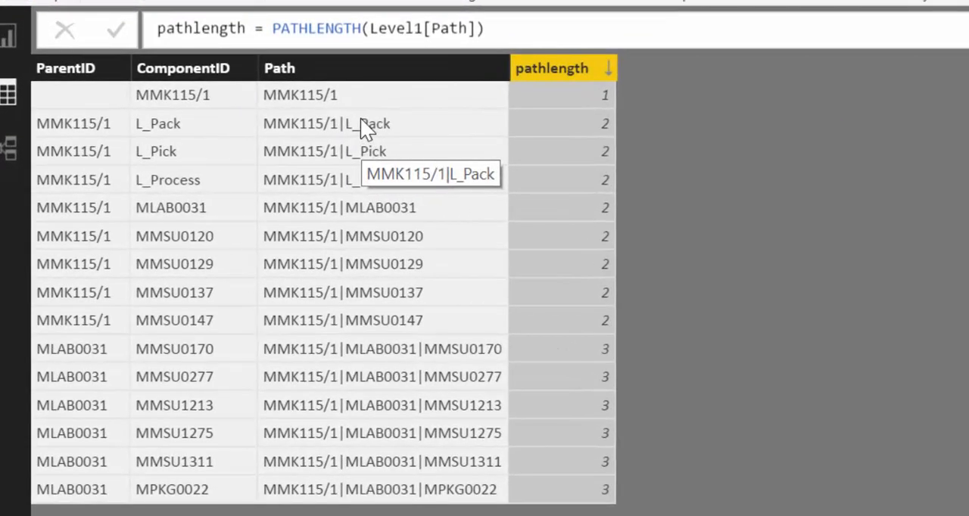
{"action": "mouse_move", "coordinate": [469, 348]}
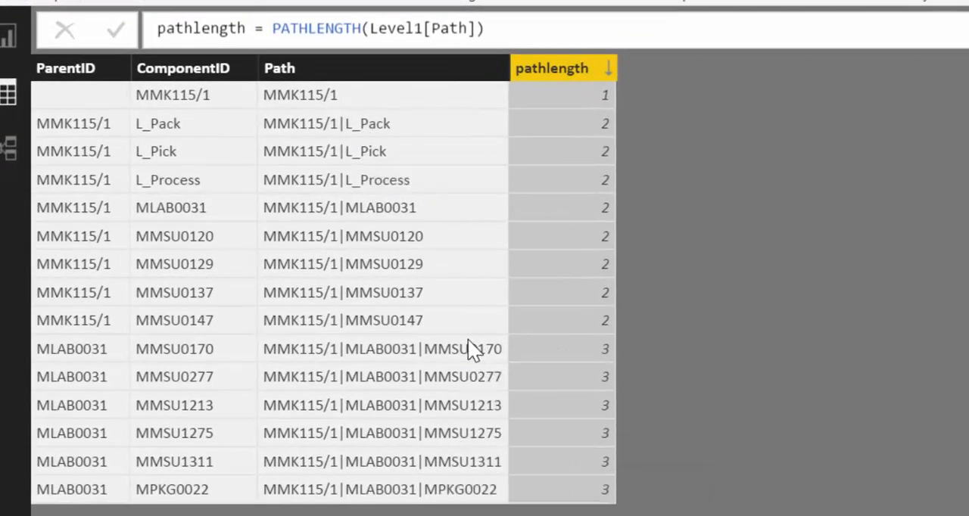
{"action": "mouse_move", "coordinate": [469, 349]}
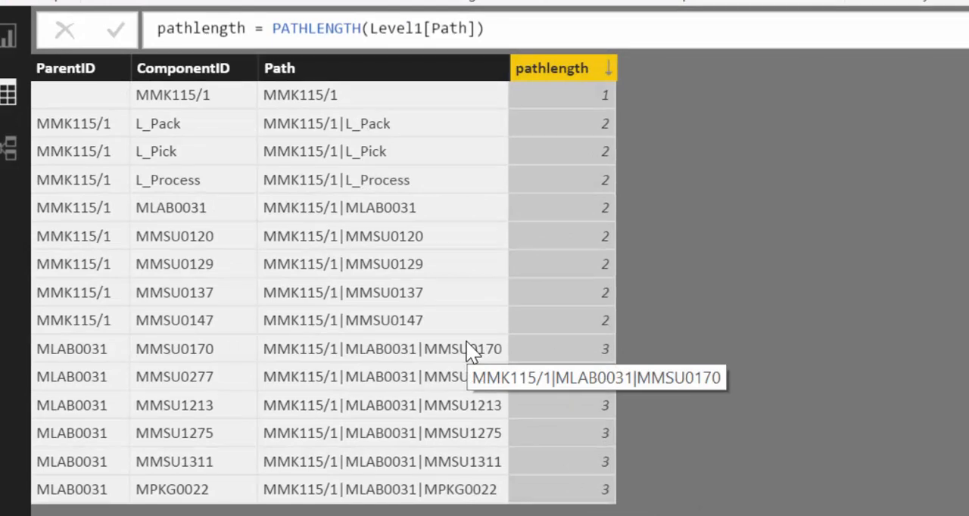
{"action": "mouse_move", "coordinate": [400, 196]}
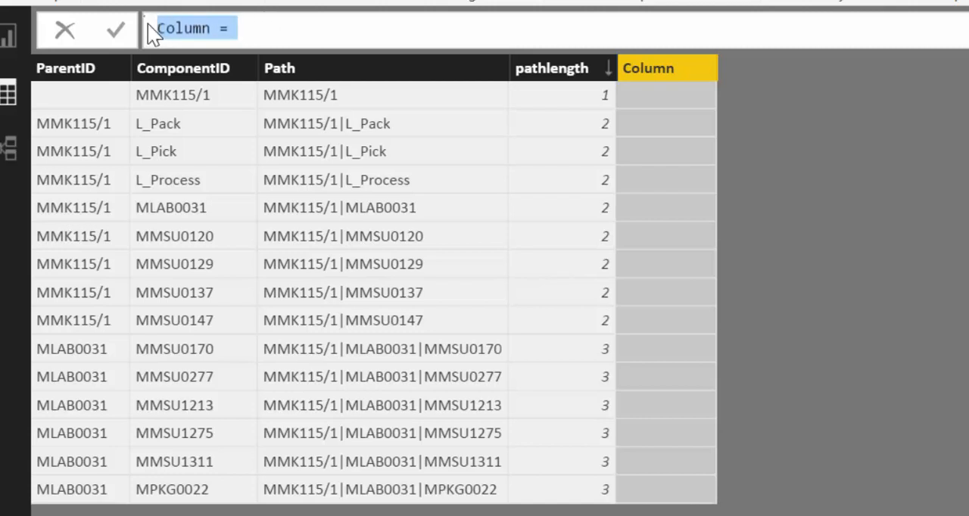
Step: Add a Pathitem column with PATHITEM(Level1[Path],3), showing third-level items like MMSU0170
{"action": "type", "text": "Pathit"}
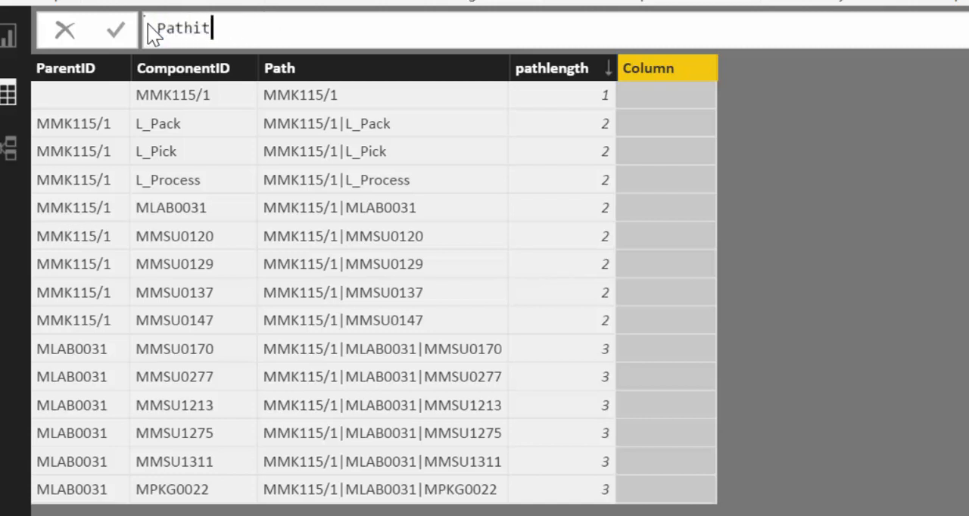
{"action": "type", "text": "em ="}
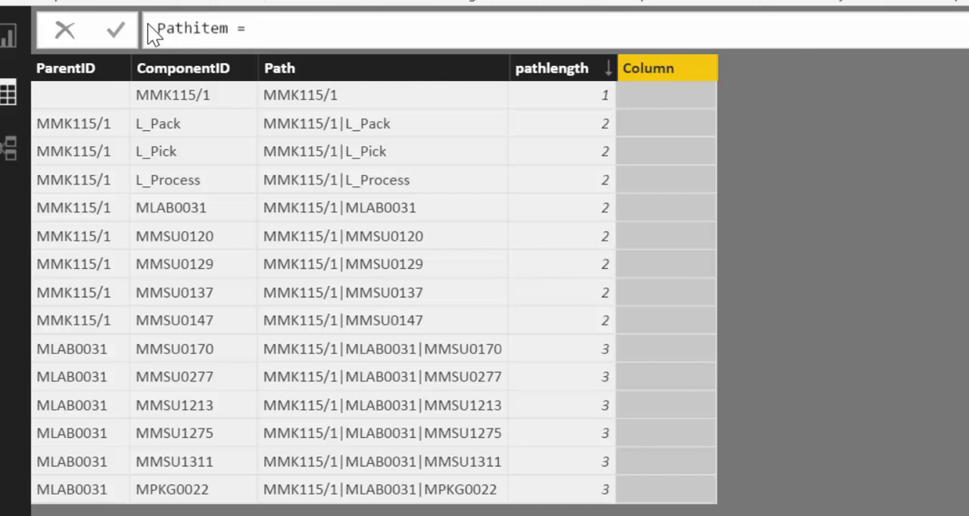
{"action": "type", "text": "pa"}
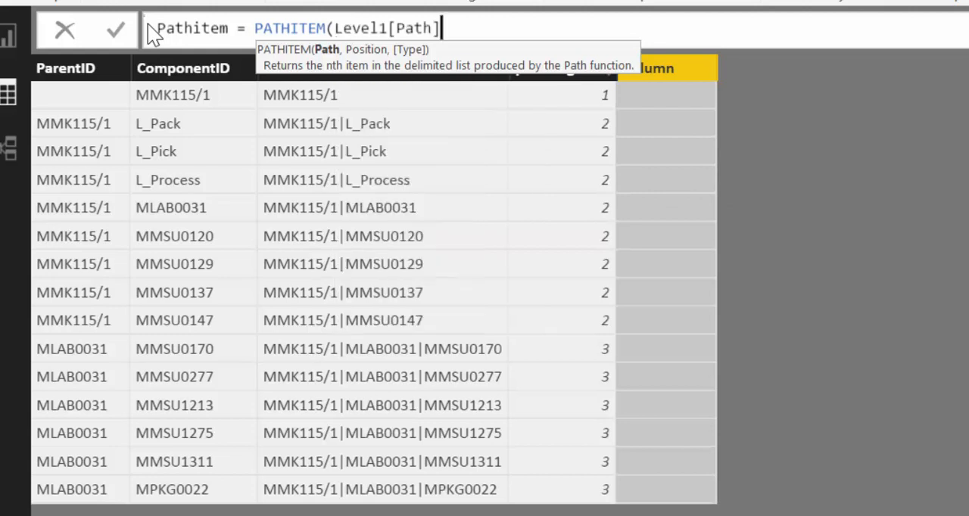
{"action": "type", "text": ","}
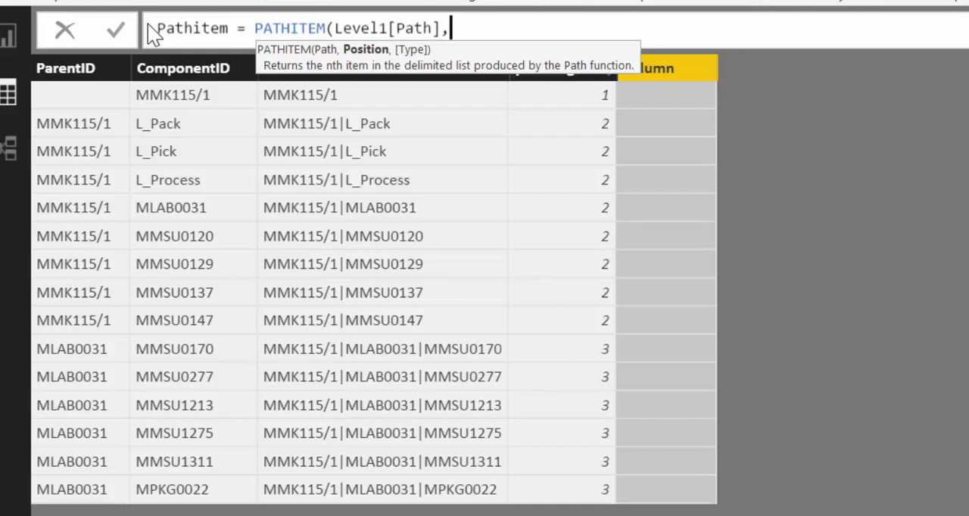
{"action": "type", "text": "3)"}
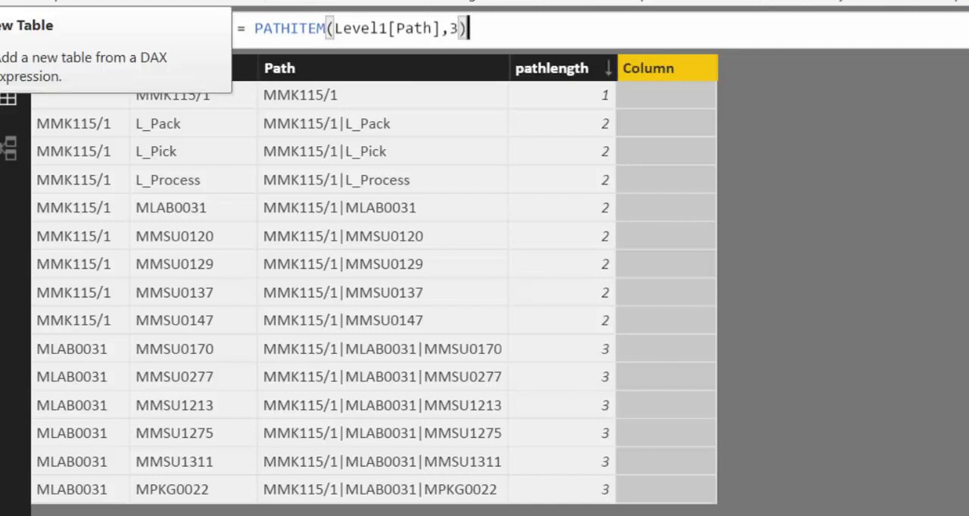
{"action": "key", "text": "enter"}
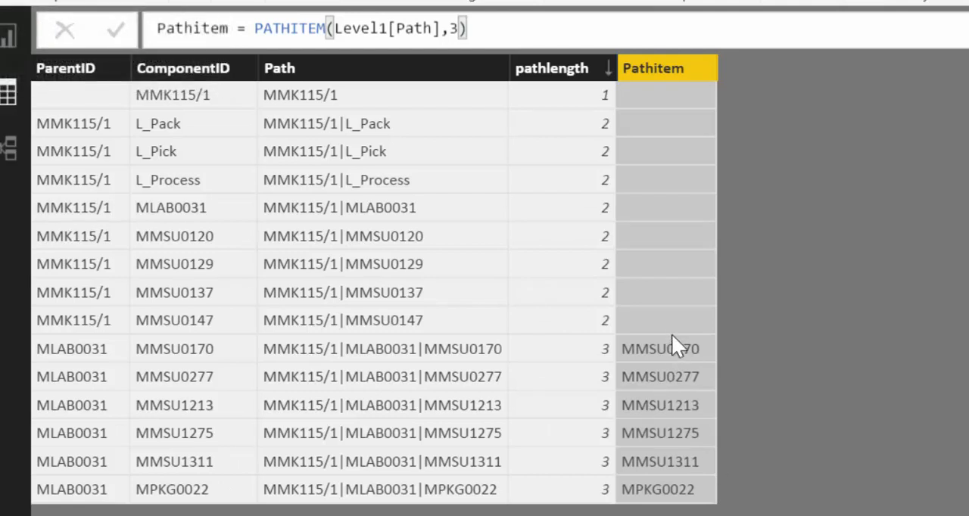
{"action": "mouse_move", "coordinate": [696, 496]}
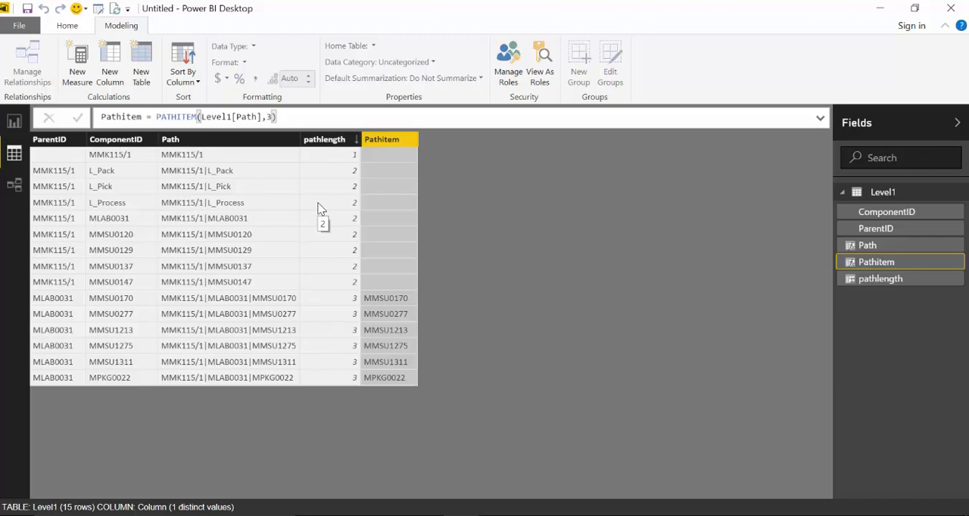
{"action": "mouse_move", "coordinate": [329, 189]}
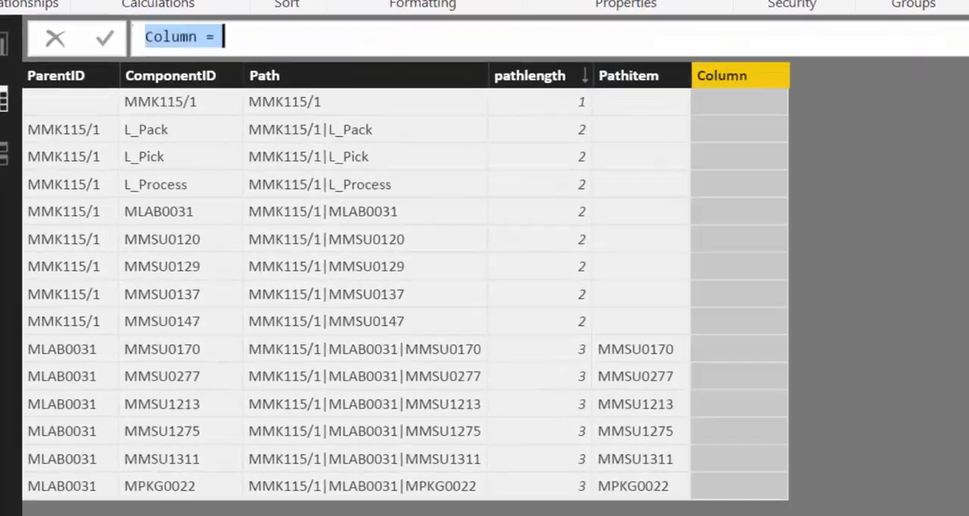
Step: Add a pathitemreverse column with PATHITEMREVERSE(Level1[Path],1), returning each row's own component
{"action": "type", "text": "pathitemrever"}
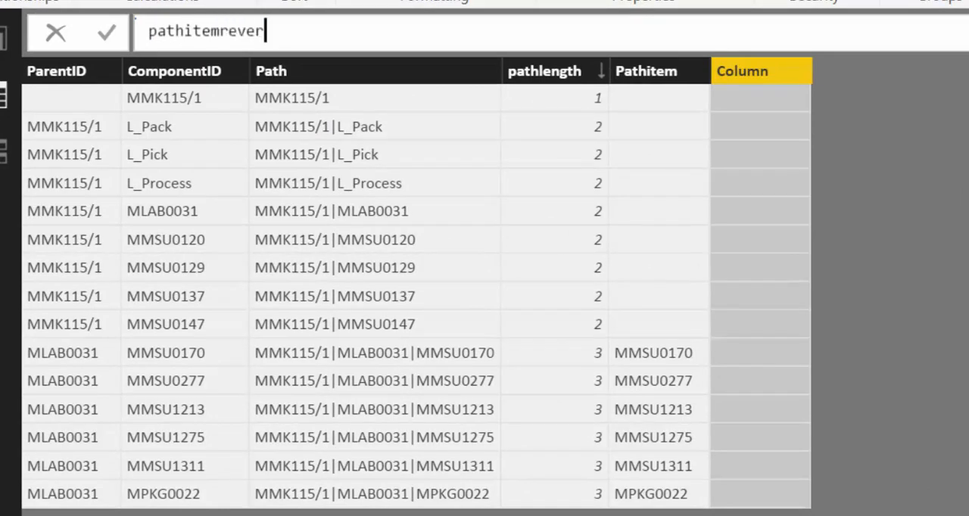
{"action": "type", "text": "se"}
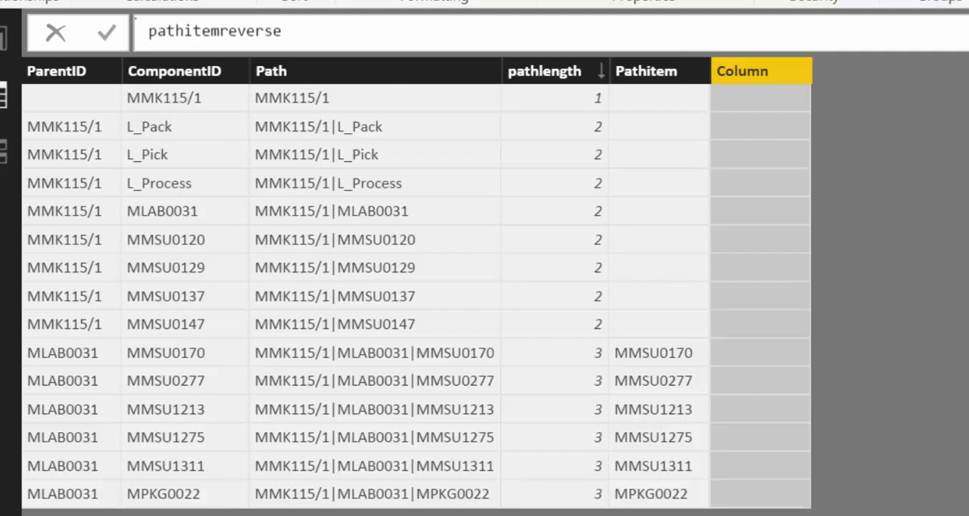
{"action": "type", "text": "="}
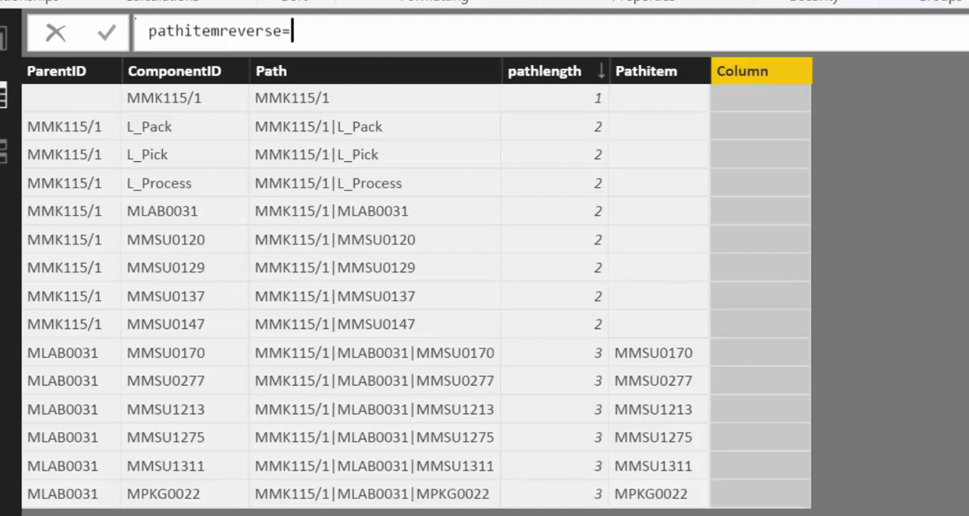
{"action": "type", "text": "pa"}
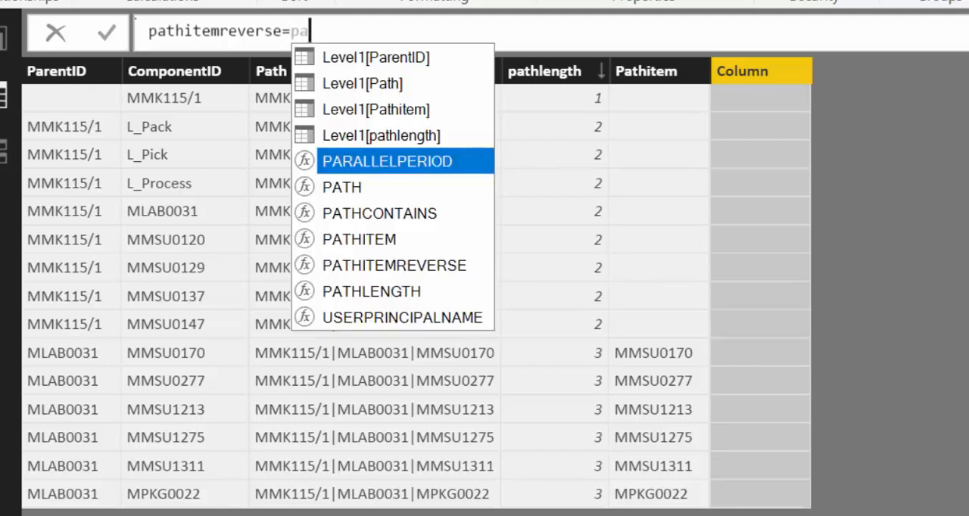
{"action": "type", "text": "t"}
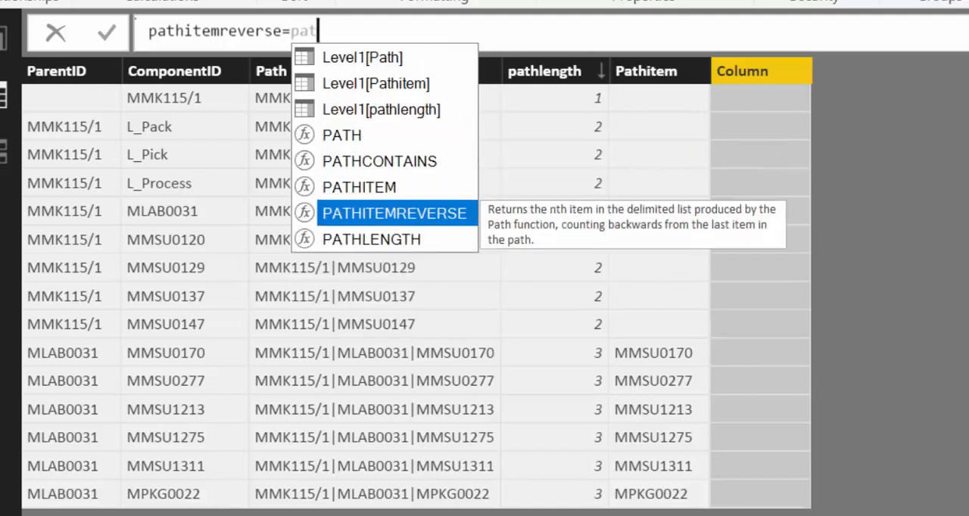
{"action": "left_click", "coordinate": [394, 214]}
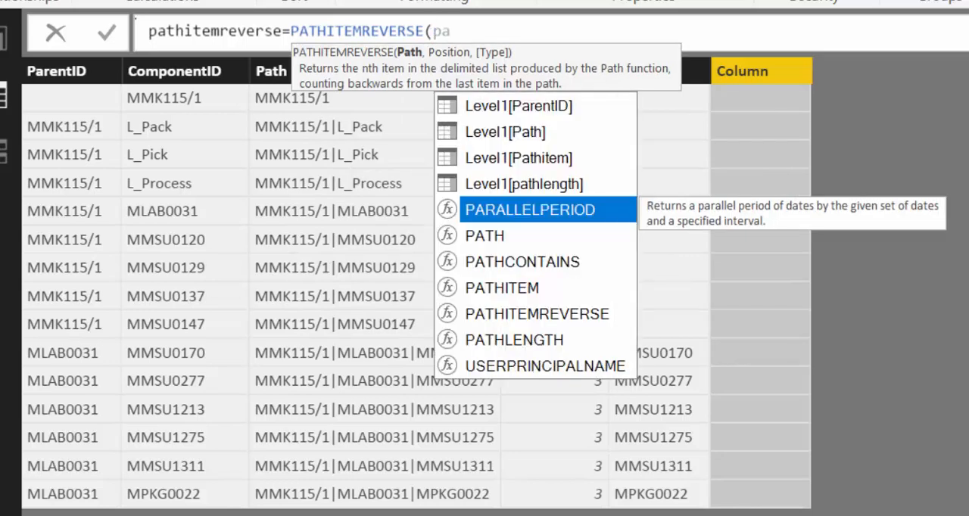
{"action": "left_click", "coordinate": [505, 132]}
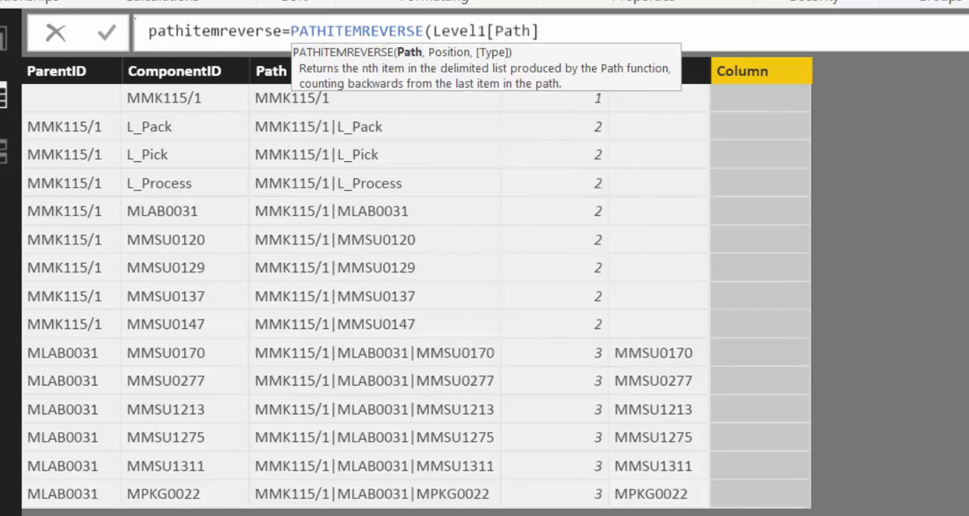
{"action": "type", "text": ","}
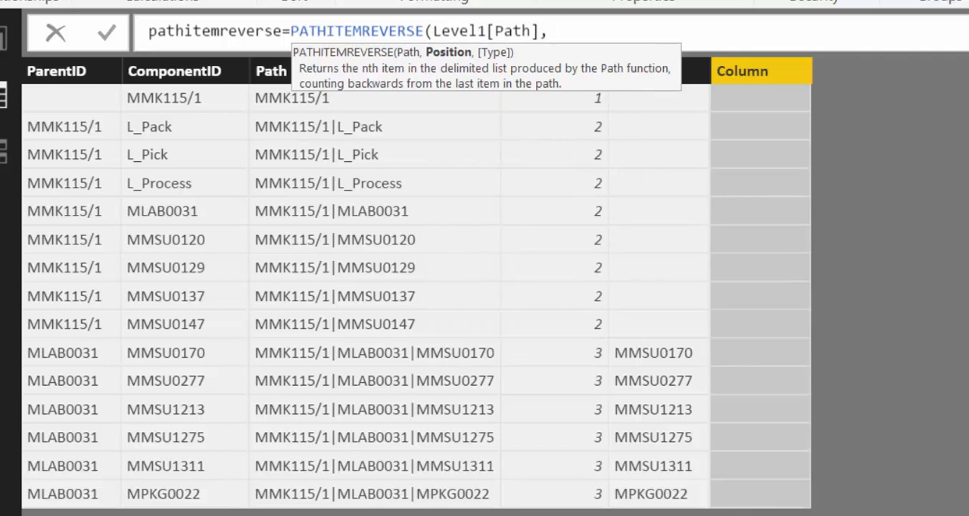
{"action": "type", "text": "1)"}
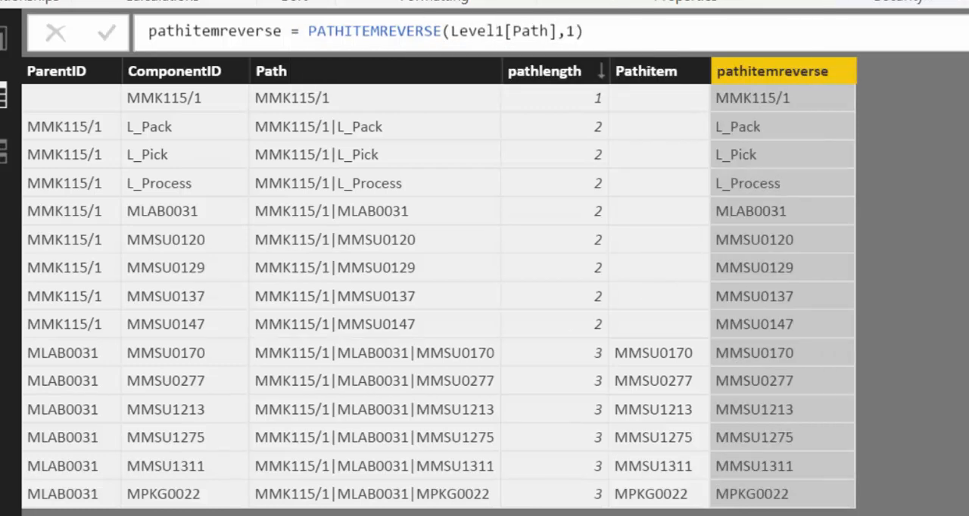
{"action": "mouse_move", "coordinate": [530, 500]}
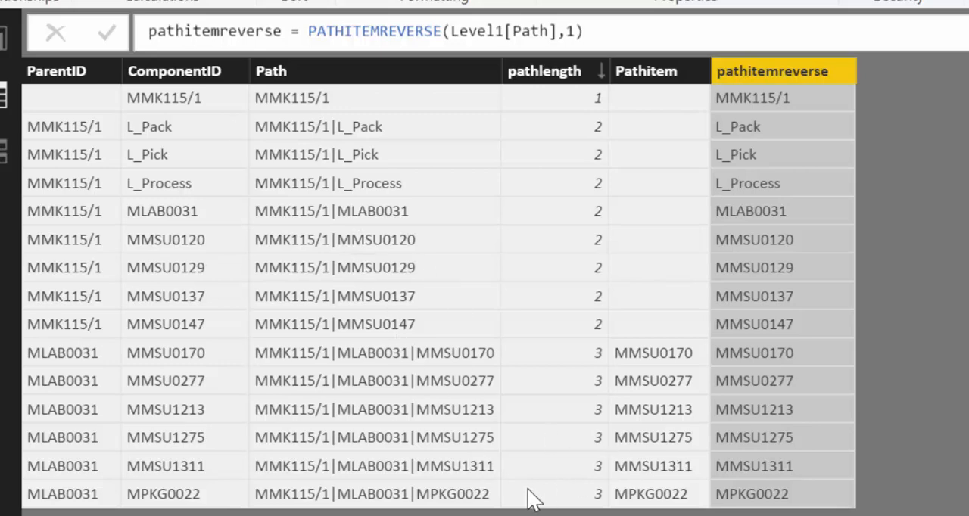
{"action": "mouse_move", "coordinate": [366, 331]}
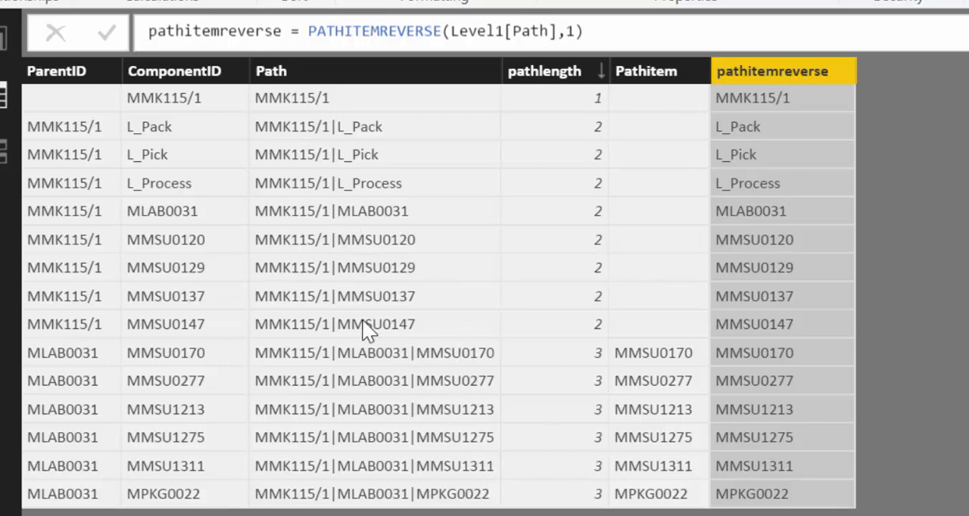
{"action": "mouse_move", "coordinate": [333, 182]}
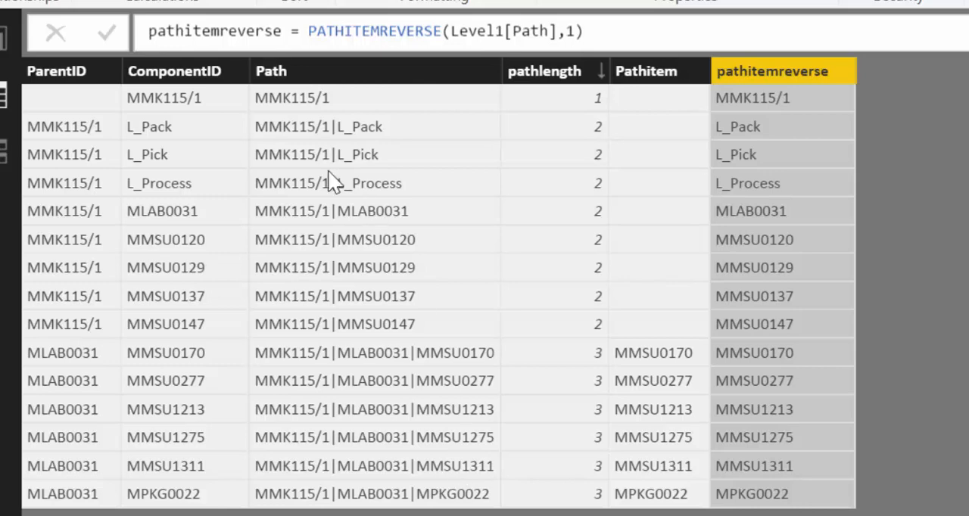
{"action": "mouse_move", "coordinate": [484, 488]}
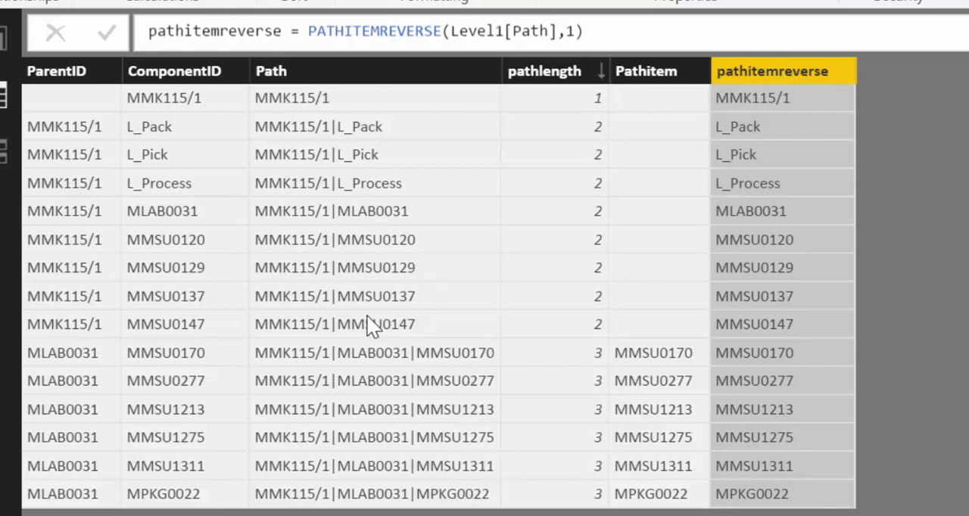
{"action": "mouse_move", "coordinate": [296, 106]}
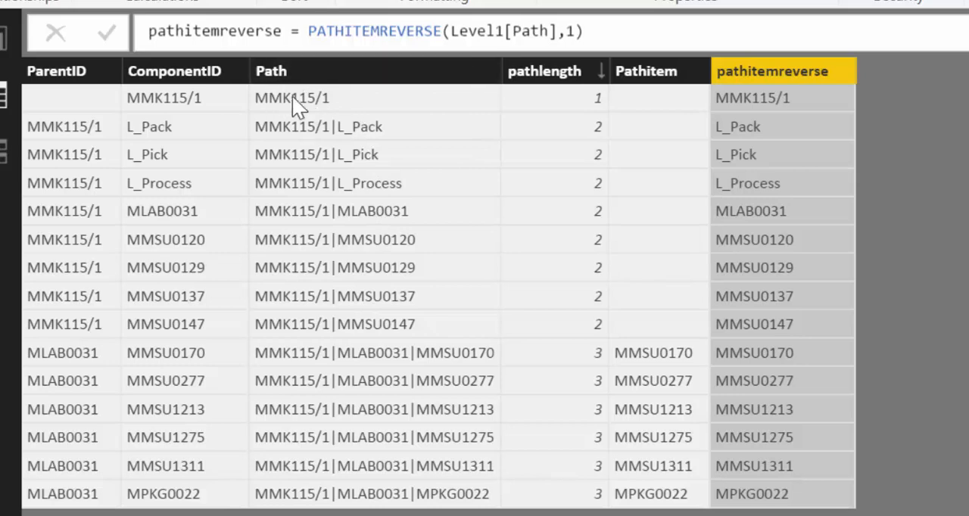
{"action": "mouse_move", "coordinate": [642, 362]}
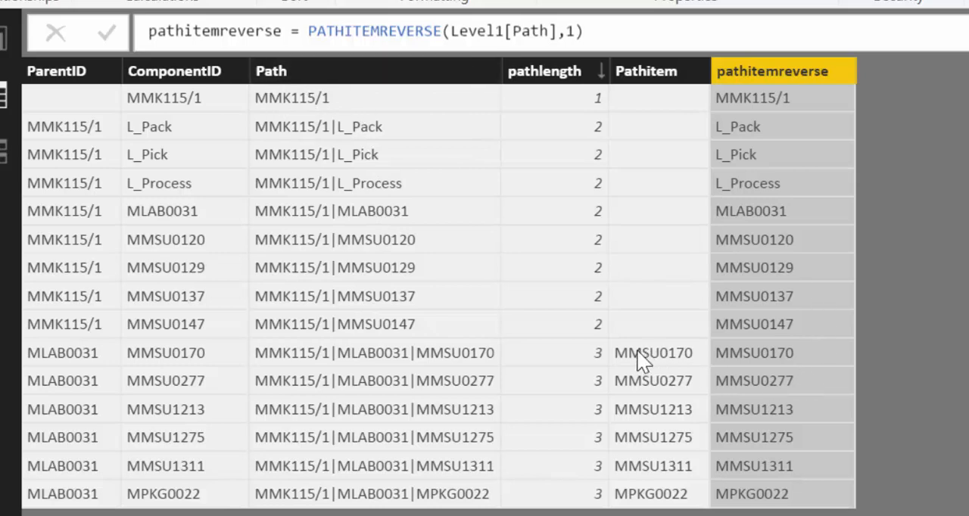
{"action": "mouse_move", "coordinate": [454, 376]}
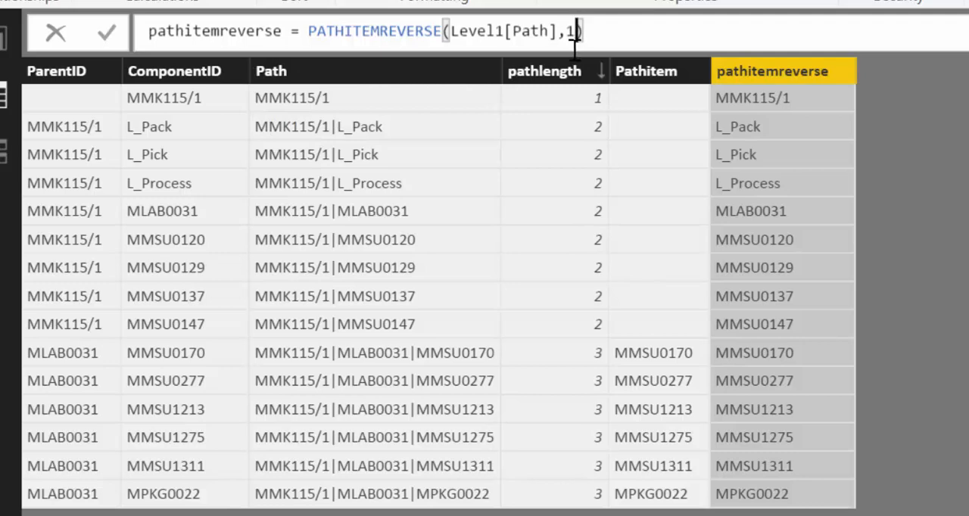
Step: Change the PATHITEMREVERSE position argument from 1 to 2 to show each row's parent
{"action": "type", "text": "2"}
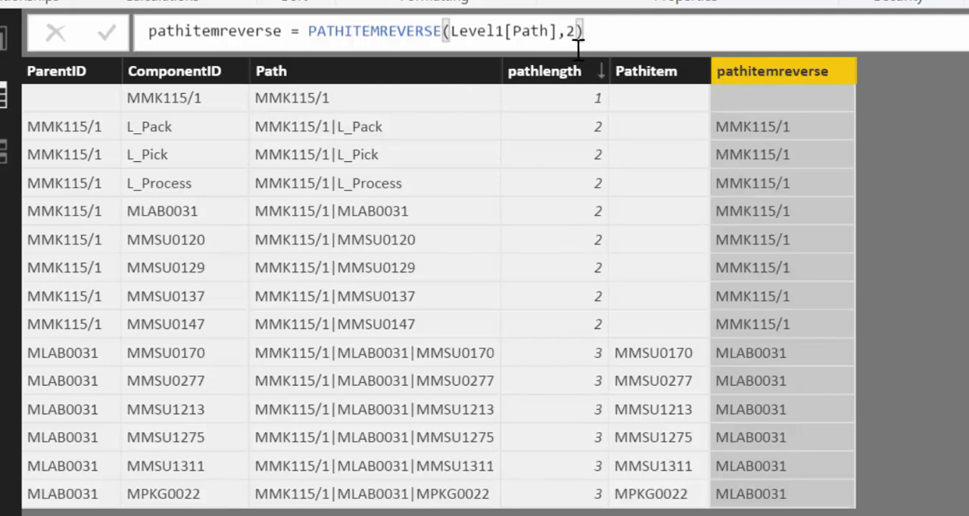
{"action": "mouse_move", "coordinate": [314, 106]}
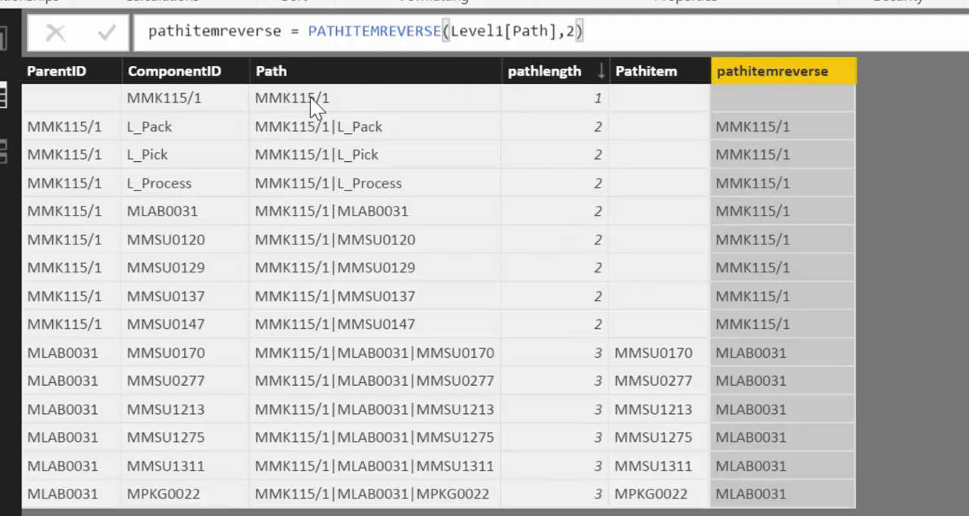
{"action": "mouse_move", "coordinate": [299, 96]}
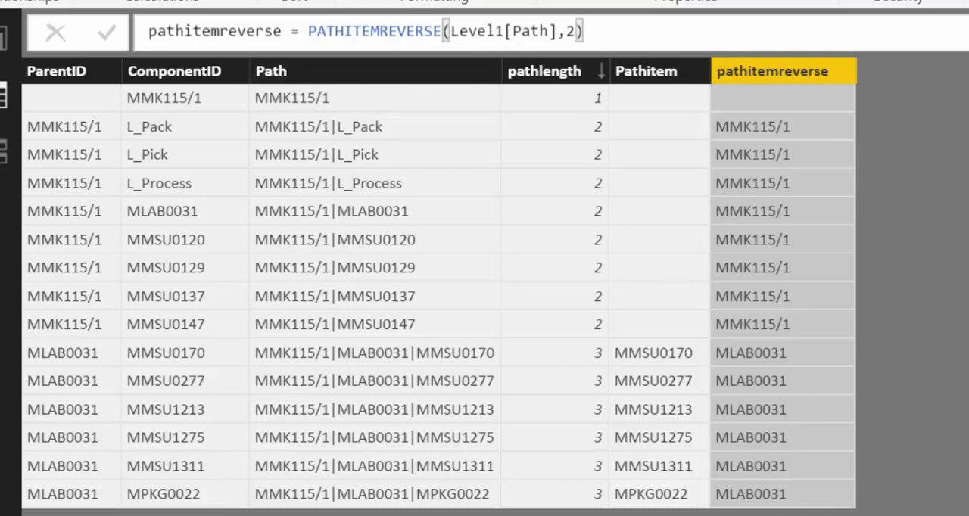
{"action": "mouse_move", "coordinate": [348, 72]}
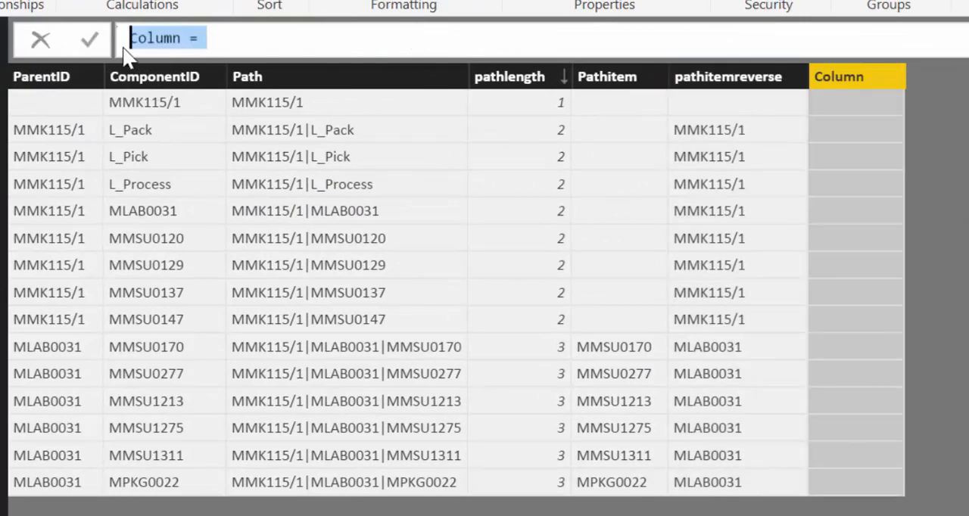
Step: Add a pathcontains column with PATHCONTAINS(Level1[Path],"L_Pack"), True only for L_Pack
{"action": "type", "text": "pathcontains= p"}
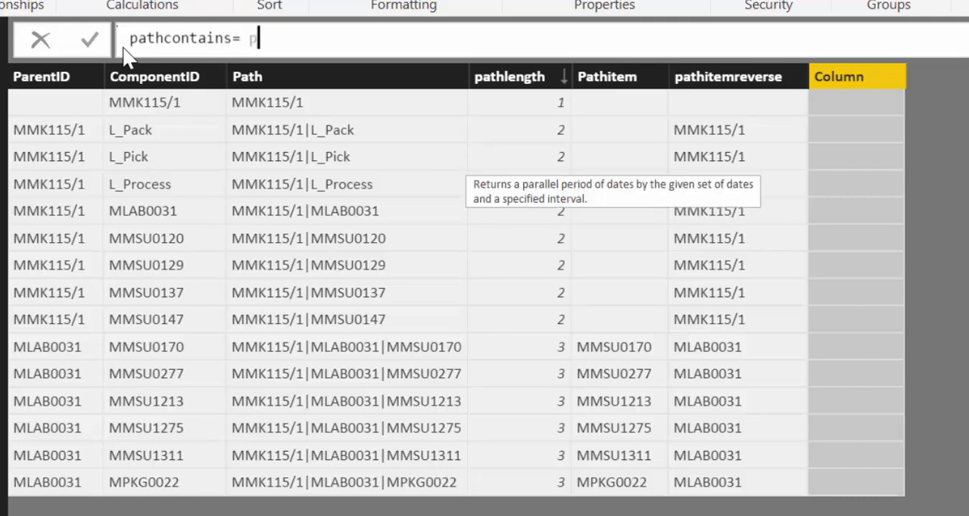
{"action": "type", "text": "a"}
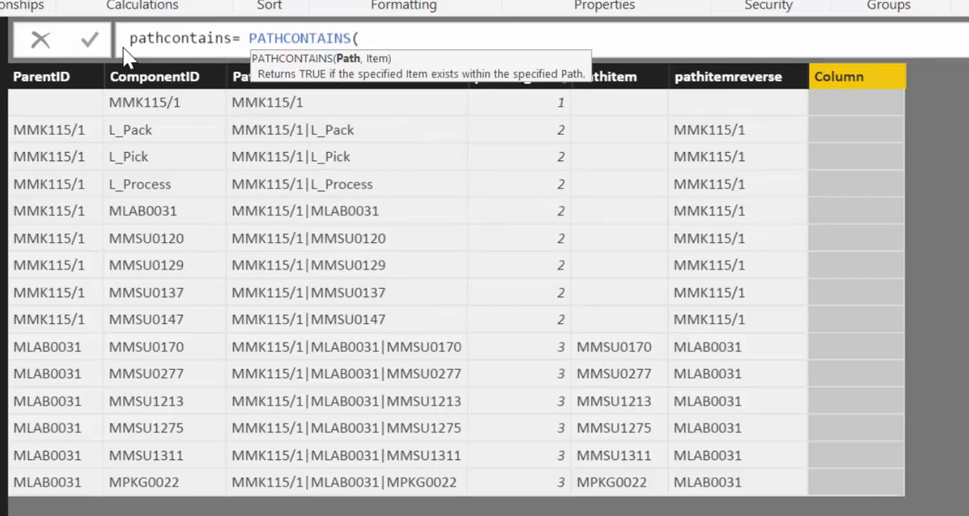
{"action": "type", "text": "pa"}
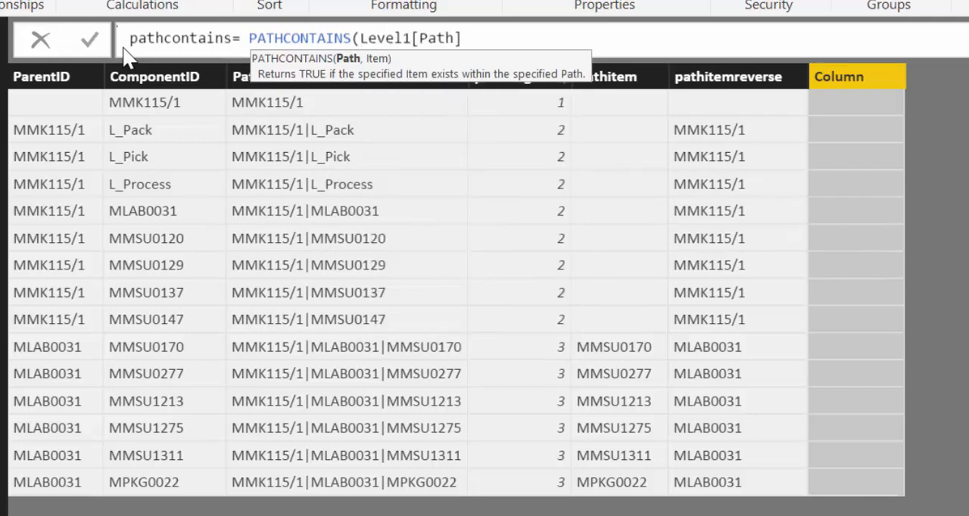
{"action": "type", "text": ","}
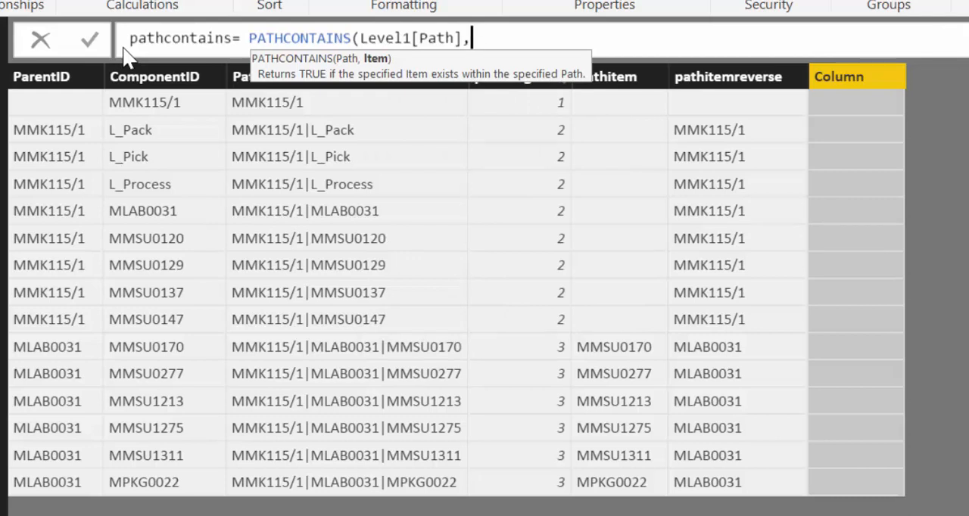
{"action": "type", "text": "\""}
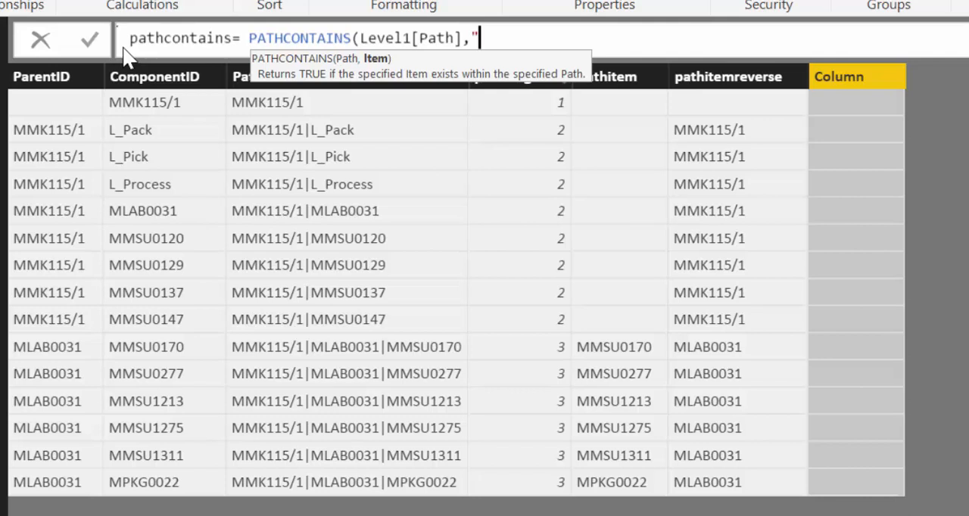
{"action": "type", "text": "L"}
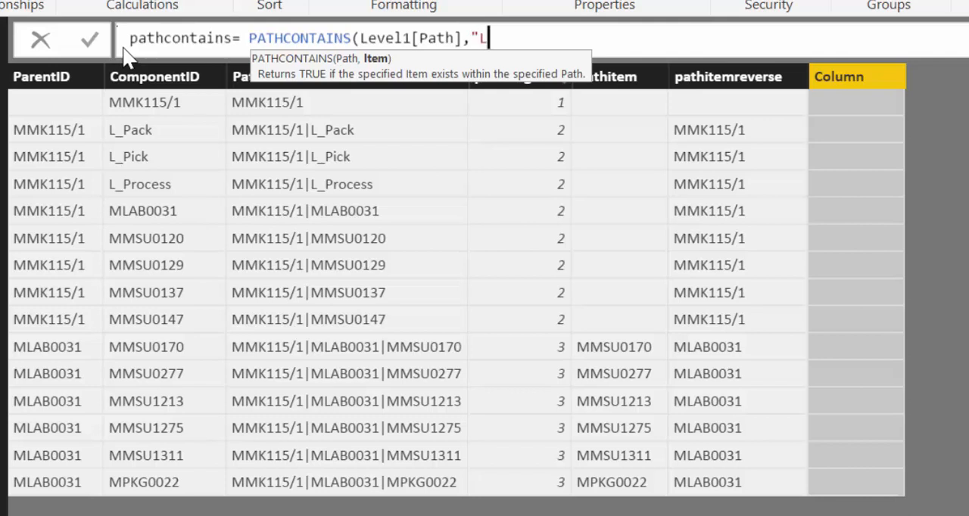
{"action": "type", "text": "_"}
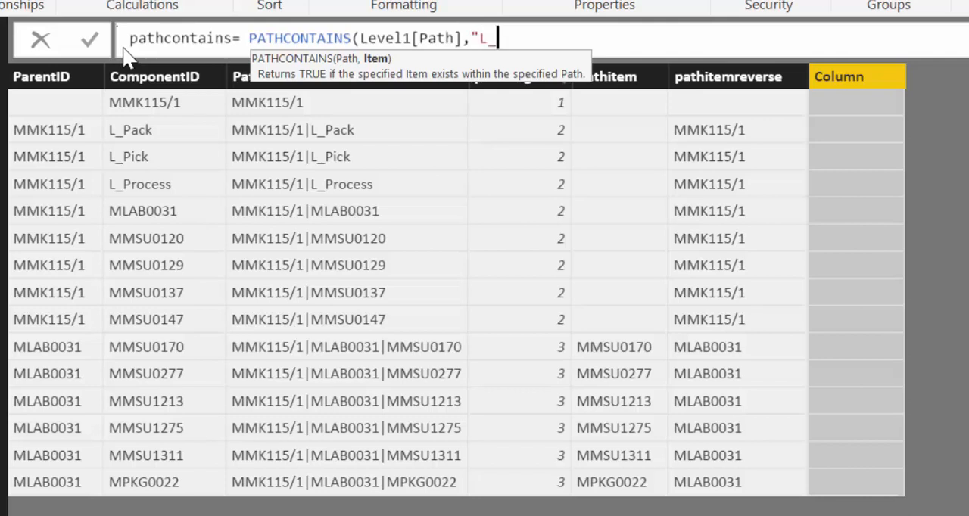
{"action": "type", "text": "Pac"}
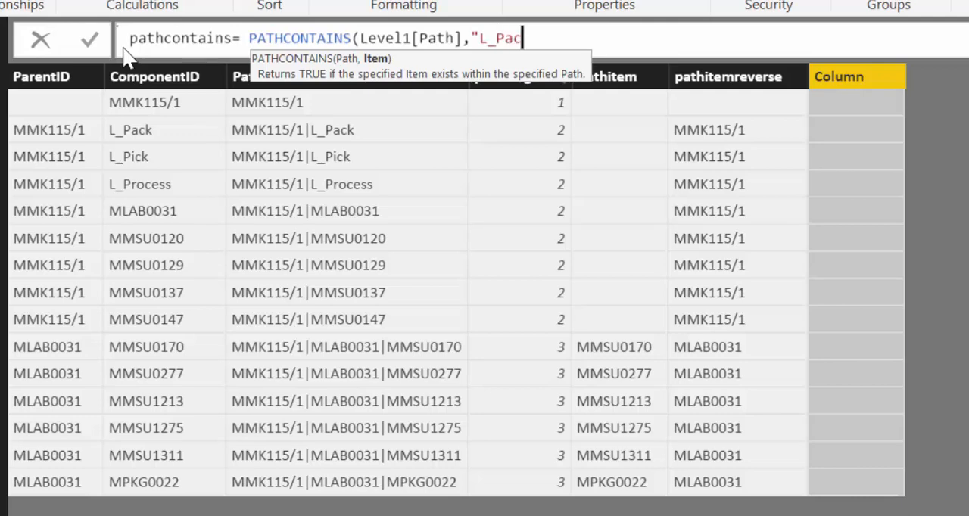
{"action": "type", "text": "k\""}
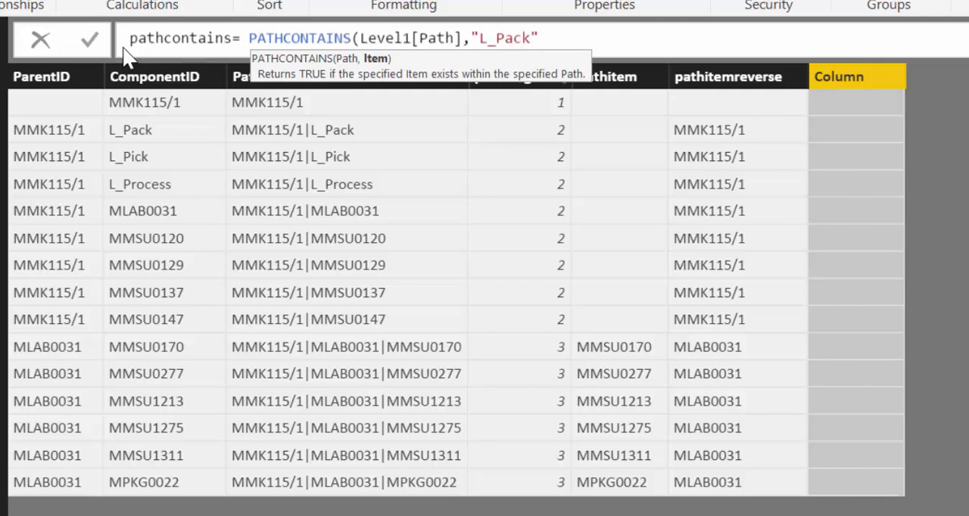
{"action": "left_click", "coordinate": [89, 38]}
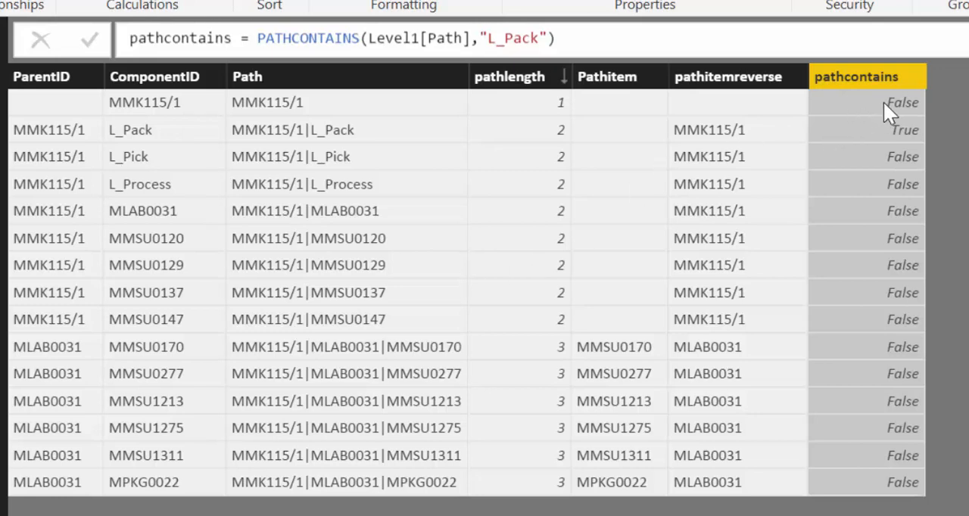
{"action": "mouse_move", "coordinate": [381, 185]}
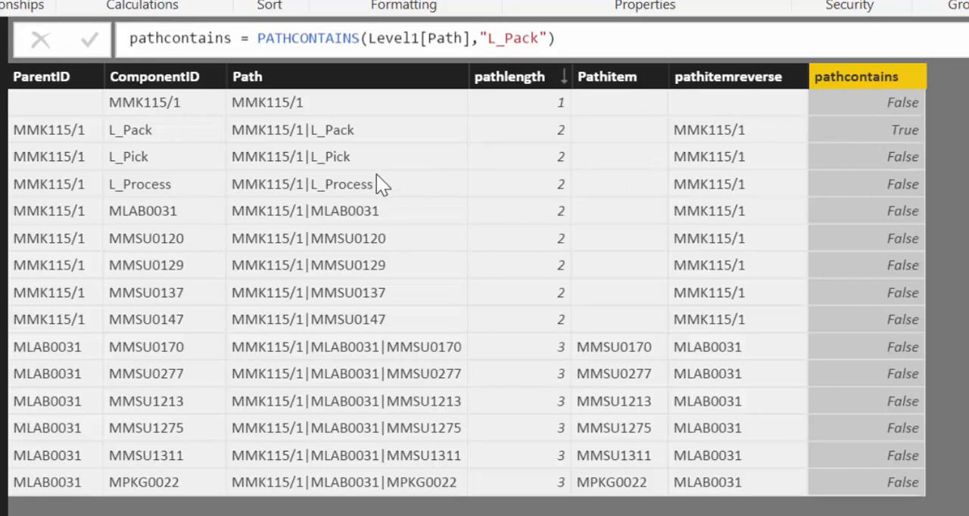
{"action": "mouse_move", "coordinate": [897, 413]}
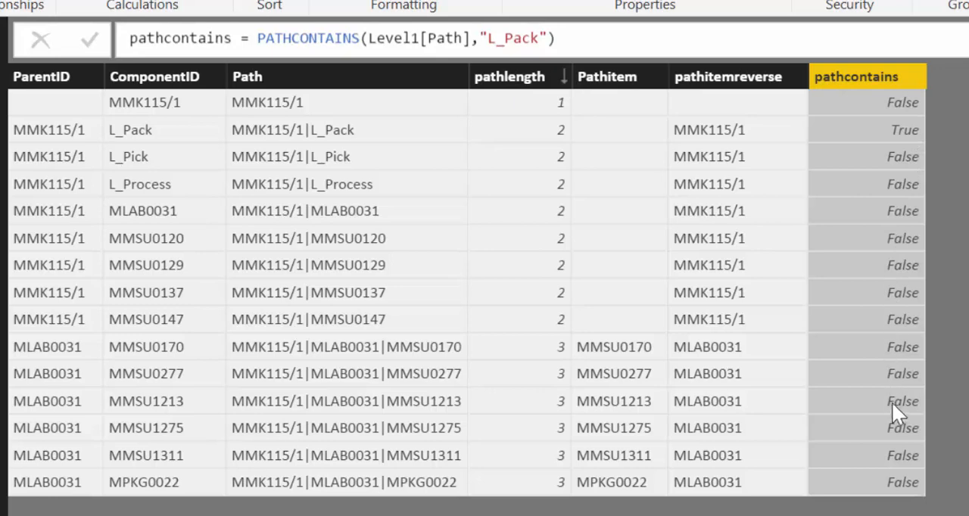
{"action": "mouse_move", "coordinate": [871, 371]}
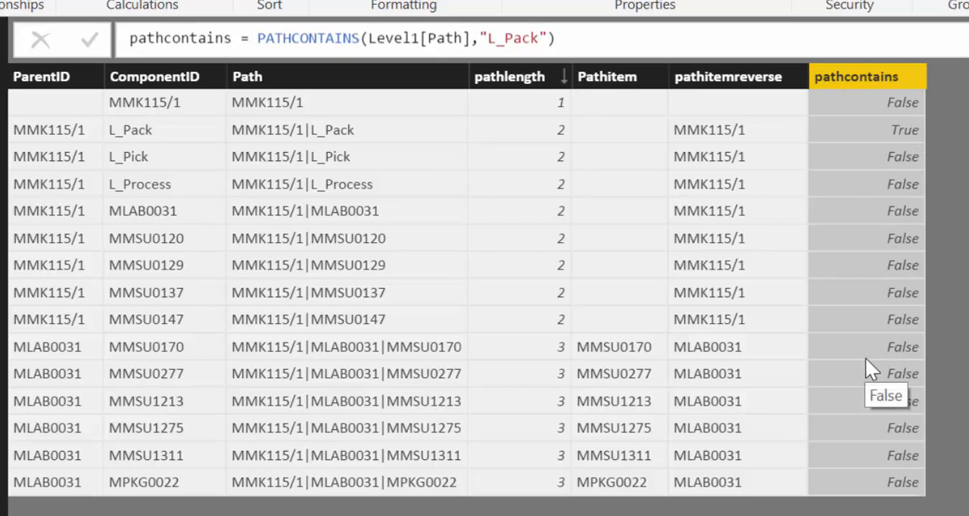
{"action": "mouse_move", "coordinate": [624, 156]}
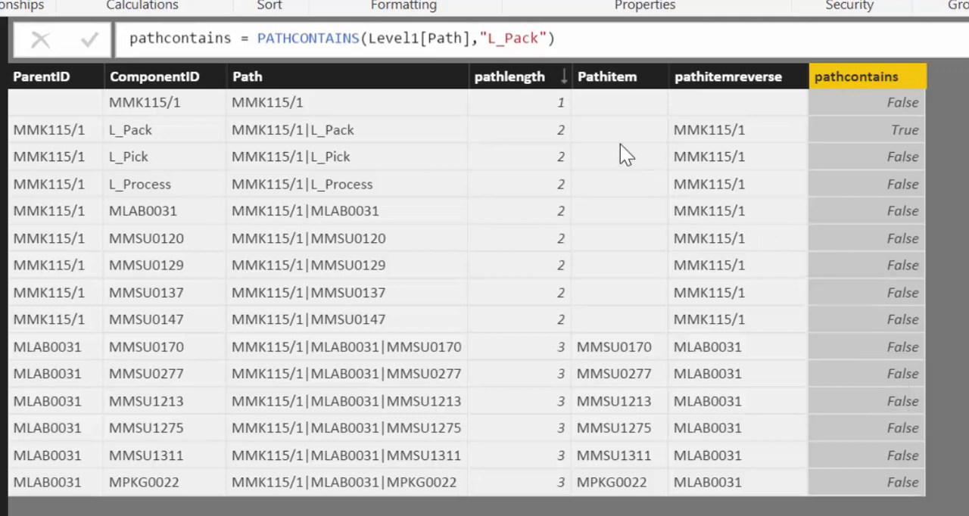
{"action": "mouse_move", "coordinate": [390, 161]}
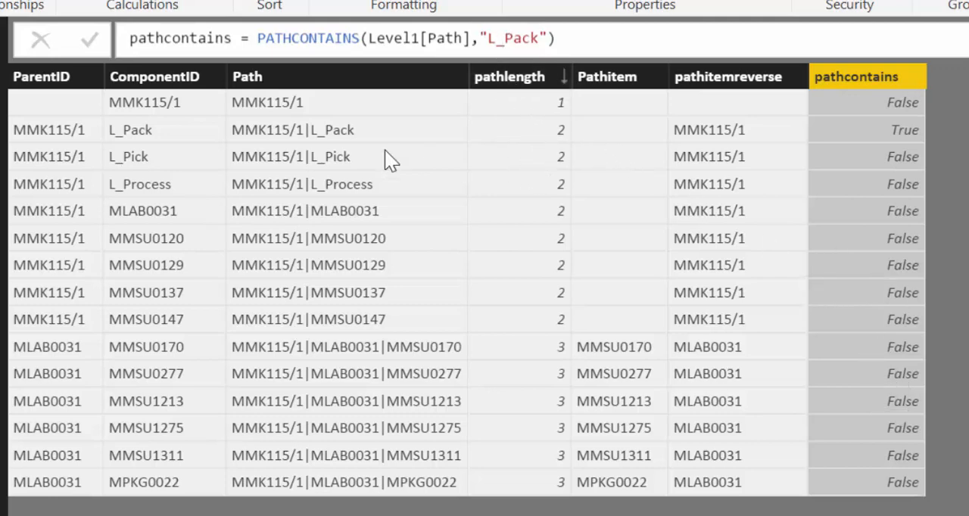